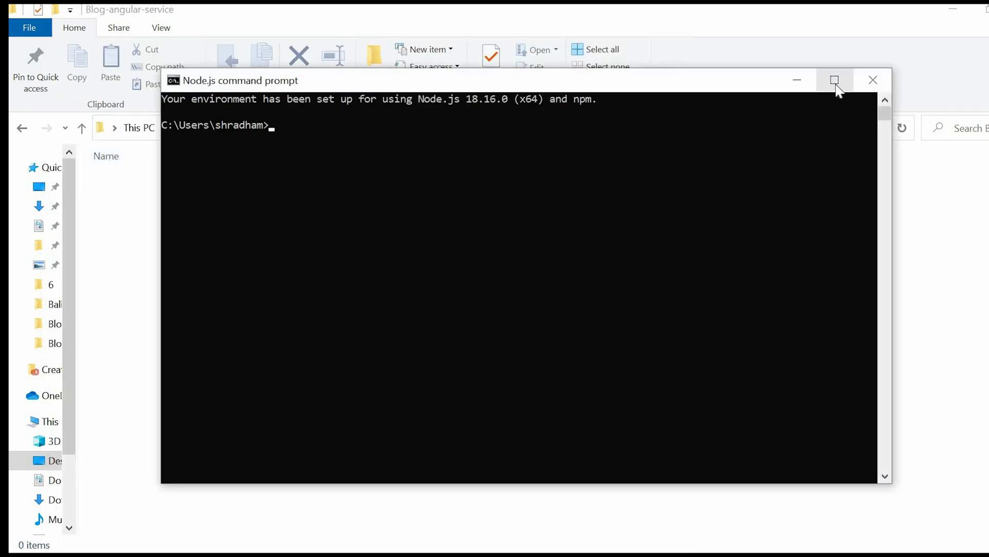
# Maximize the Node.js prompt and run 'ng new http-service-angular' to create the project
pyautogui.click(834, 80)
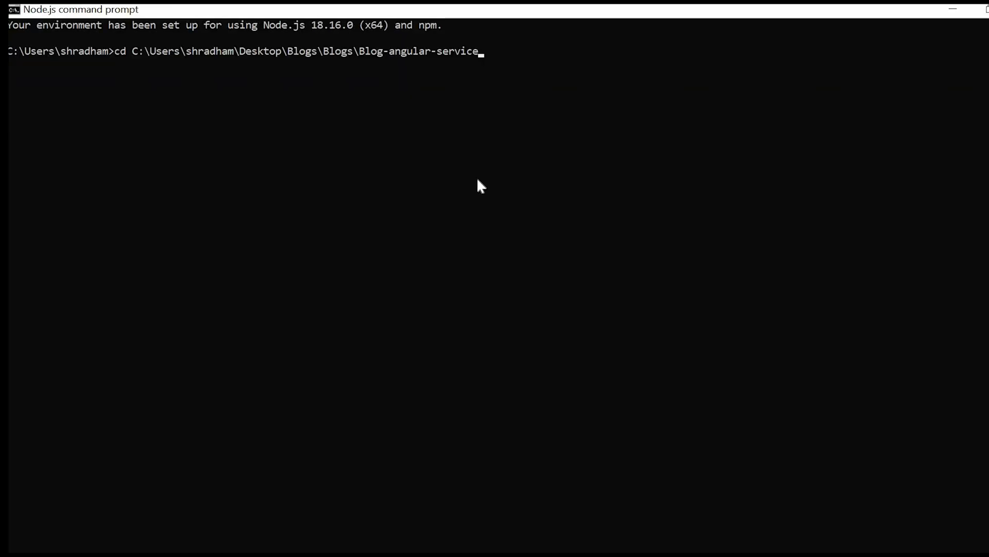
pyautogui.write('ngular-service>ng')
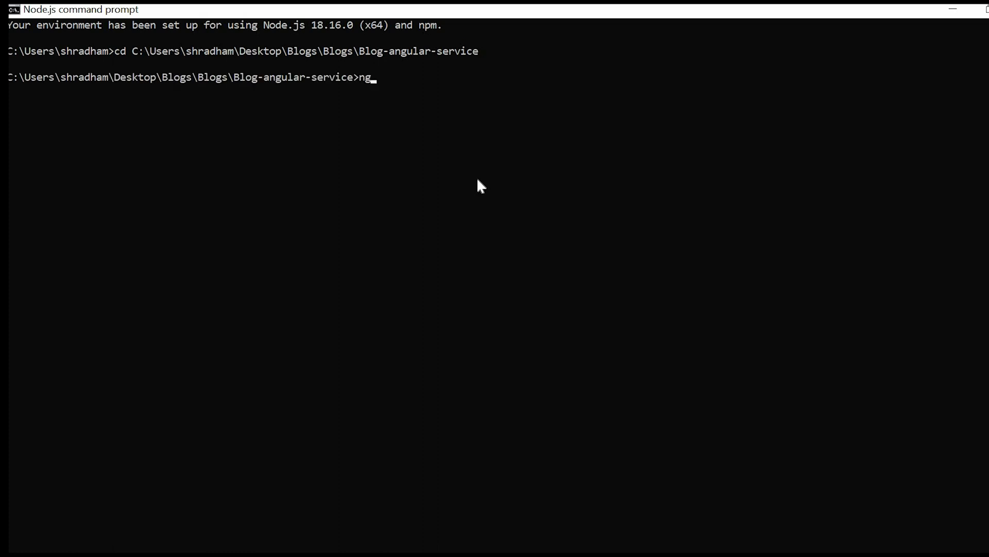
pyautogui.write('new h')
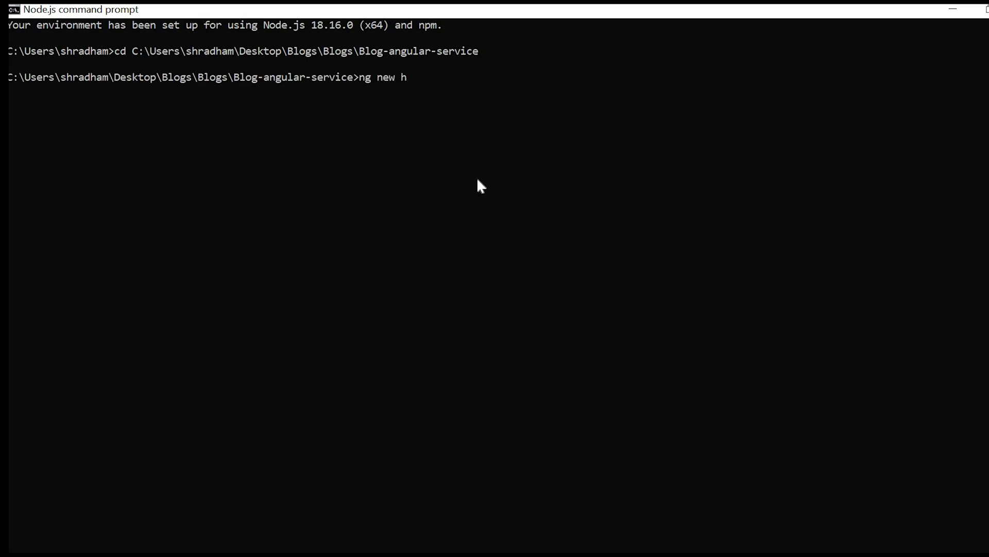
pyautogui.write('ttp-service')
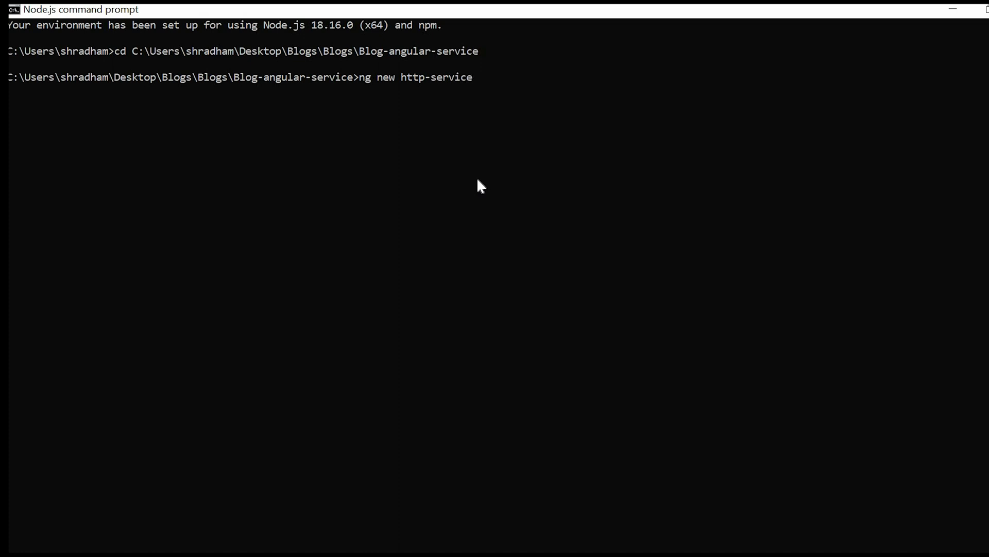
pyautogui.write('-angular')
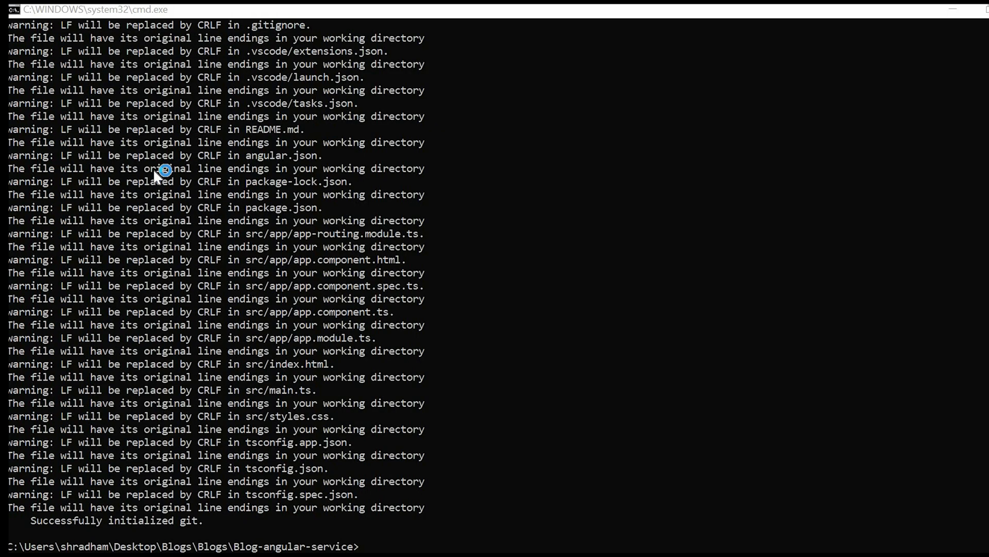
# Open the http-service-angular folder as the workspace, expand src, and open a terminal
pyautogui.click(885, 18)
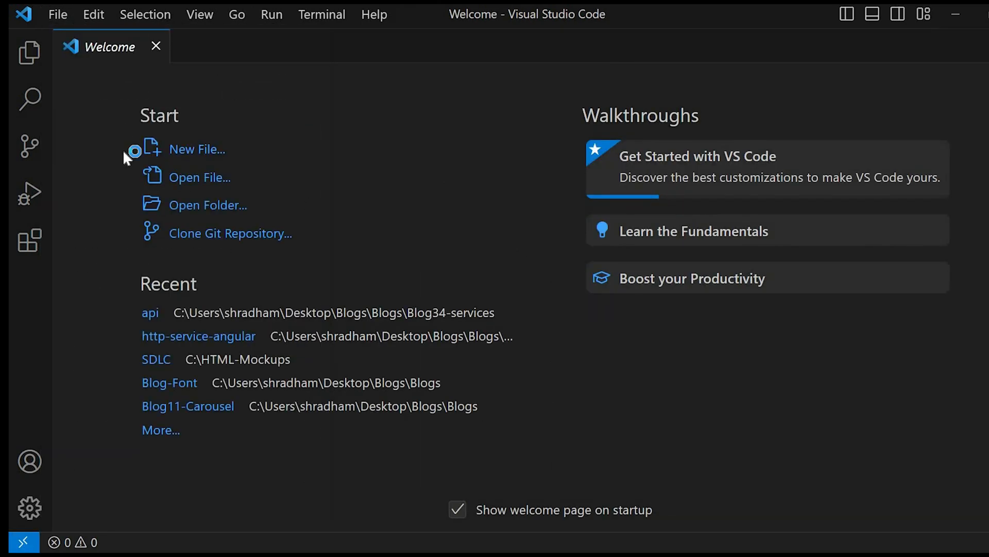
pyautogui.click(211, 204)
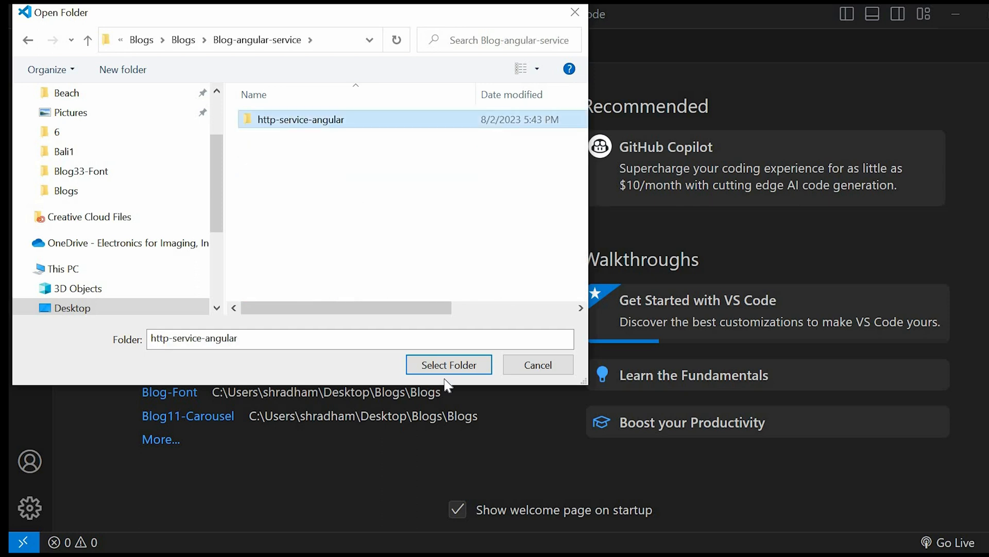
pyautogui.click(448, 365)
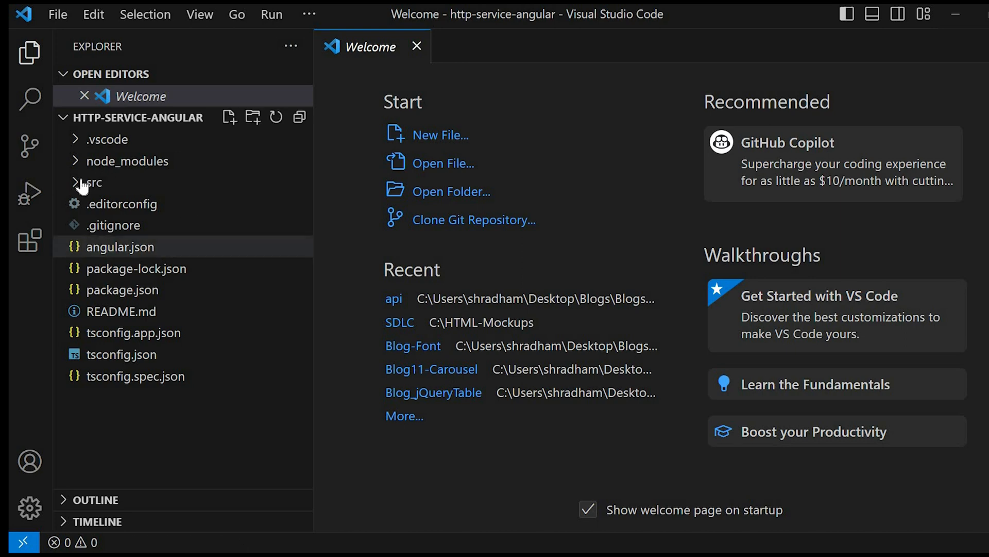
pyautogui.click(93, 183)
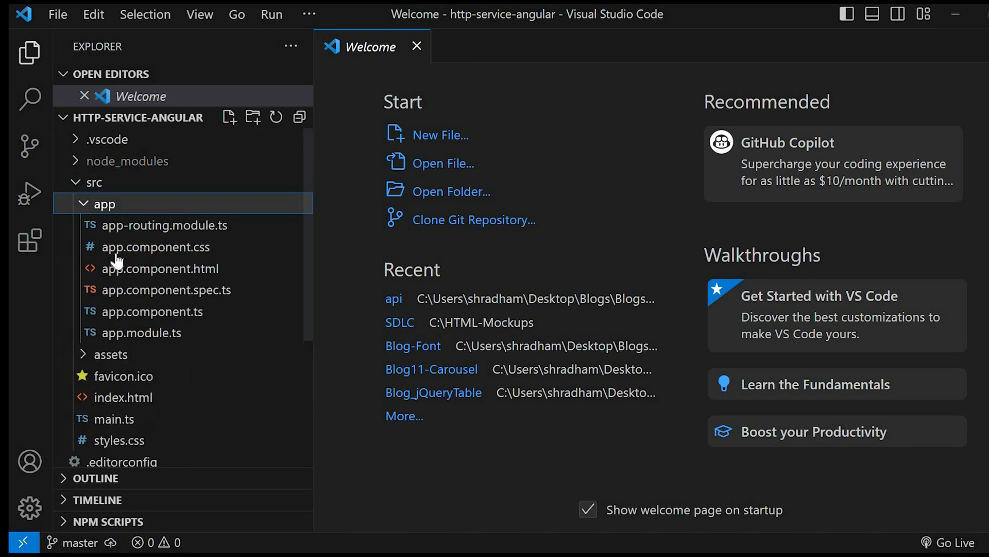
pyautogui.click(308, 14)
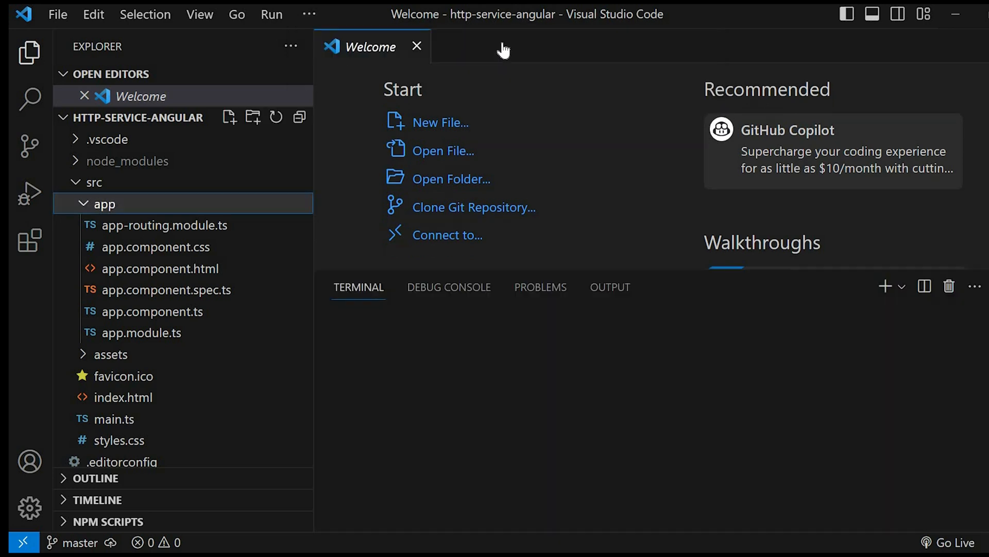
# Run 'ng serve' in the integrated terminal to serve the app at localhost:4200
pyautogui.click(885, 287)
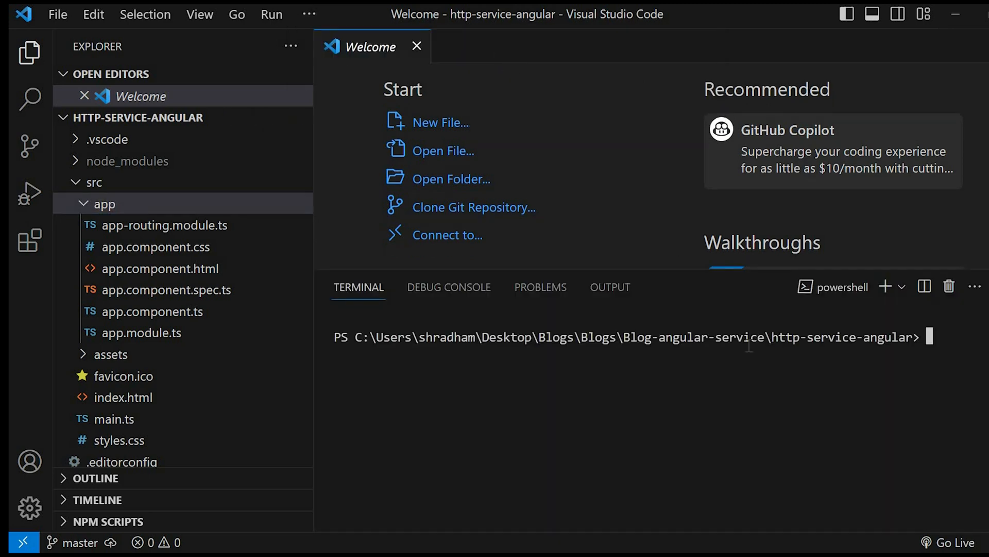
pyautogui.write('ng ser')
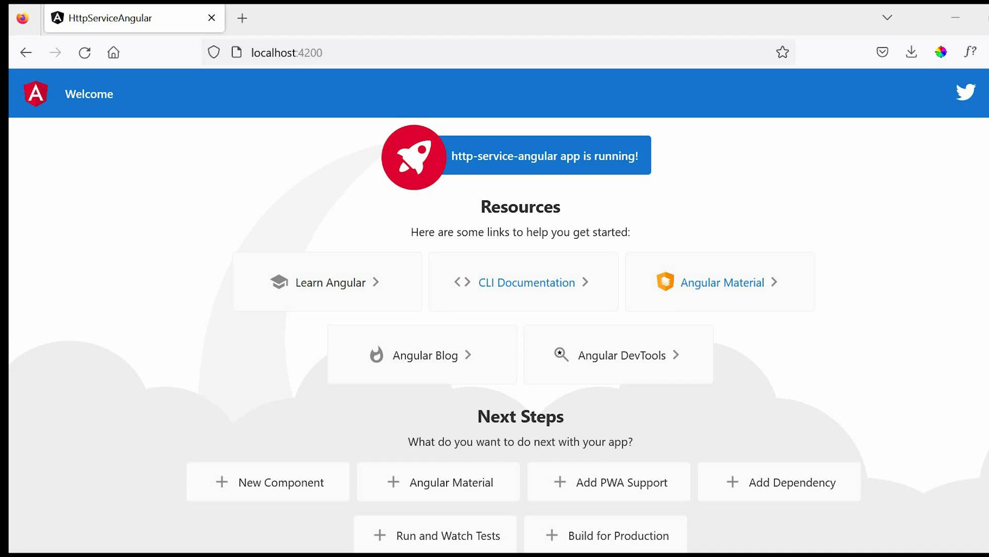
pyautogui.moveTo(645, 147)
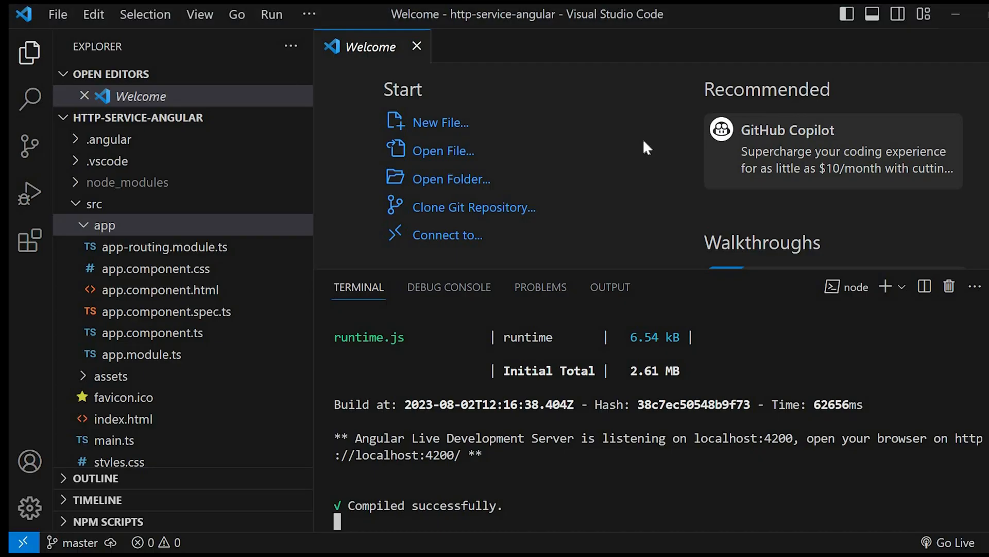
pyautogui.moveTo(113, 402)
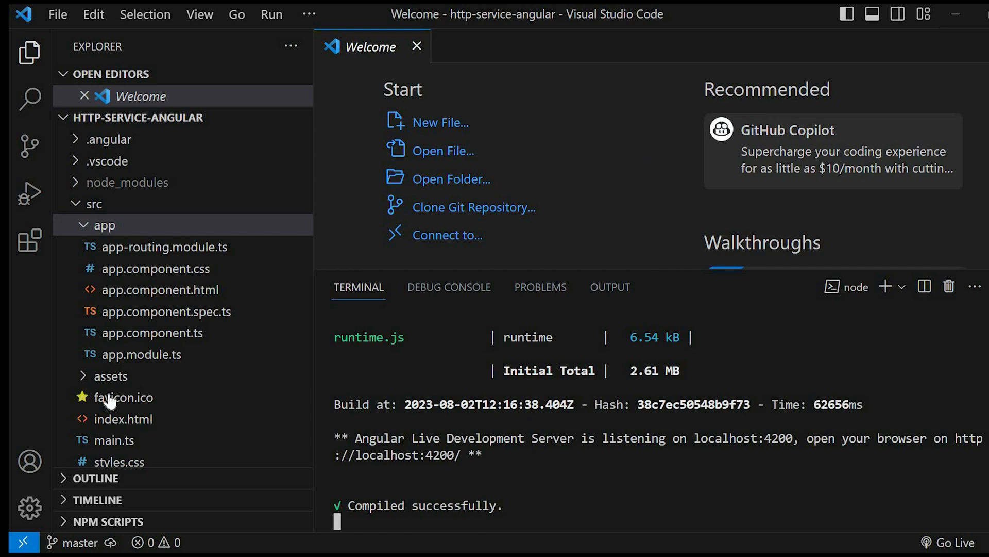
pyautogui.doubleClick(141, 354)
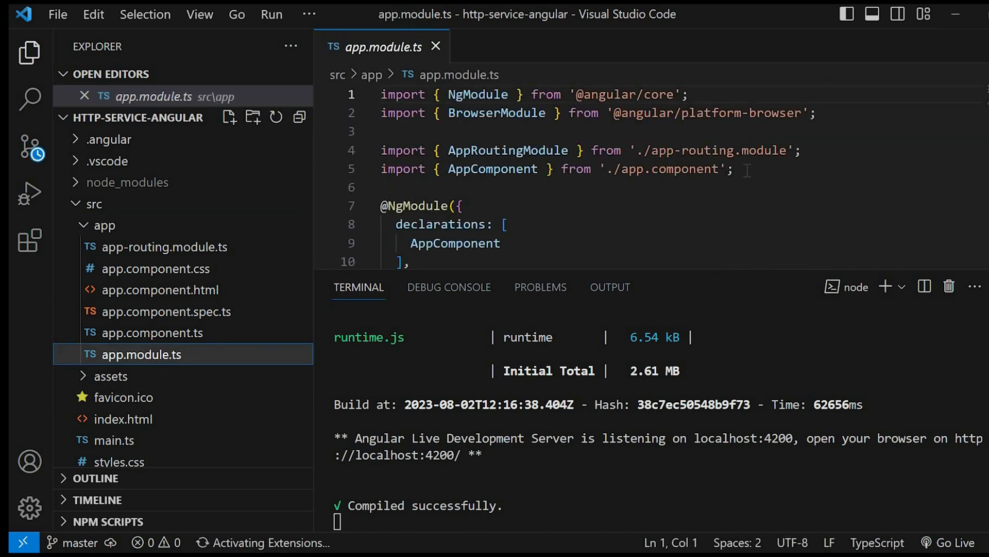
pyautogui.write('i')
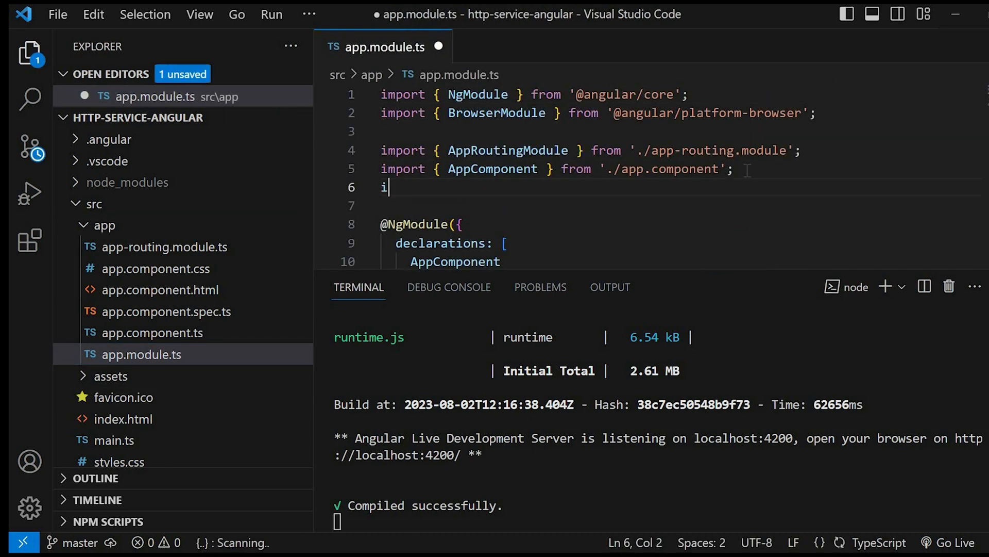
pyautogui.write('mport')
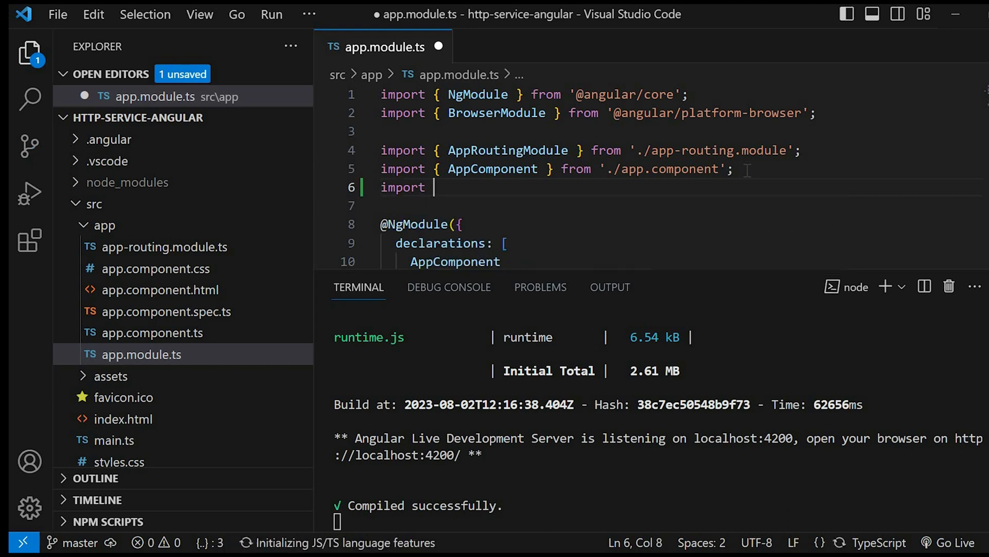
pyautogui.write('{HttpC')
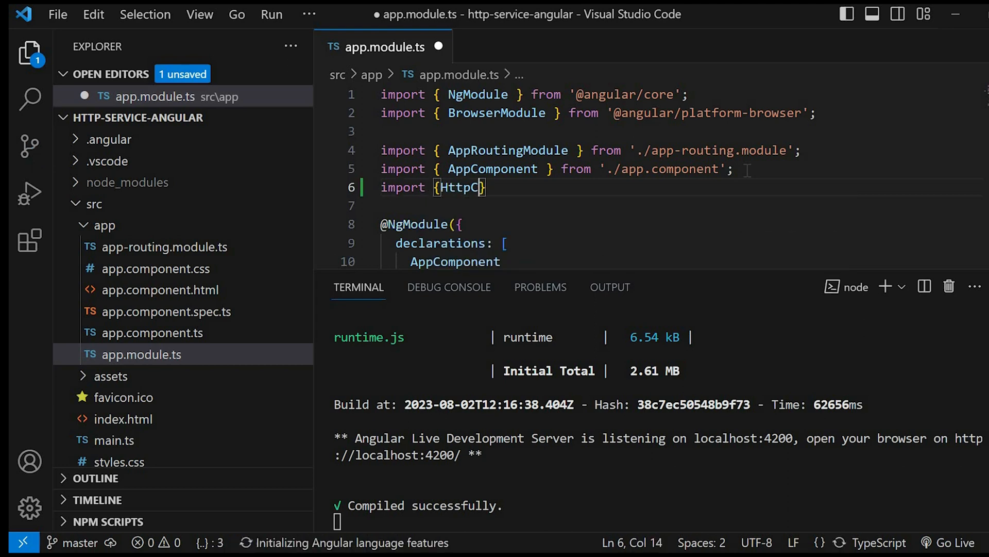
pyautogui.write('lientModule')
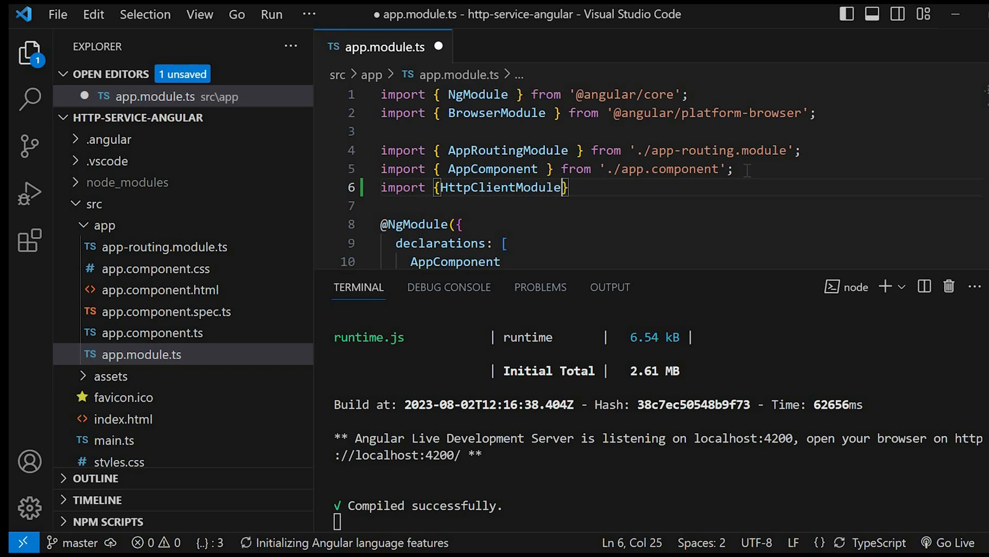
pyautogui.write('from')
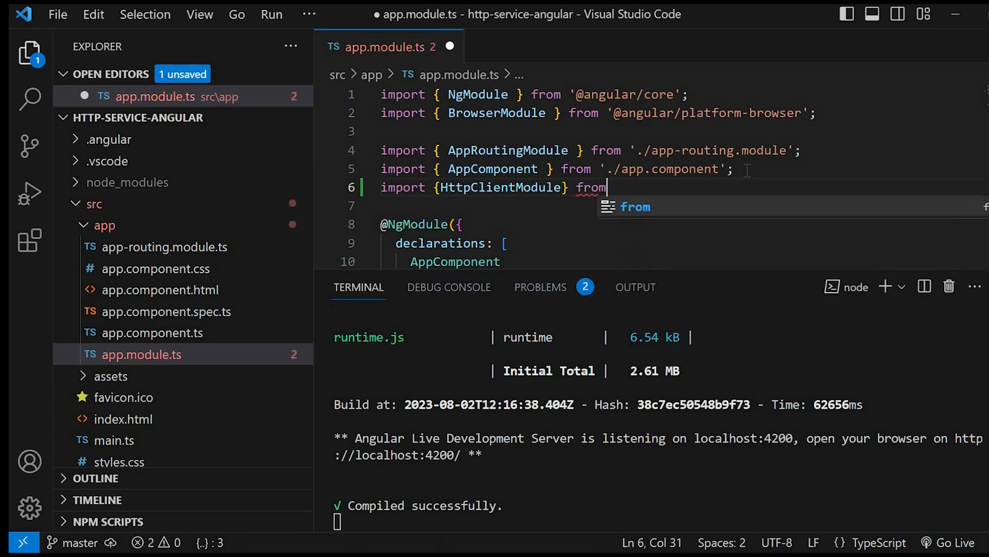
pyautogui.write("'@")
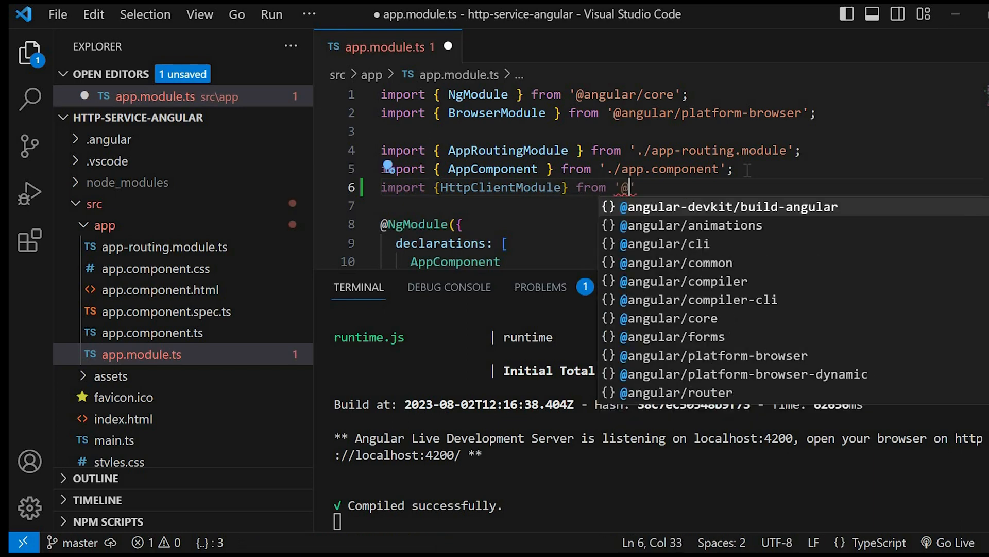
pyautogui.write('angular/common/')
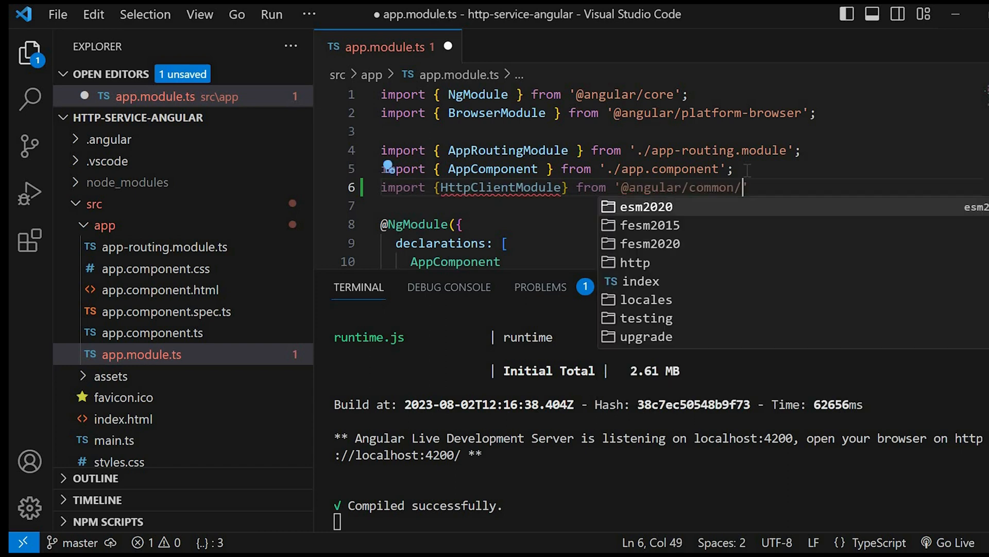
pyautogui.write("http';")
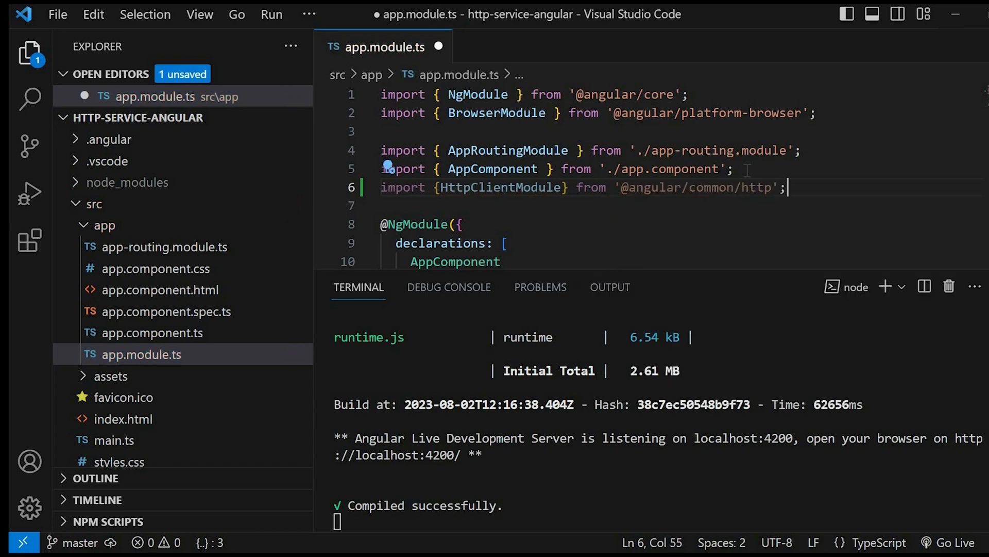
pyautogui.doubleClick(500, 187)
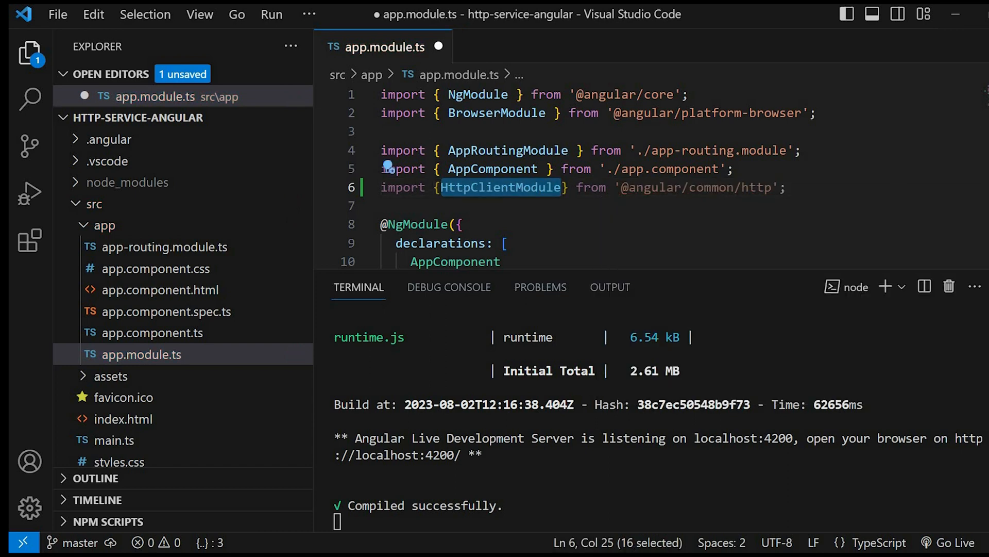
pyautogui.scroll(-3)
pyautogui.write('ng g')
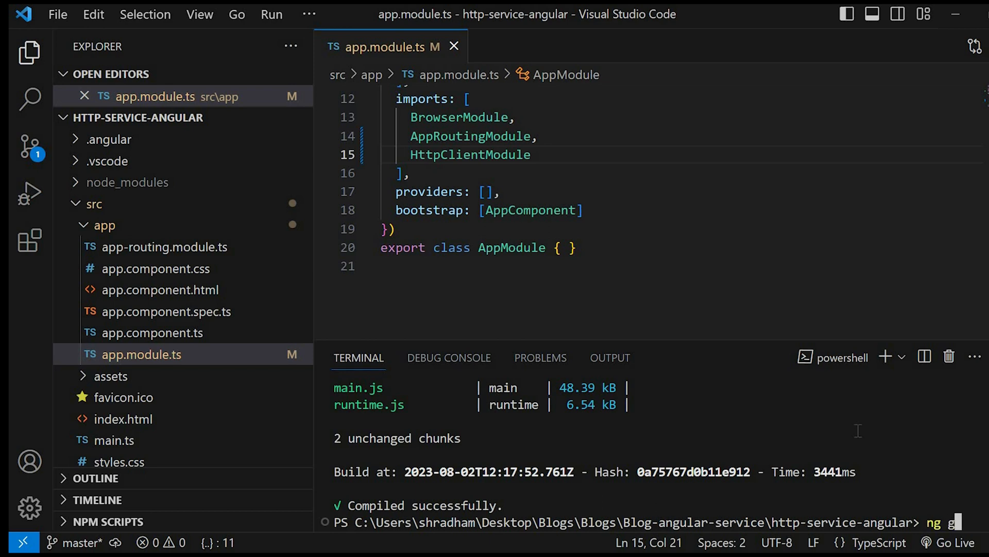
# Run 'ng g s services/user' to create the user service
pyautogui.write('s')
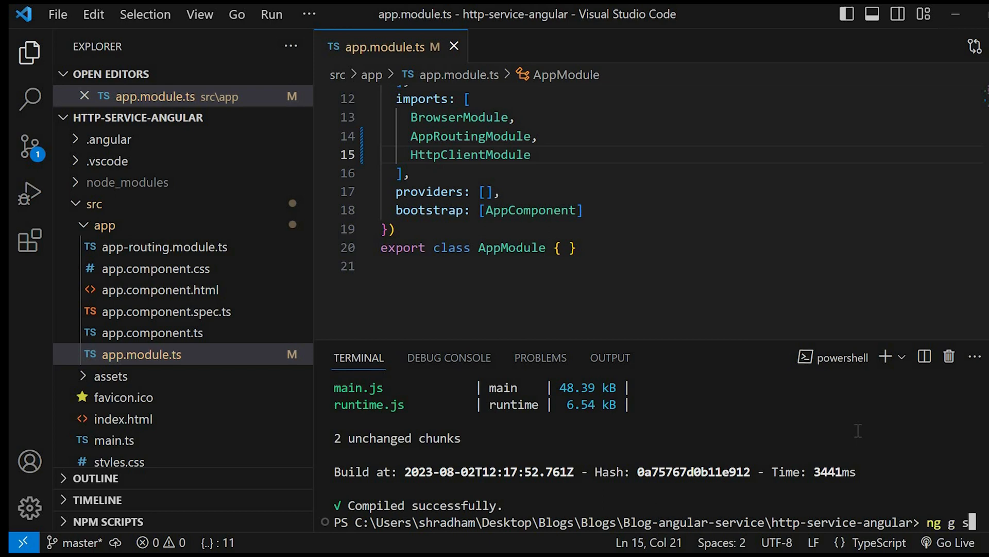
pyautogui.write('ses')
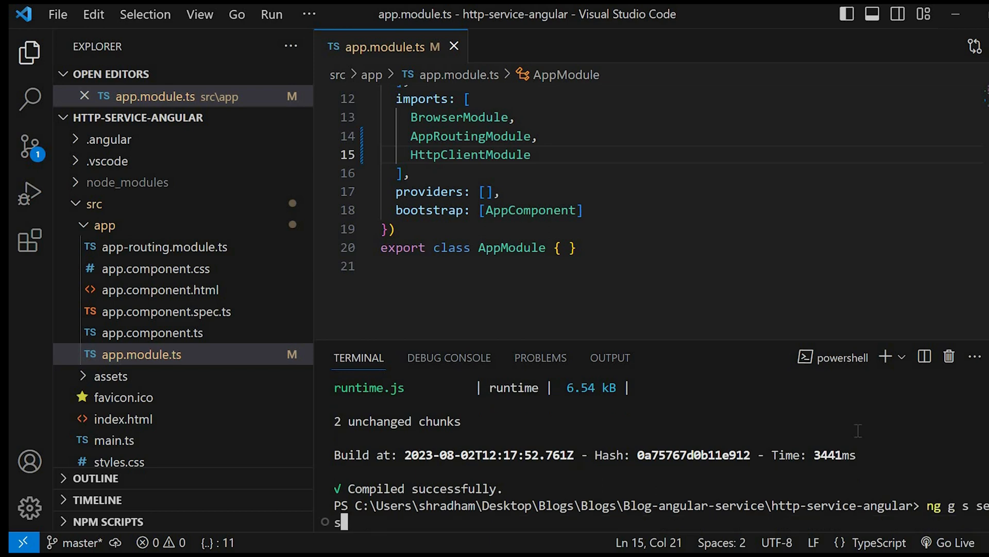
pyautogui.write('/user')
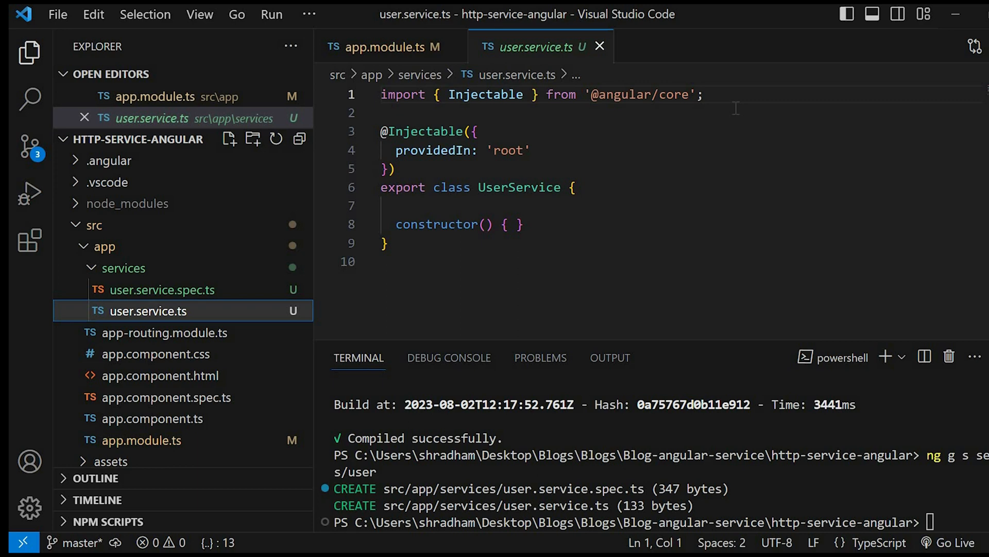
# In user.service.ts, import HttpClient, inject 'private http: HttpClient' in the constructor, and save
pyautogui.write('import')
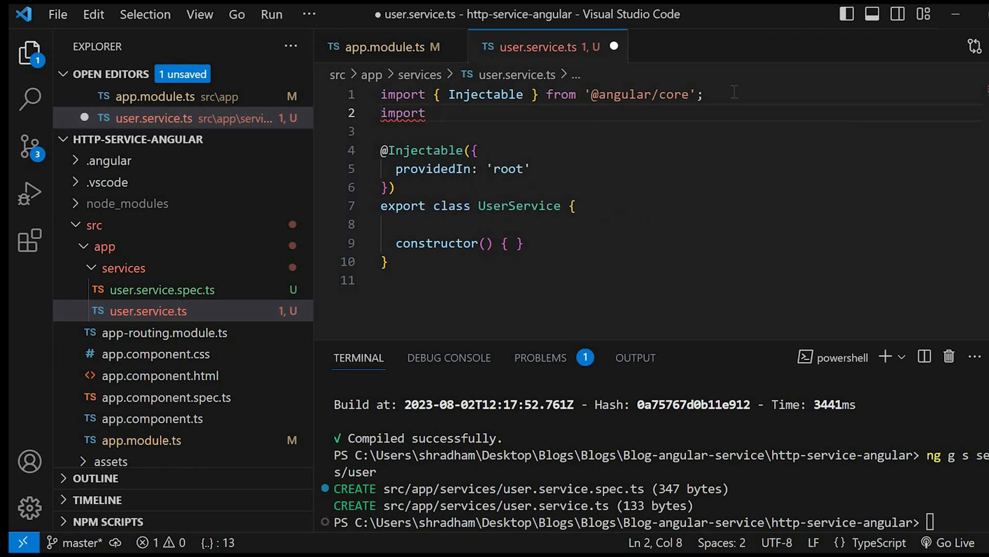
pyautogui.write('{}')
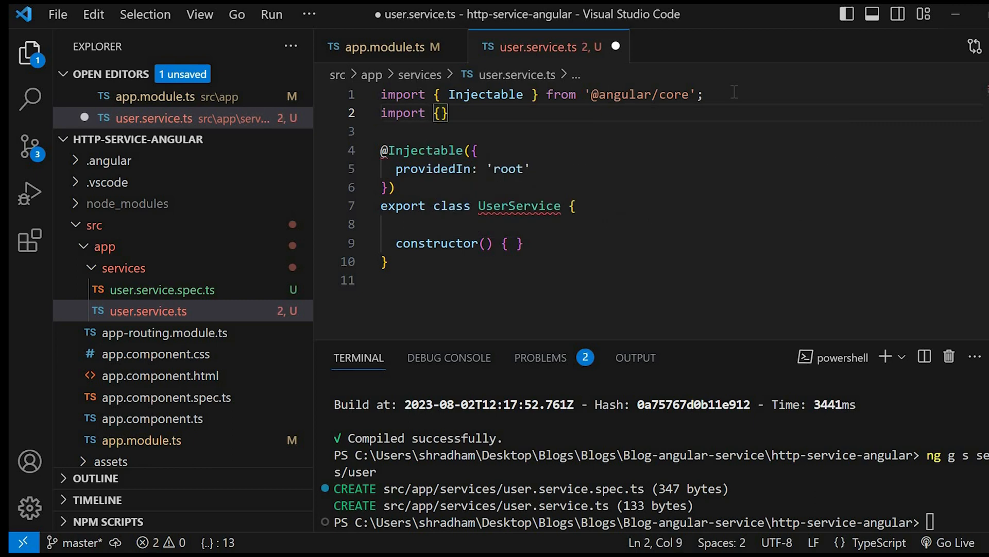
pyautogui.write('HttpClient')
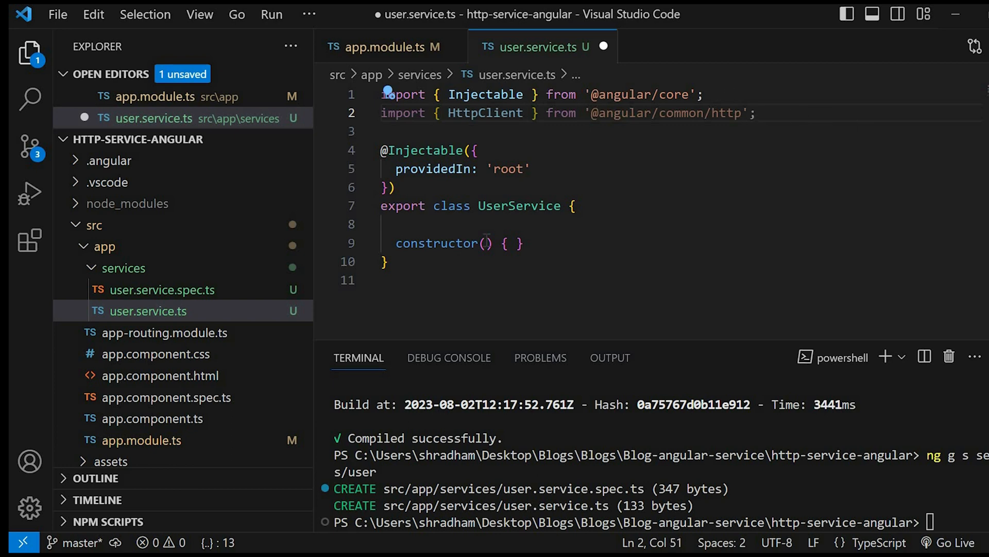
pyautogui.write('private http:')
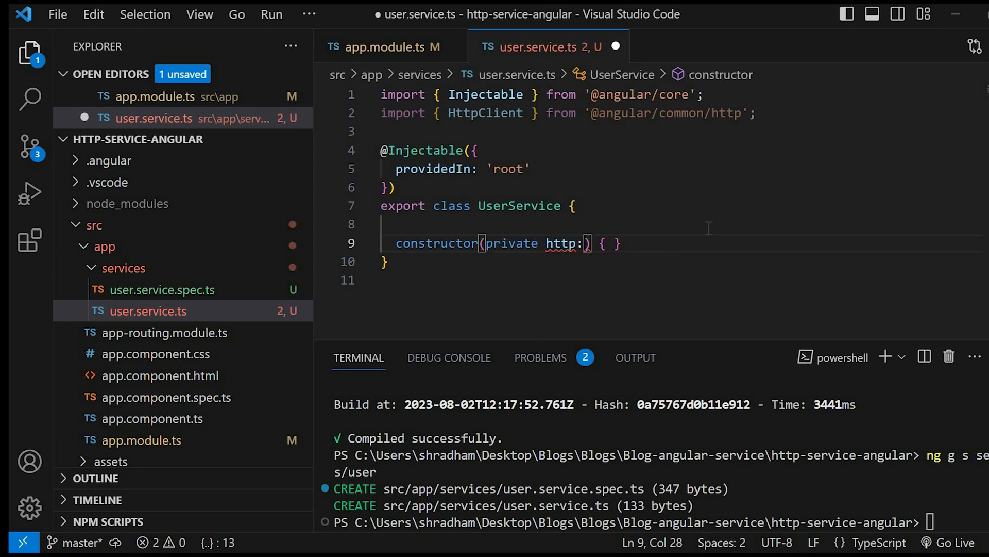
pyautogui.write('H')
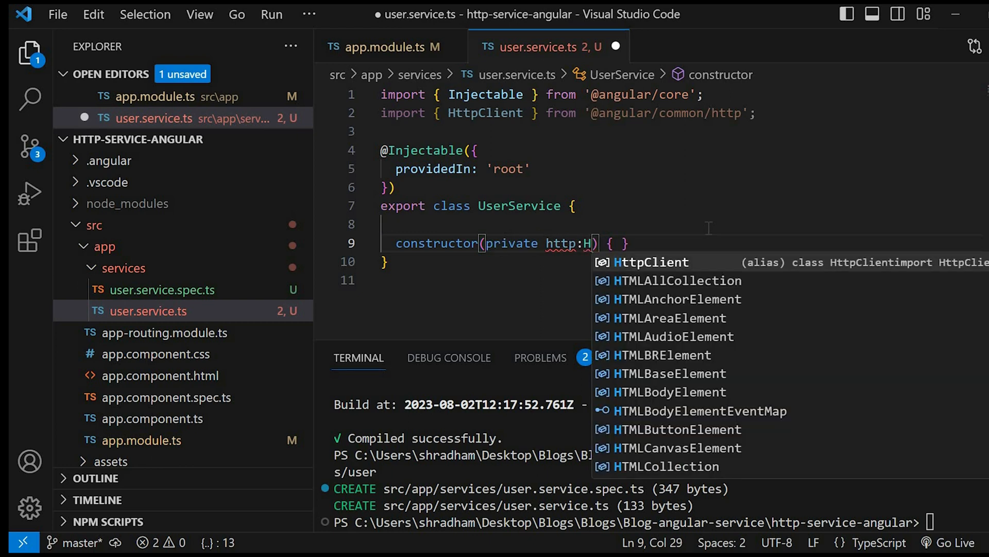
pyautogui.press('Tab')
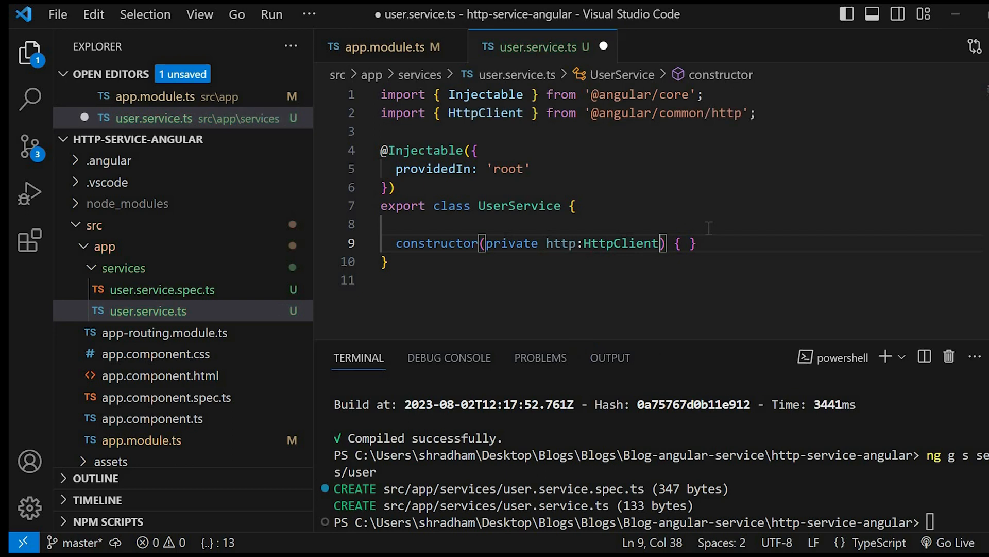
pyautogui.press('ctrl+s')
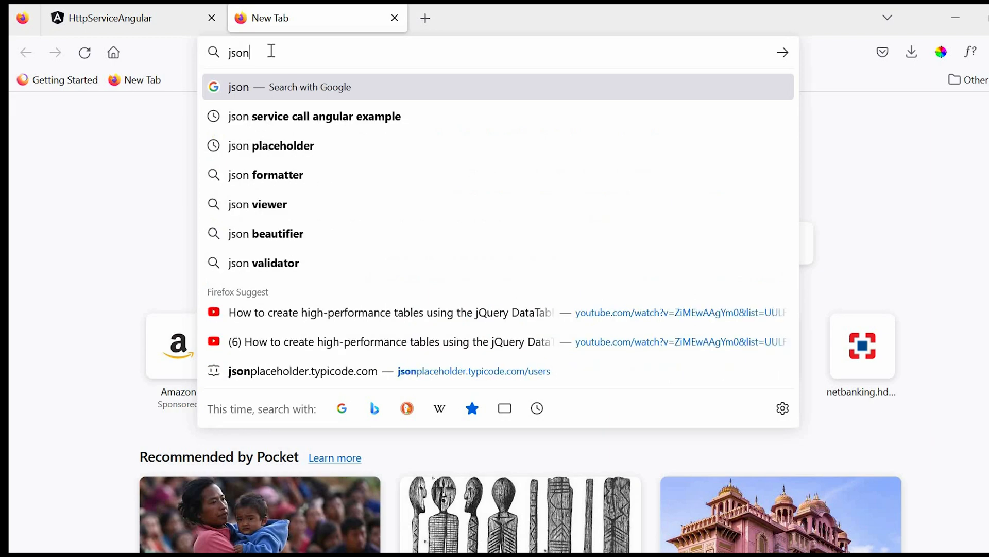
# Open jsonplaceholder.typicode.com's /users resource and select its URL in the address bar
pyautogui.click(302, 371)
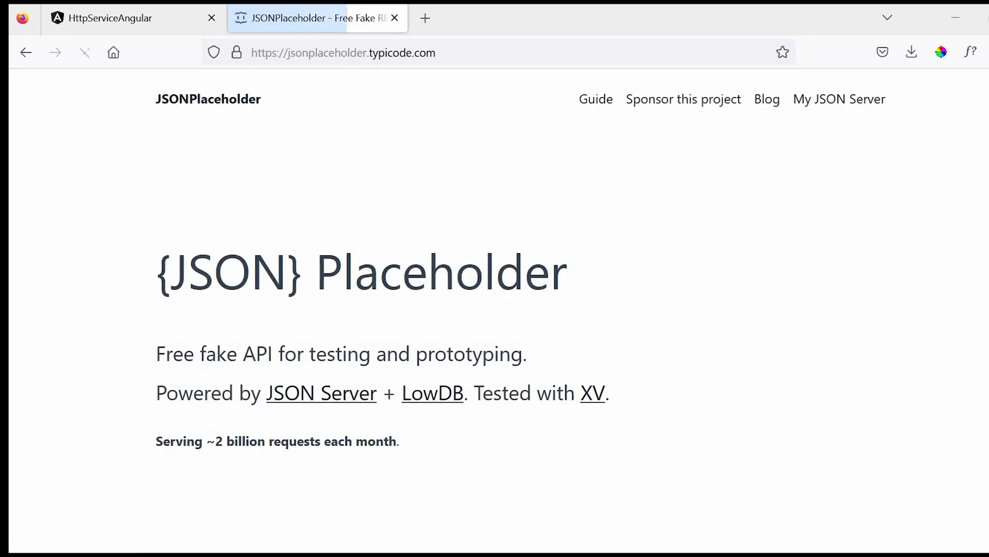
pyautogui.scroll(-3)
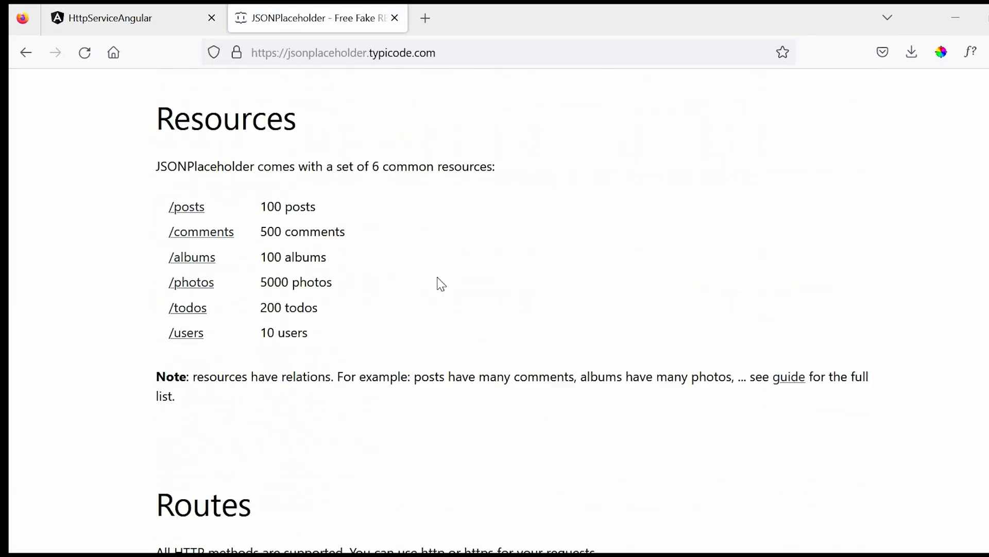
pyautogui.click(186, 332)
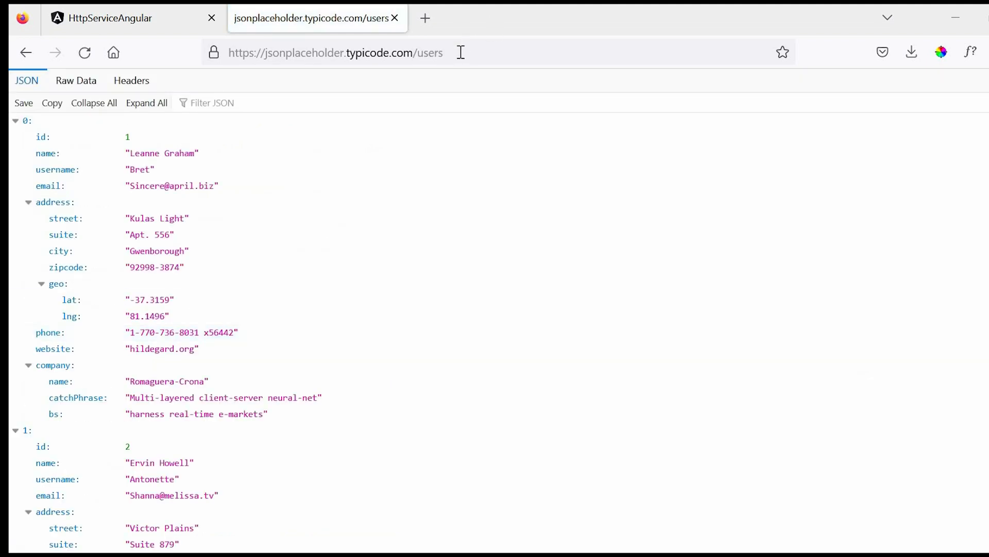
pyautogui.click(334, 53)
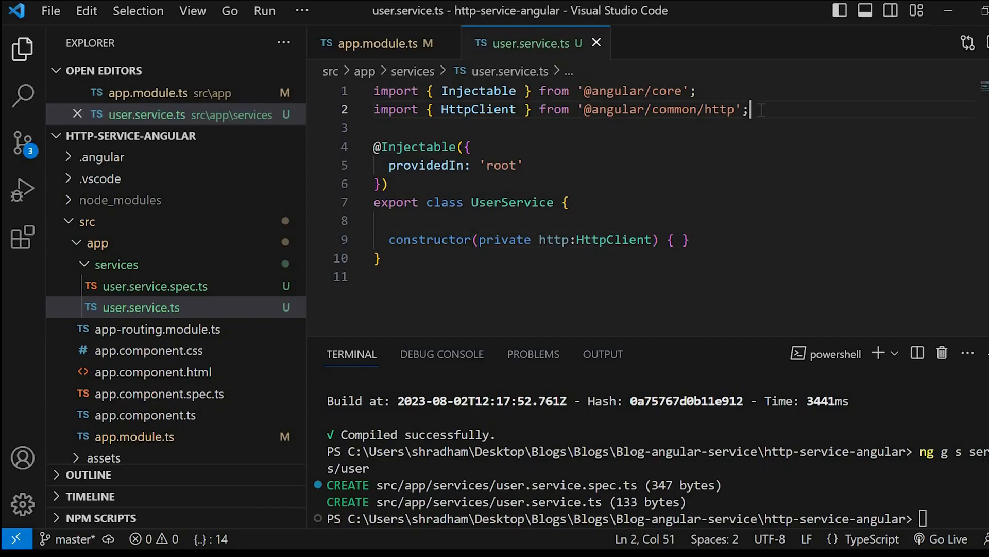
# Import Observable and add a getUsers(): Observable<any> method to the user service
pyautogui.write('import')
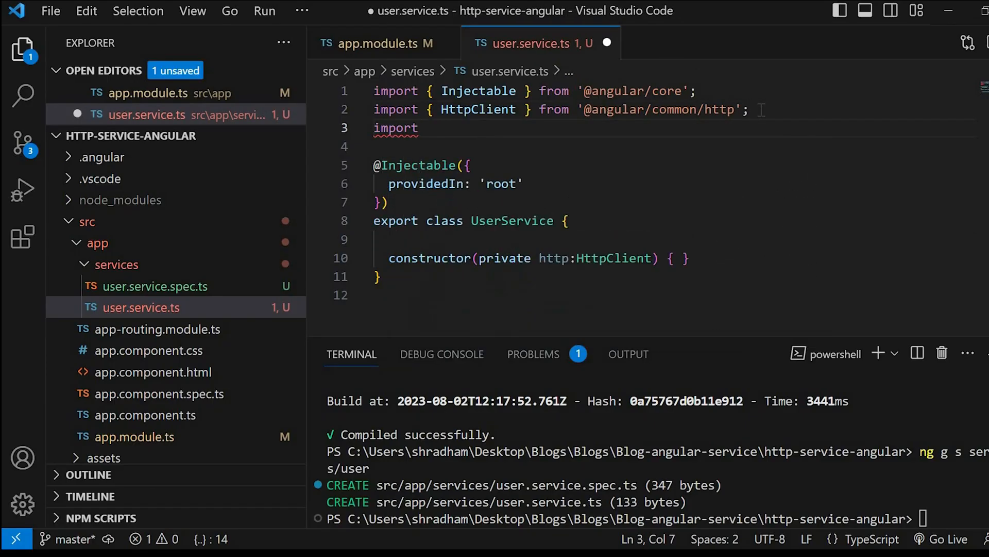
pyautogui.write('{Ob')
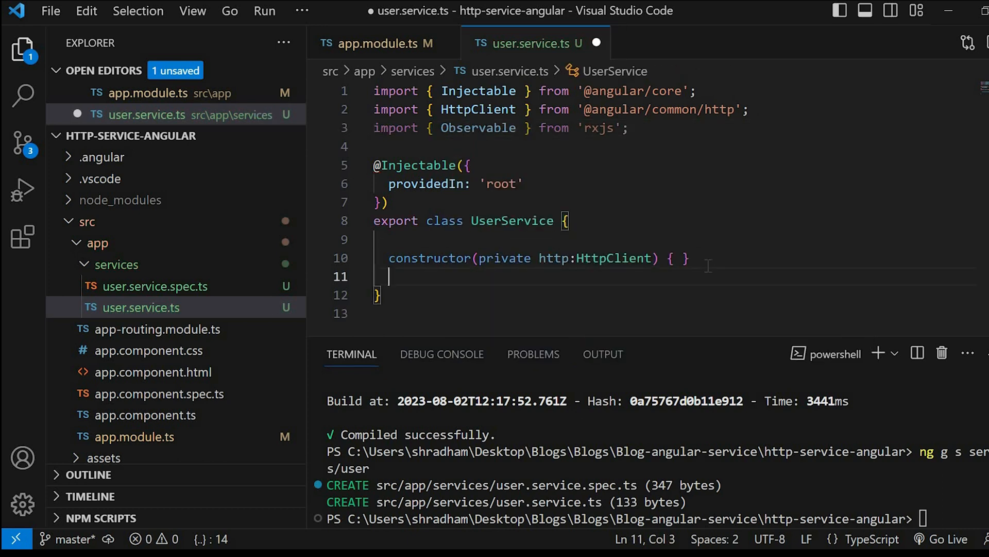
pyautogui.write('getUse')
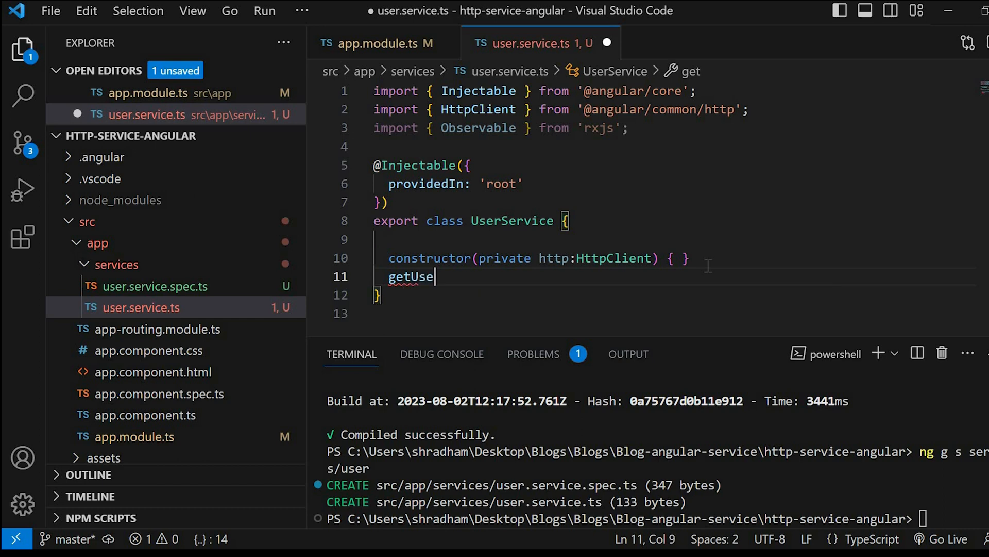
pyautogui.write('rs()')
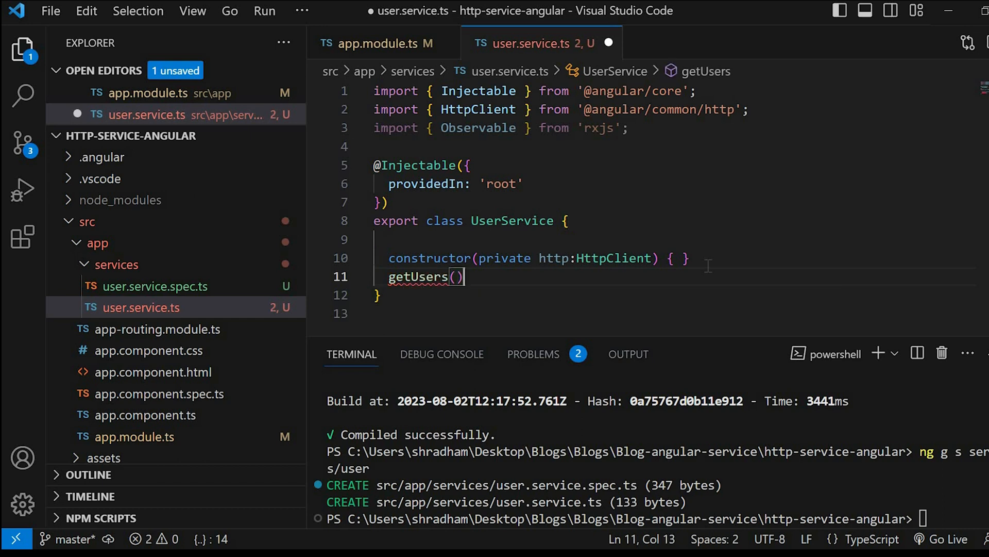
pyautogui.write(':O')
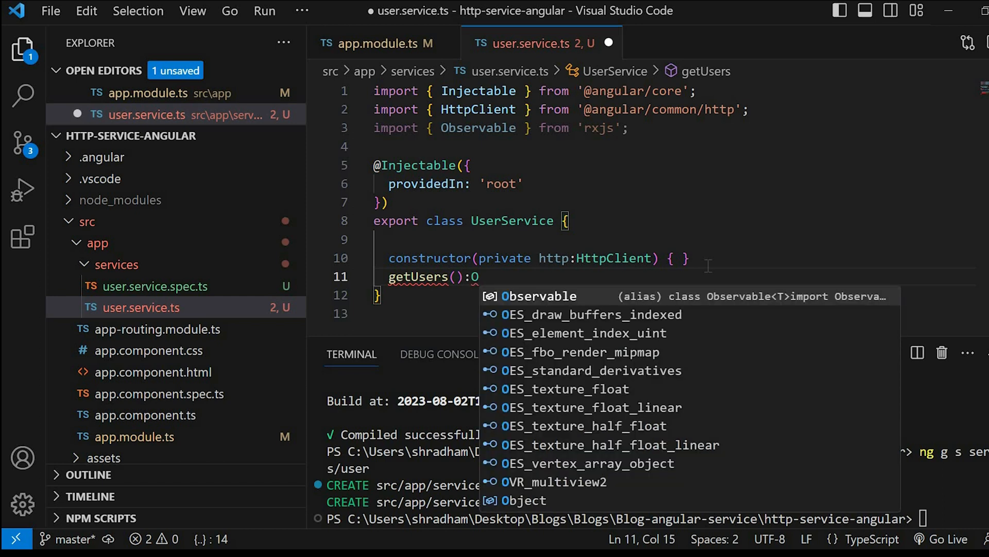
pyautogui.write('bservable<')
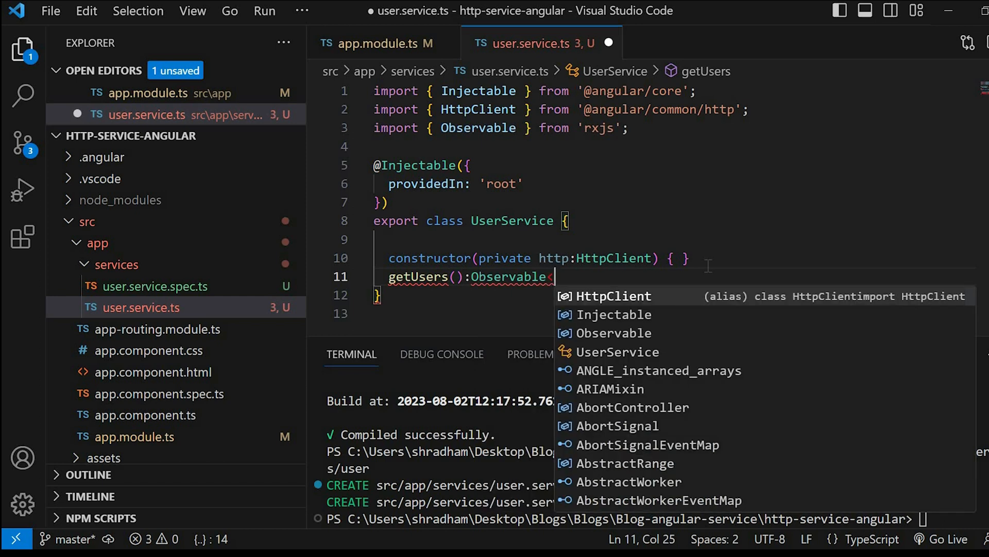
pyautogui.write('any>')
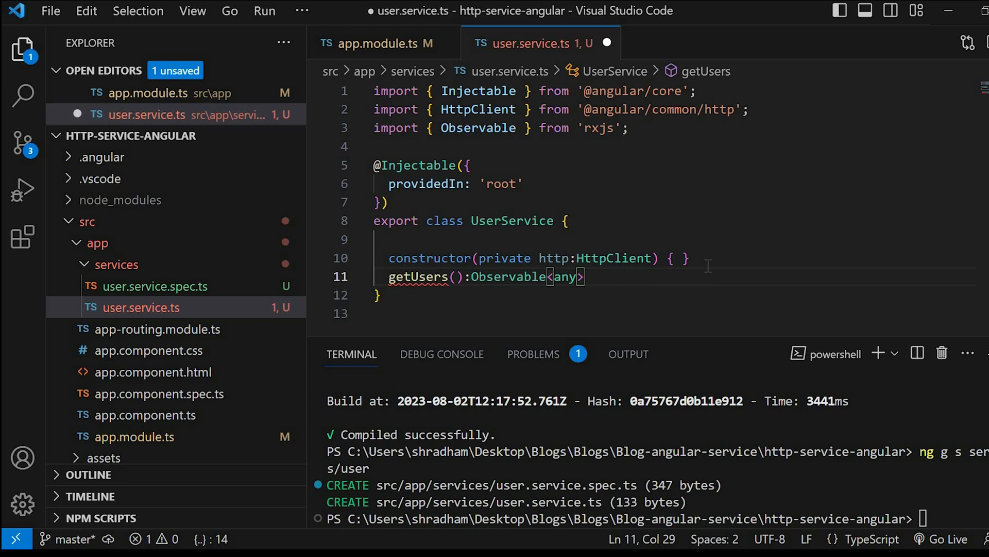
pyautogui.write('{}')
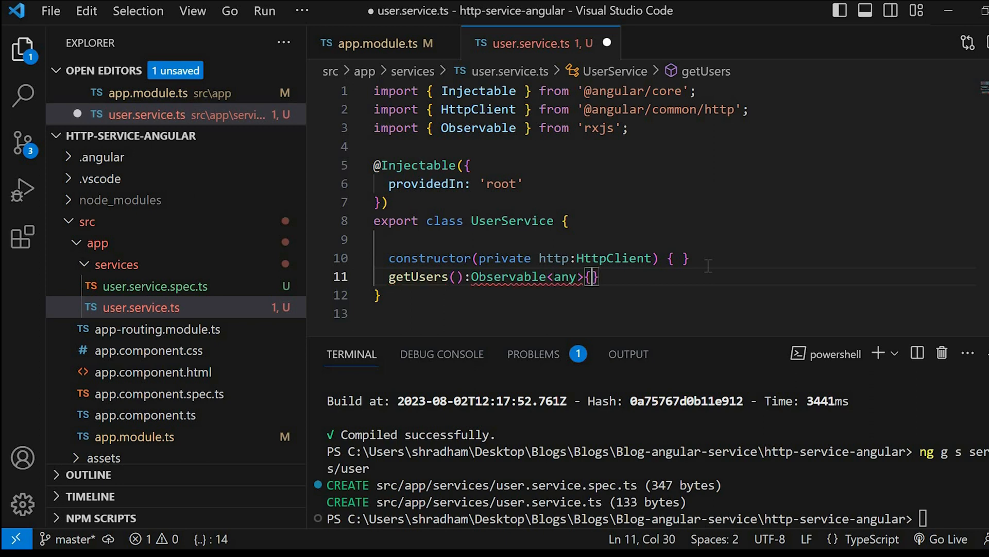
pyautogui.press('Enter')
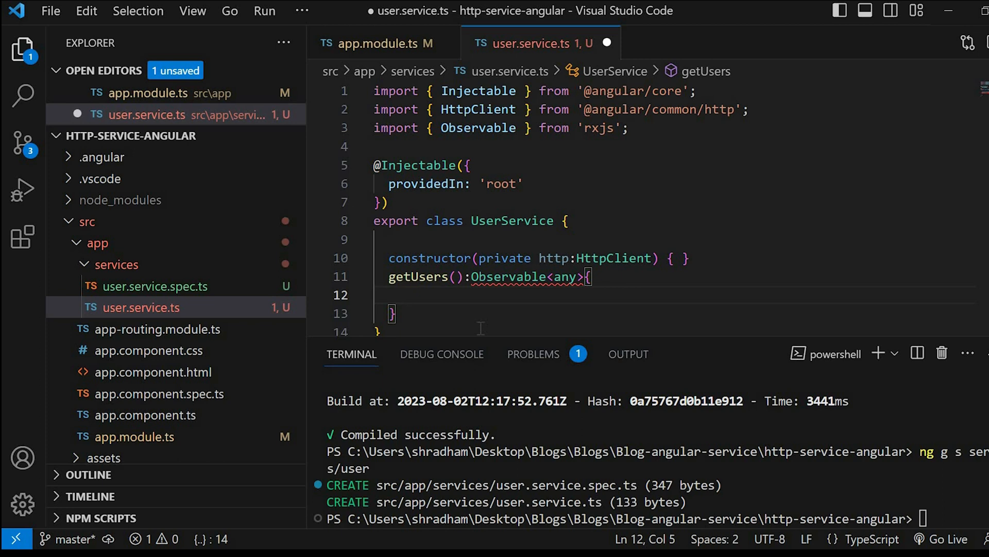
pyautogui.write('const ur')
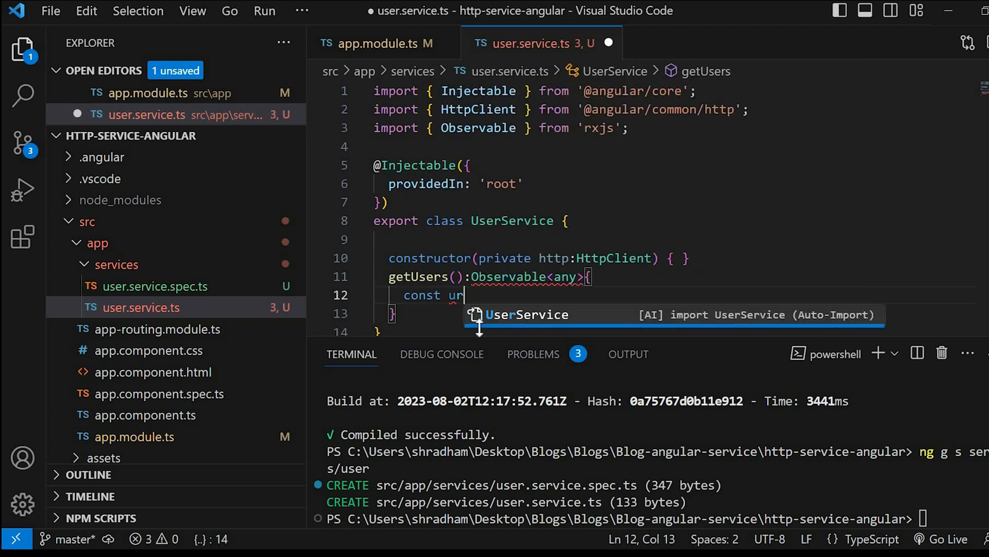
pyautogui.write('l =')
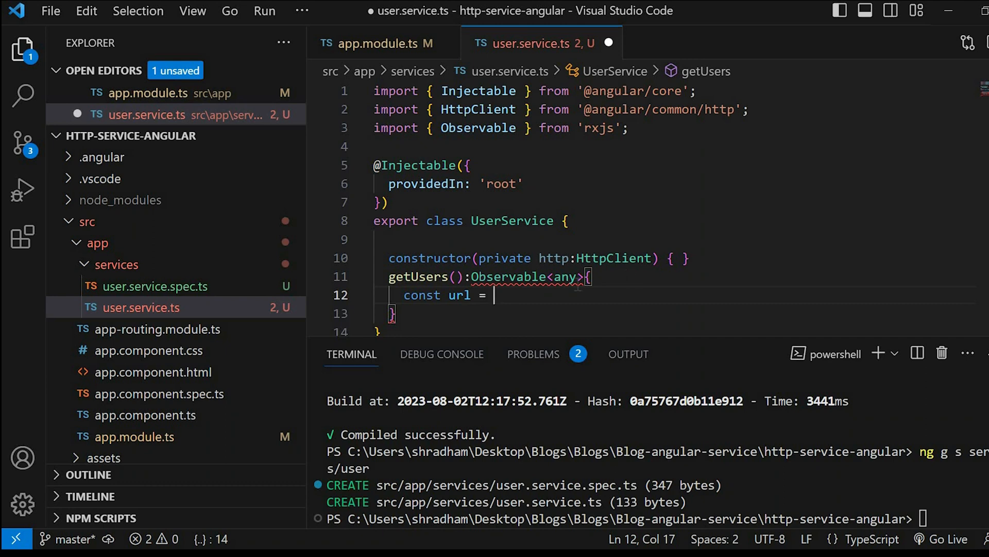
pyautogui.write("'https://jsonplaceholder.typicode.com/users'")
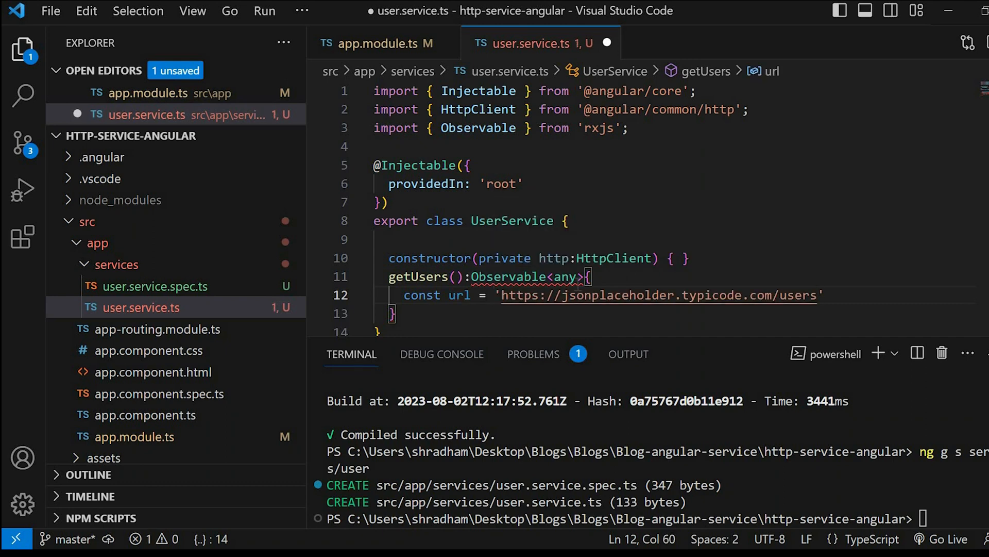
pyautogui.write(';')
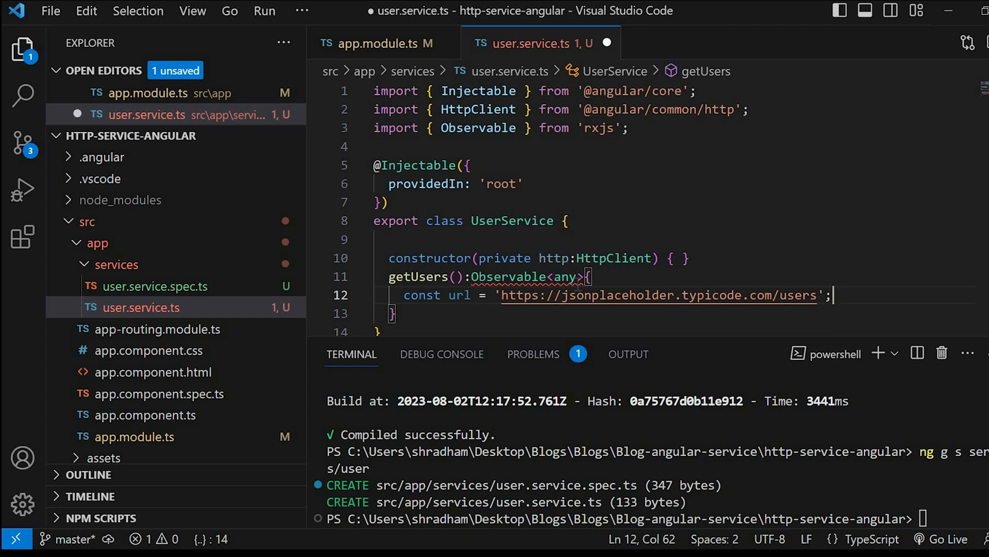
pyautogui.write('return')
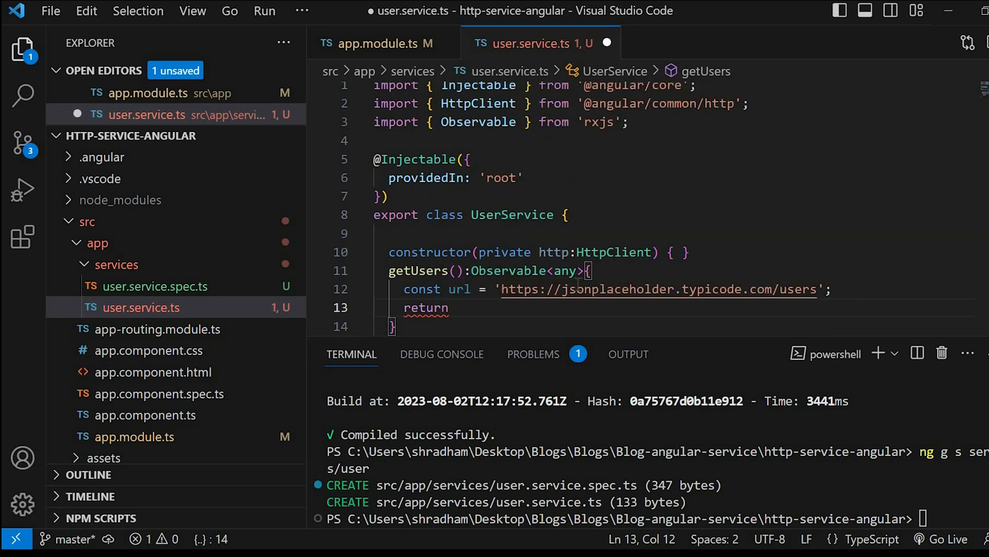
pyautogui.write('this.')
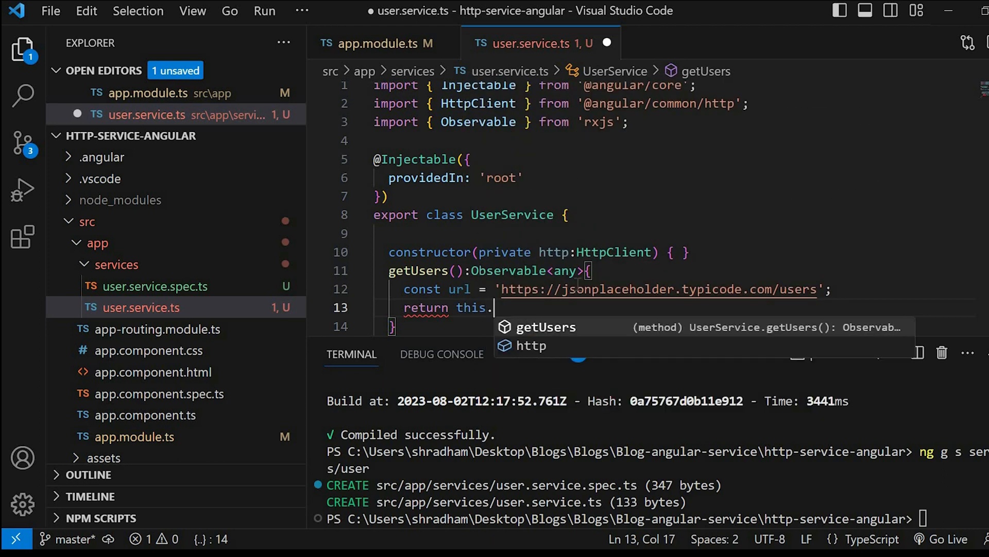
pyautogui.write('http')
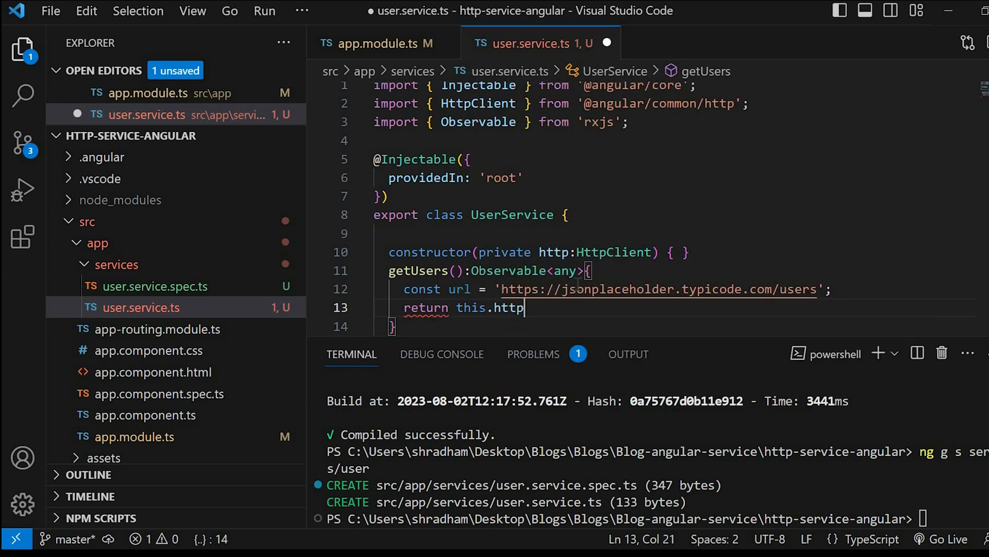
pyautogui.write('.get<>')
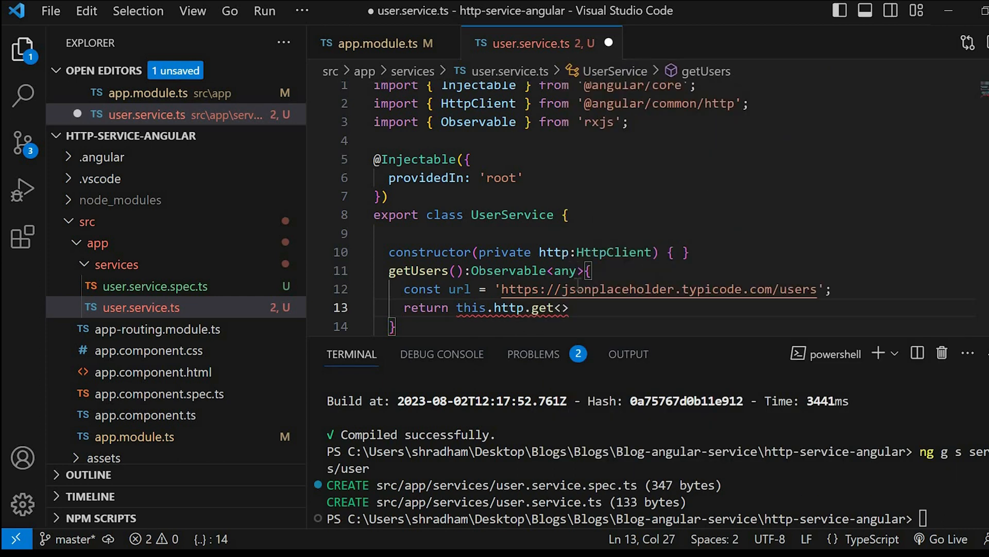
pyautogui.write('any')
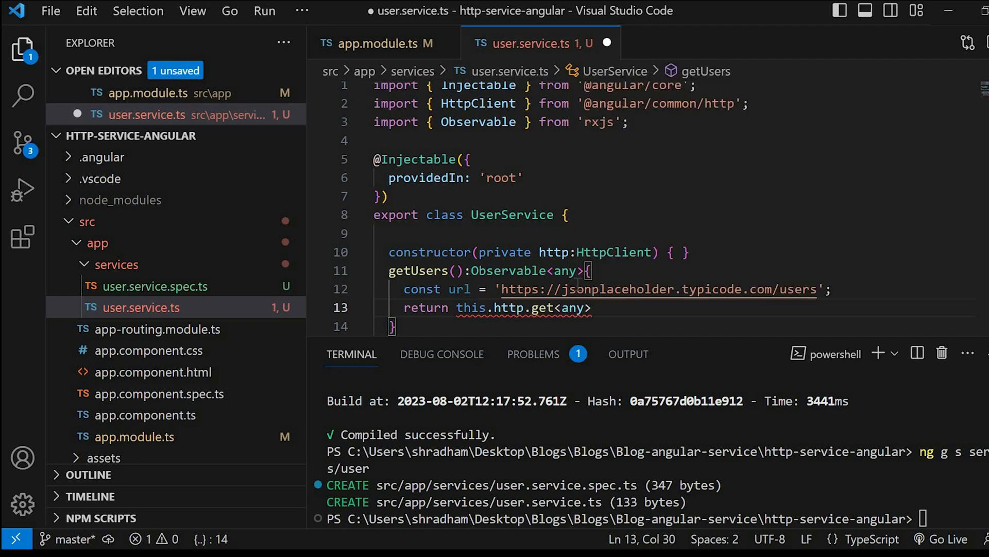
pyautogui.write('(url')
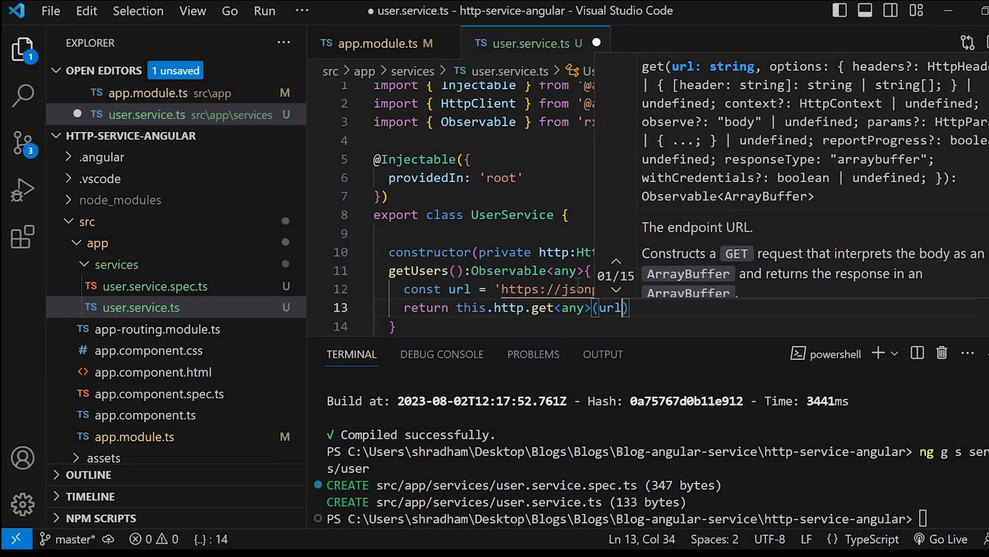
pyautogui.write(';')
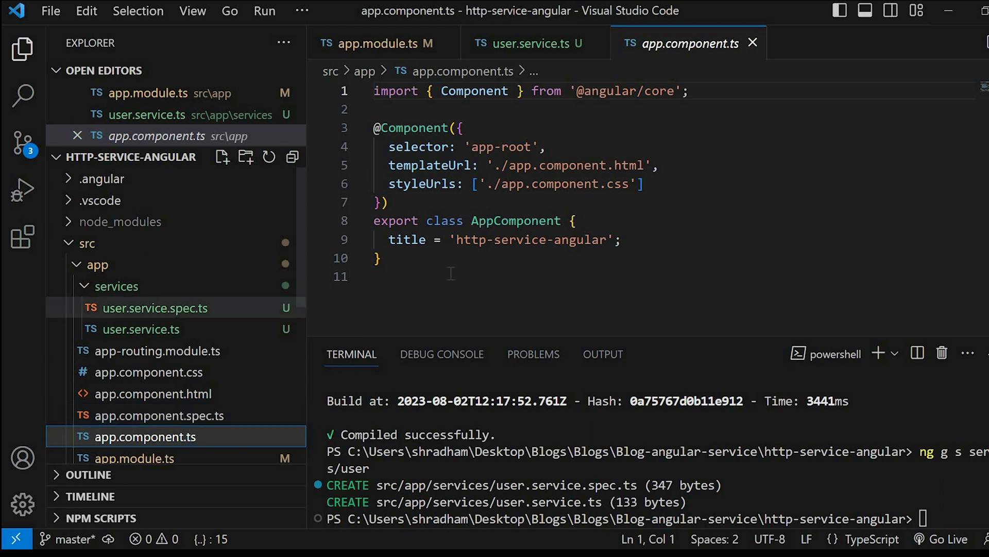
# Import UserService and OnInit in app.component.ts and inject 'private userService: UserService' in the constructor
pyautogui.press('Enter')
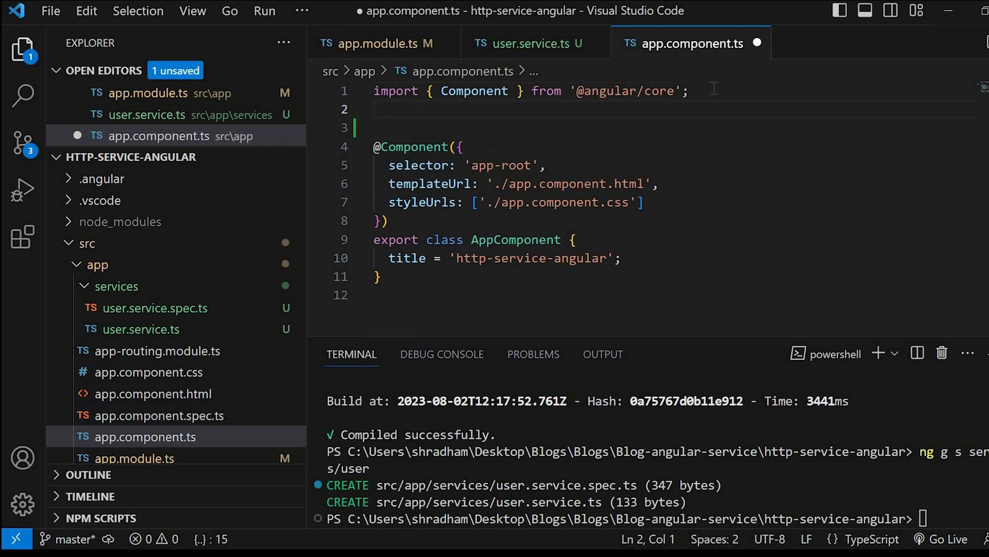
pyautogui.write('import')
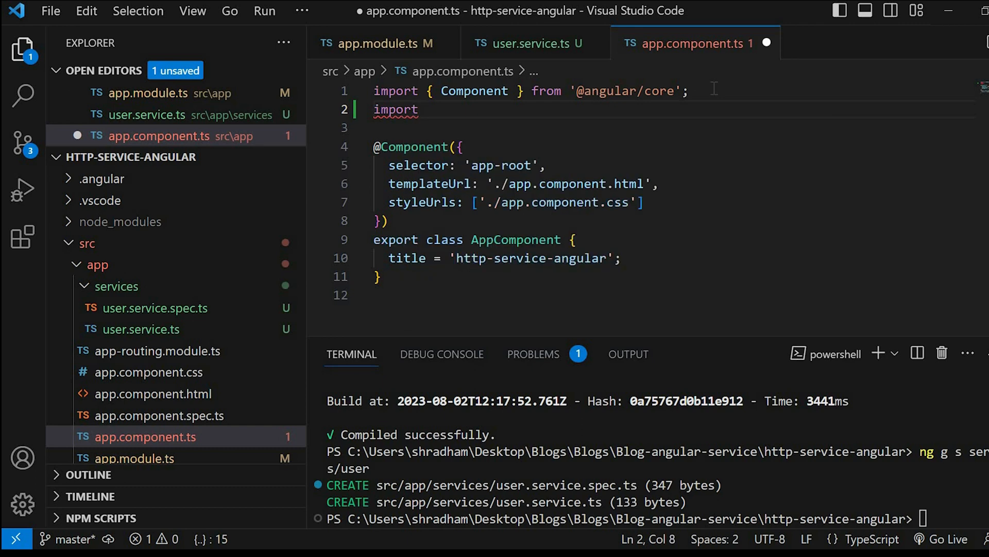
pyautogui.write('{}')
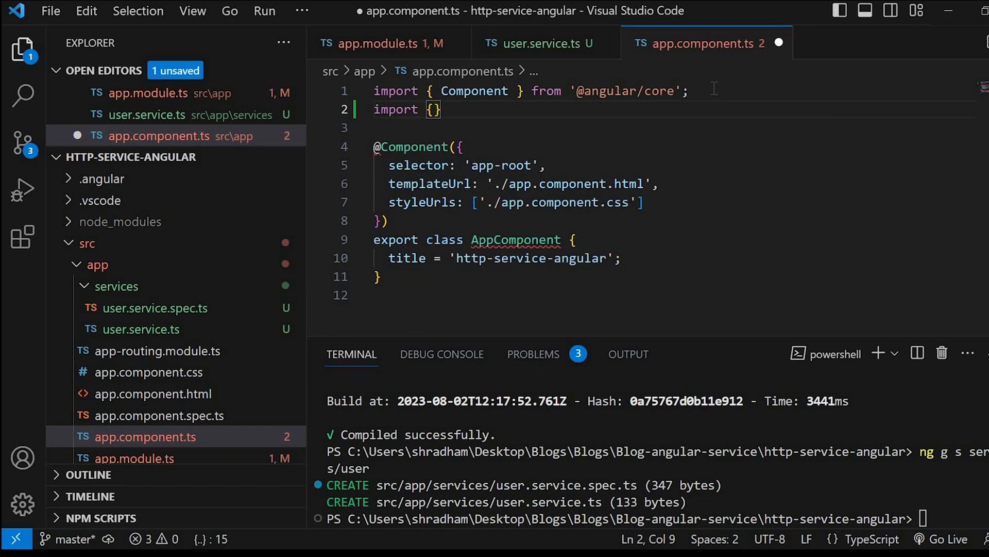
pyautogui.write('UserService')
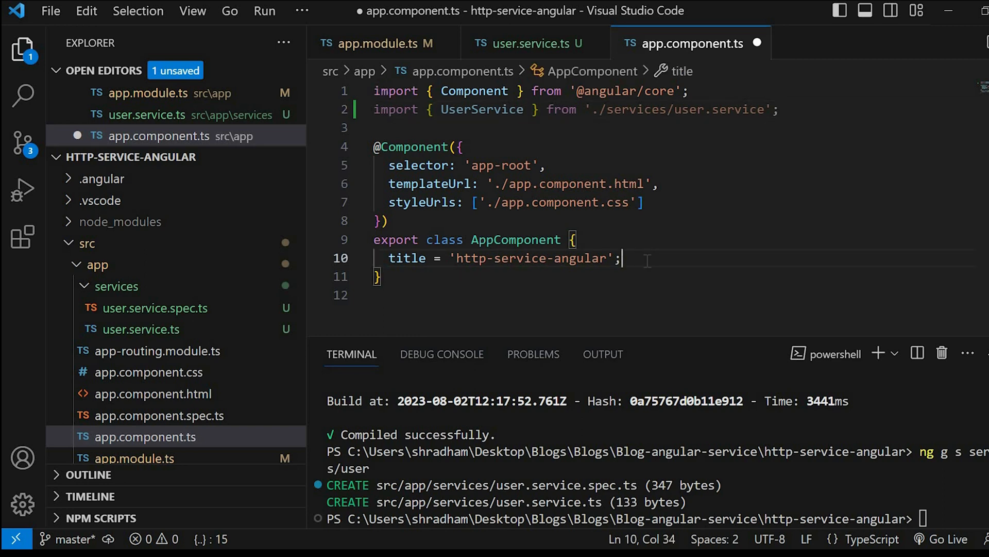
pyautogui.write('constructor(private')
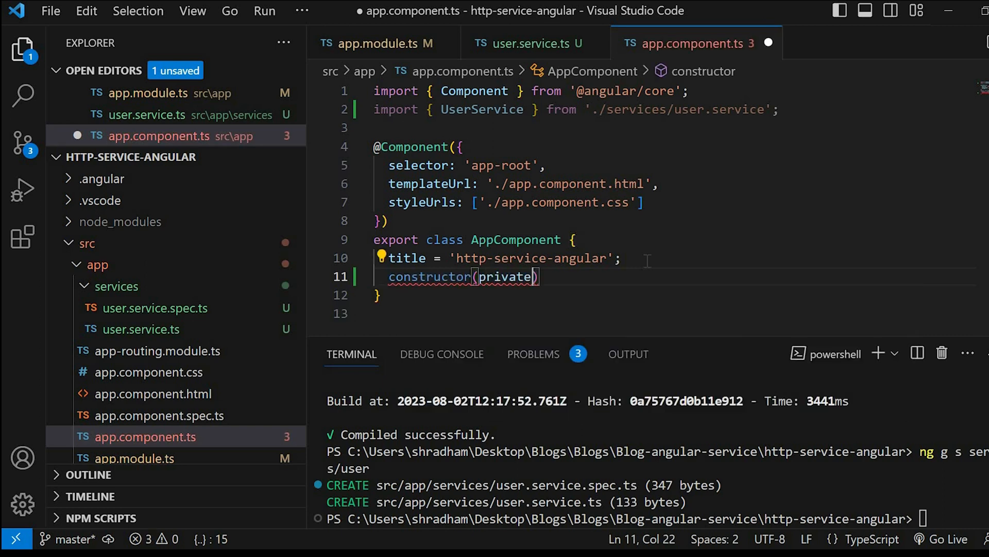
pyautogui.write('user')
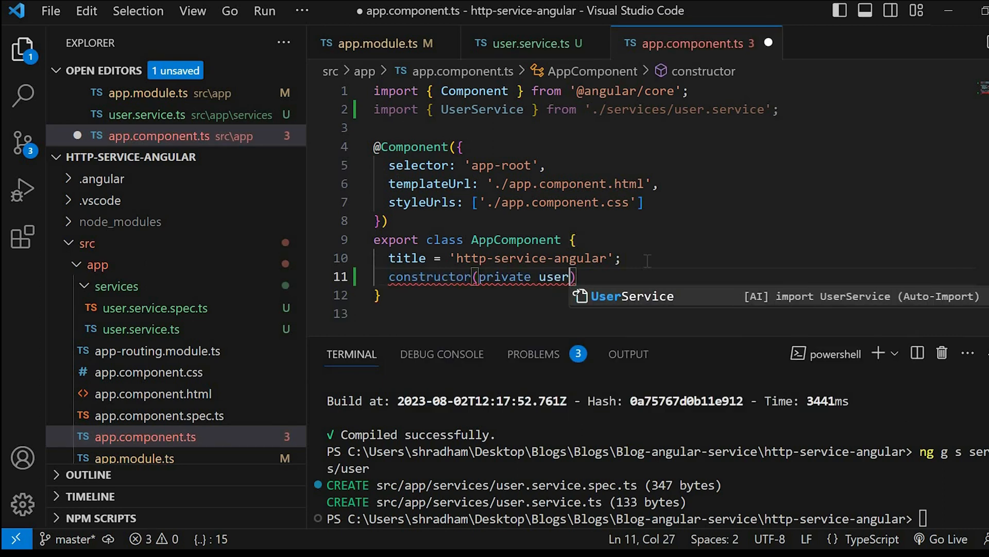
pyautogui.write('Service:)')
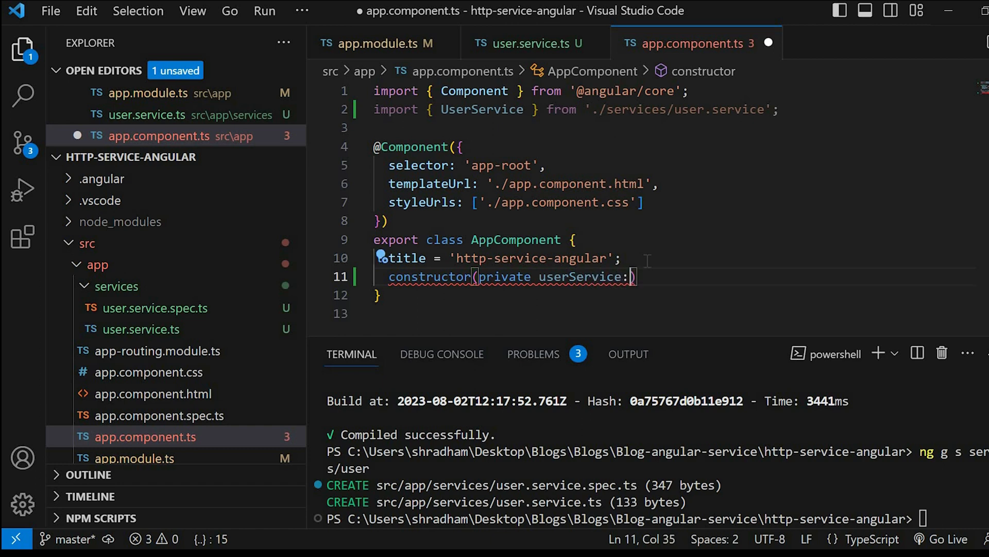
pyautogui.write('UserService')
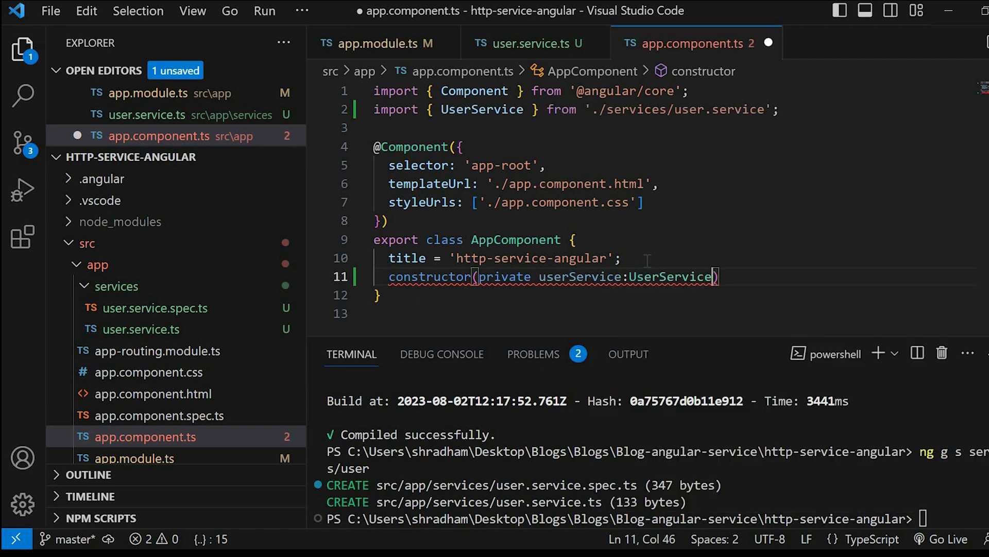
pyautogui.write('{}')
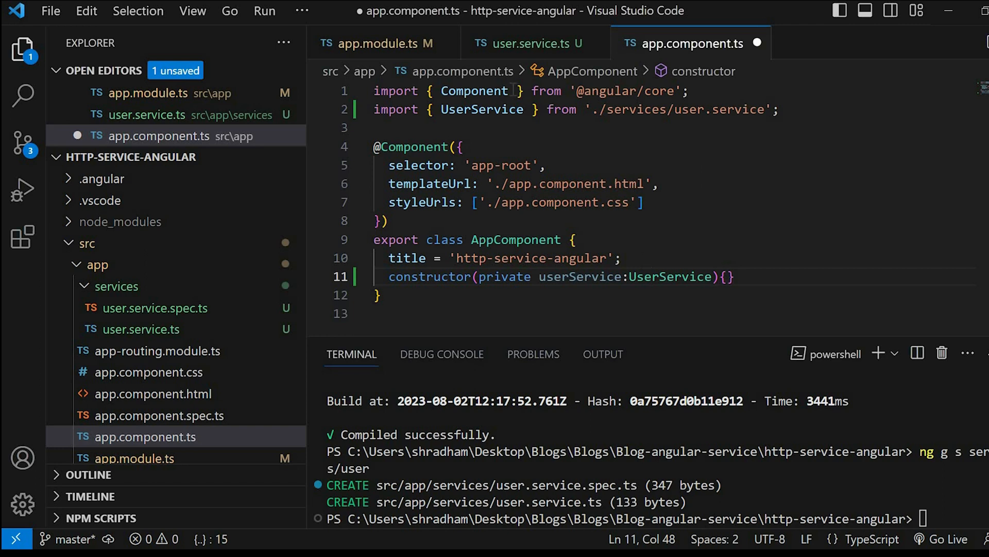
pyautogui.write(',OnIn')
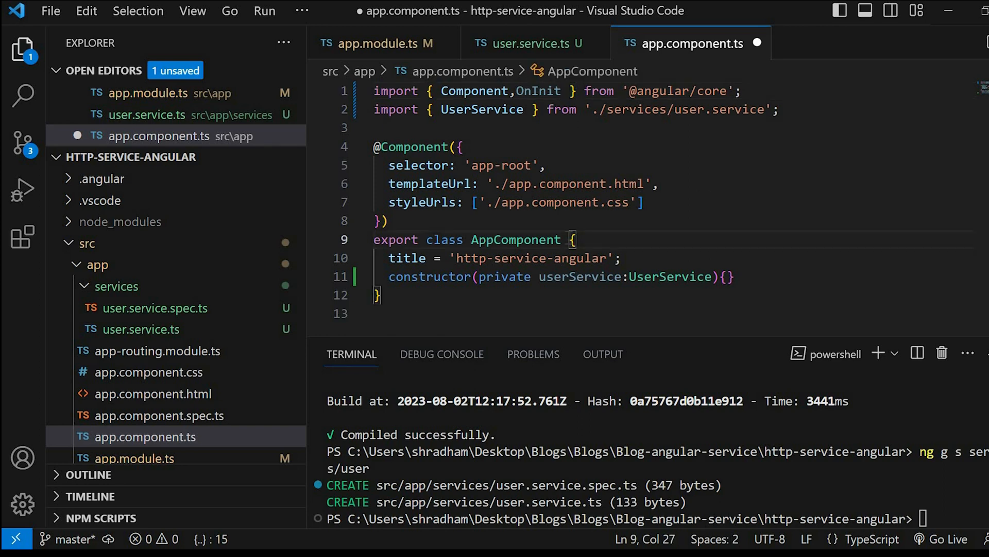
# Make AppComponent implement OnInit and add a users = new Array<any>() property
pyautogui.write('implements OnInit')
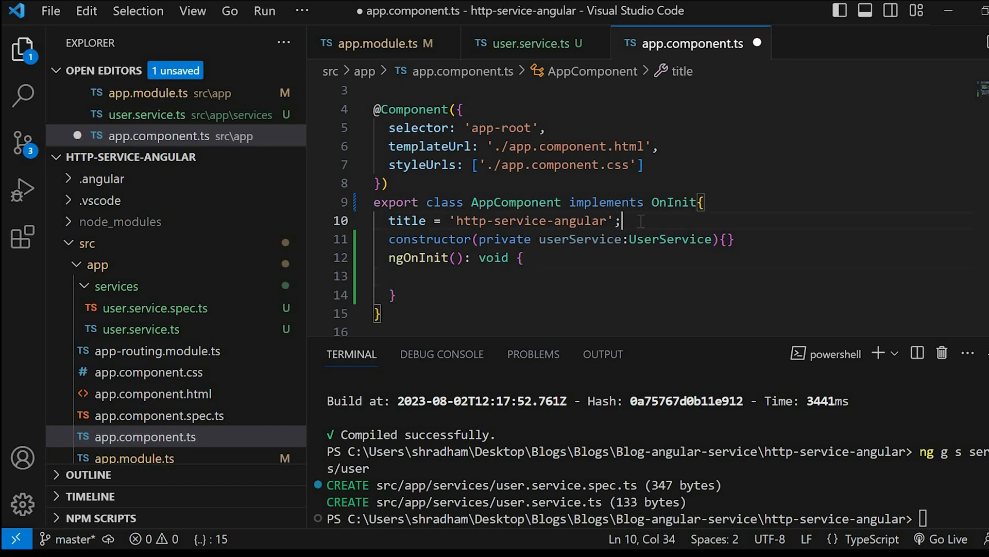
pyautogui.write('users = n')
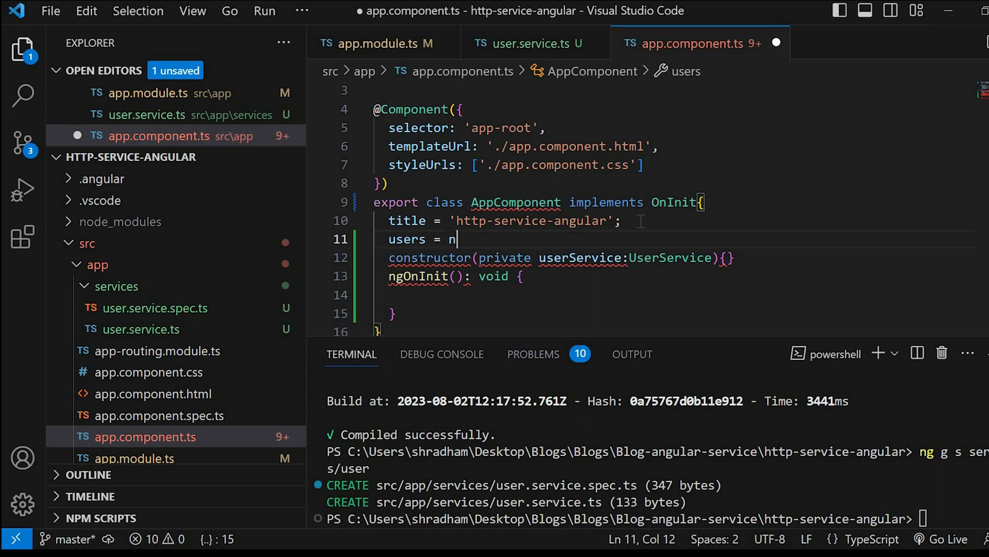
pyautogui.write('ew Array')
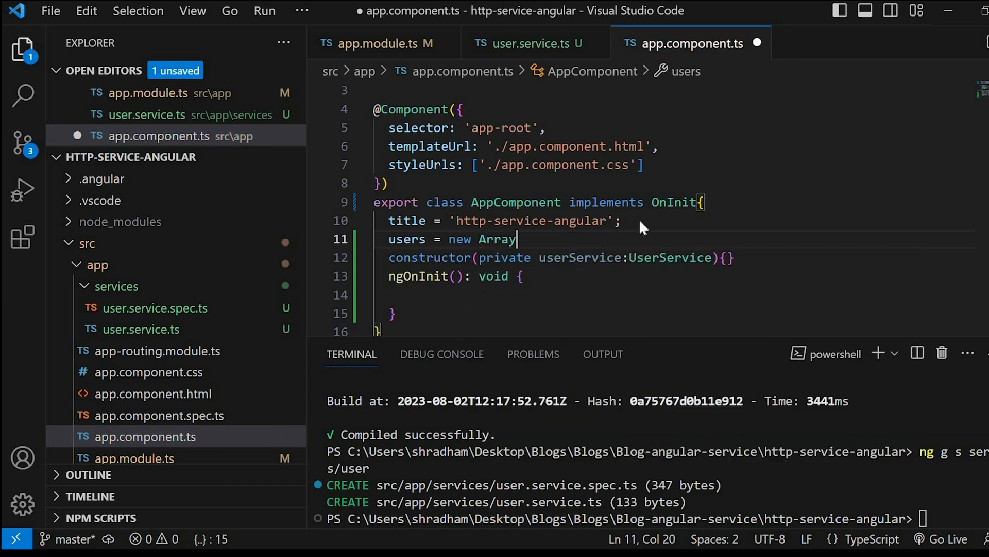
pyautogui.write('<any>();')
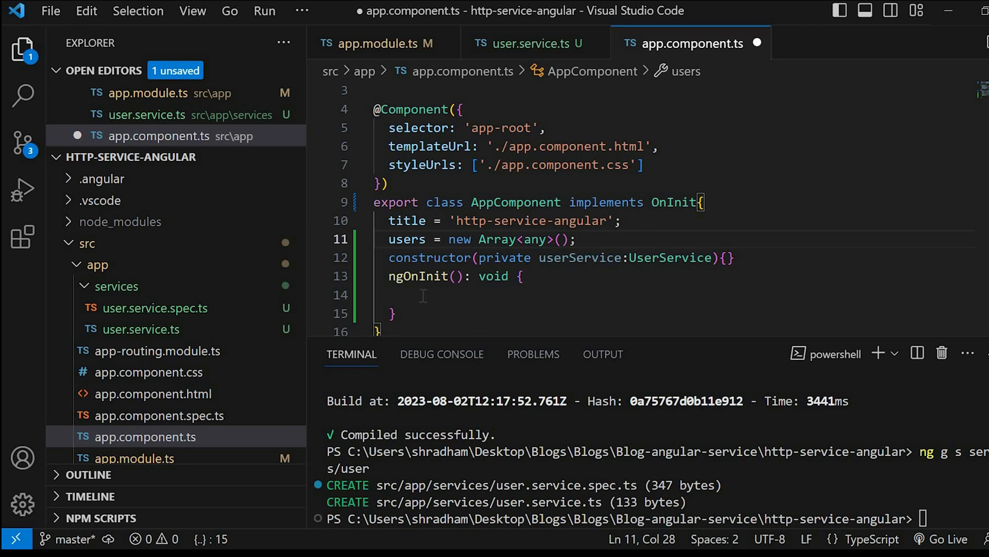
# In ngOnInit, subscribe to userService.getUsers(), assign data to this.users, and save
pyautogui.write('this')
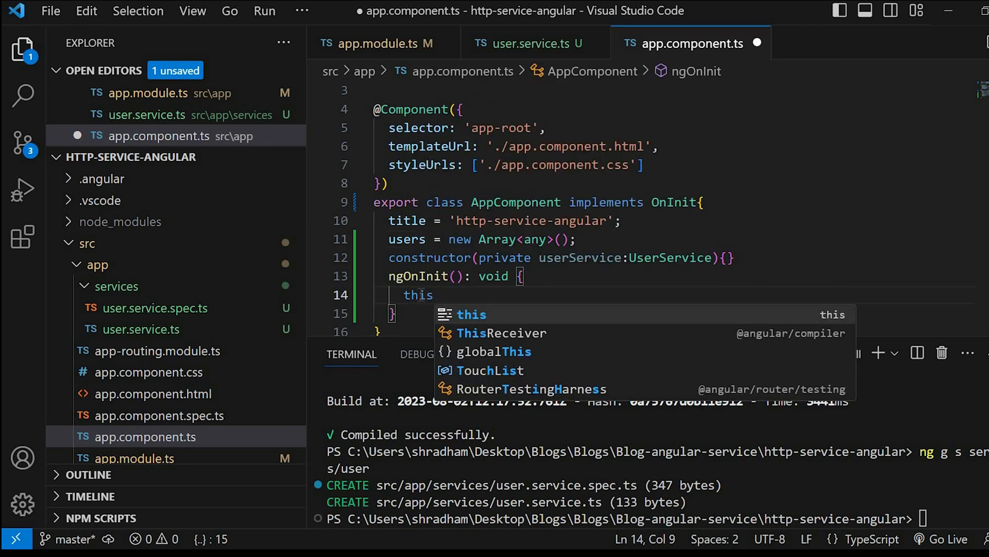
pyautogui.write('.userService')
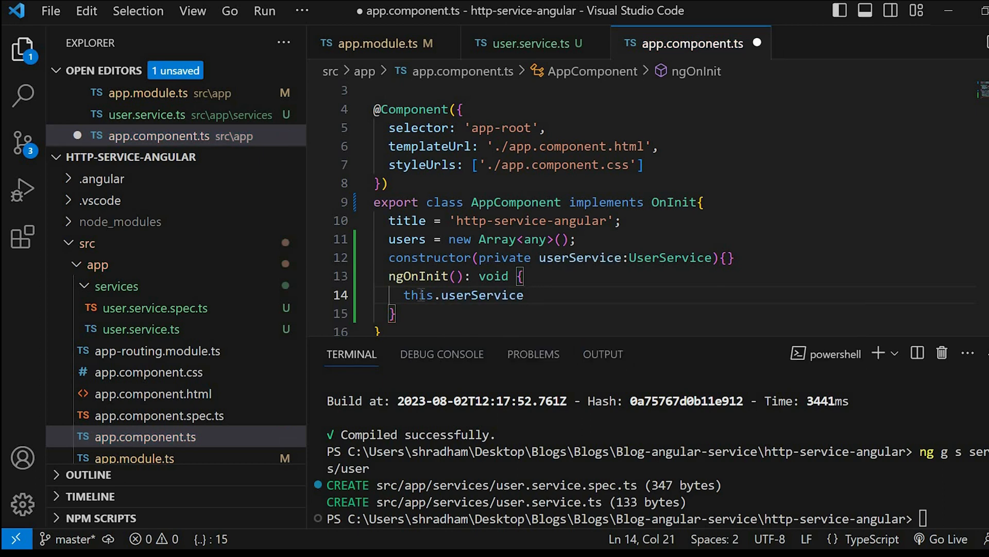
pyautogui.write('.getUsers')
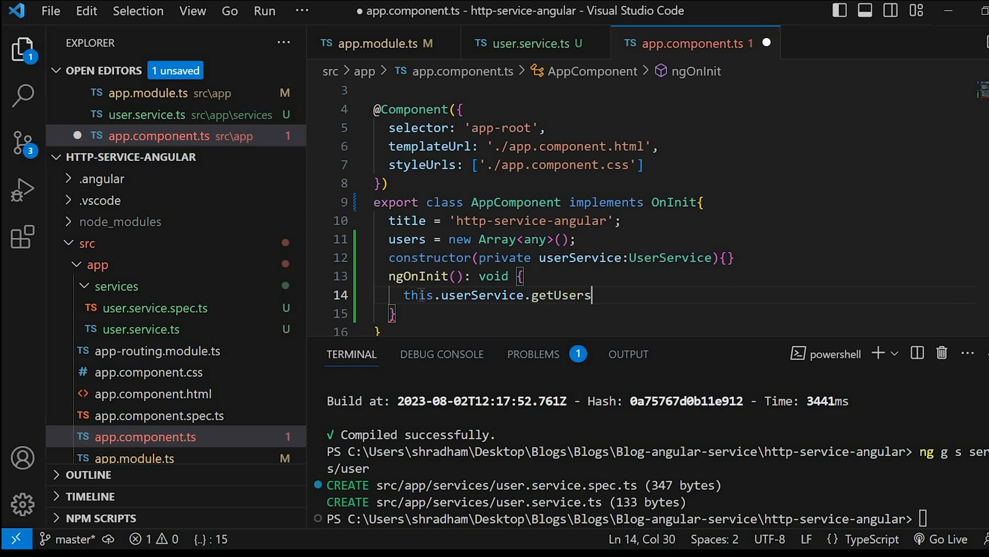
pyautogui.write('()')
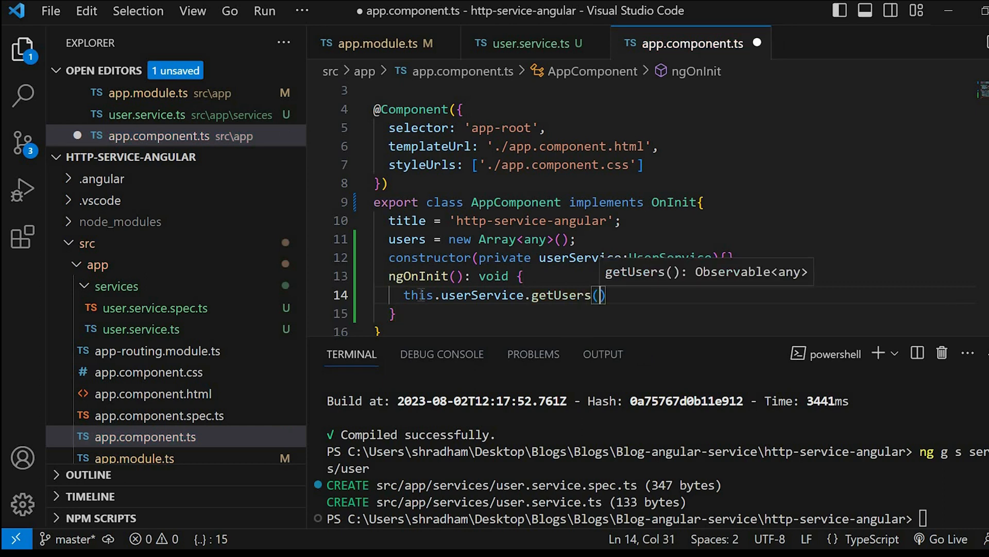
pyautogui.write('.subscribe')
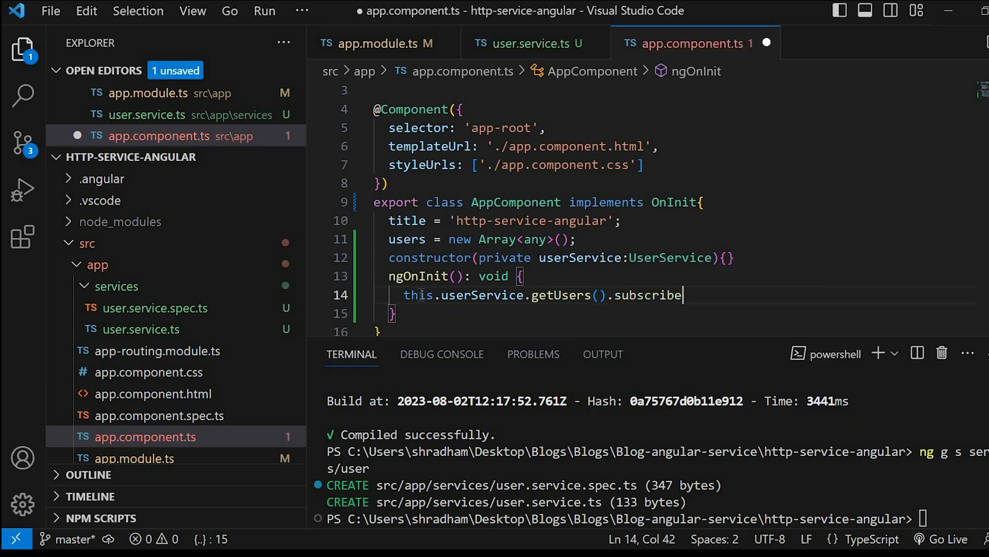
pyautogui.write('()')
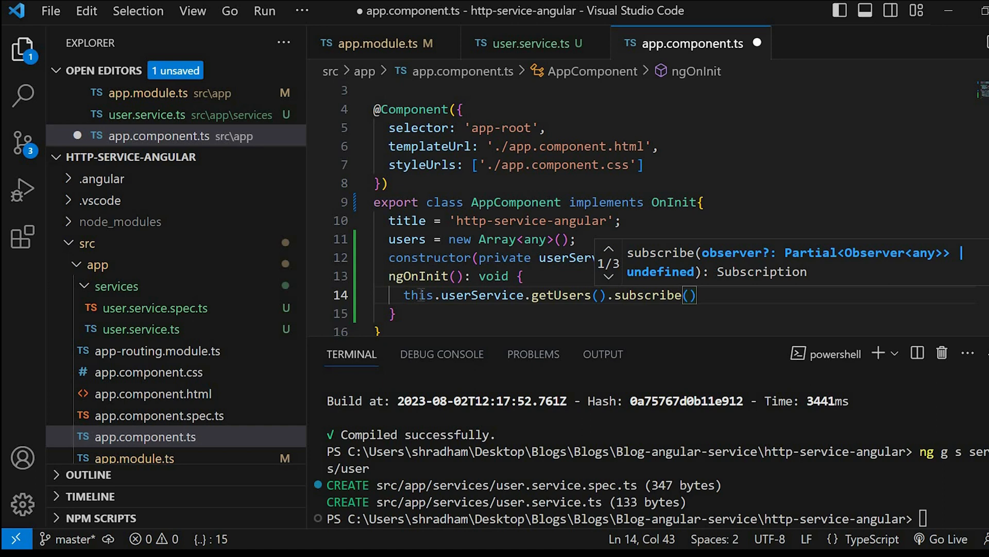
pyautogui.write('dat')
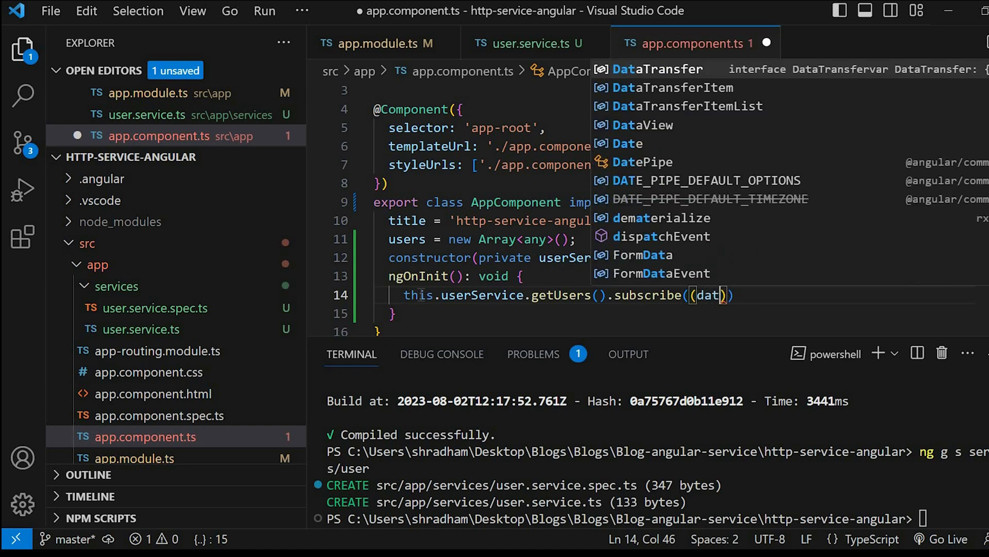
pyautogui.write('a)=>')
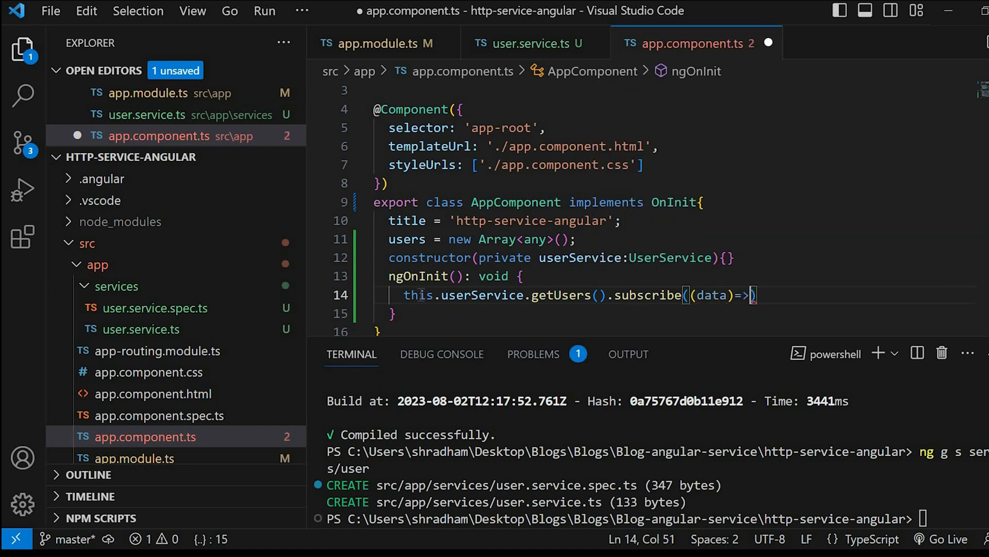
pyautogui.write('this.users = data;')
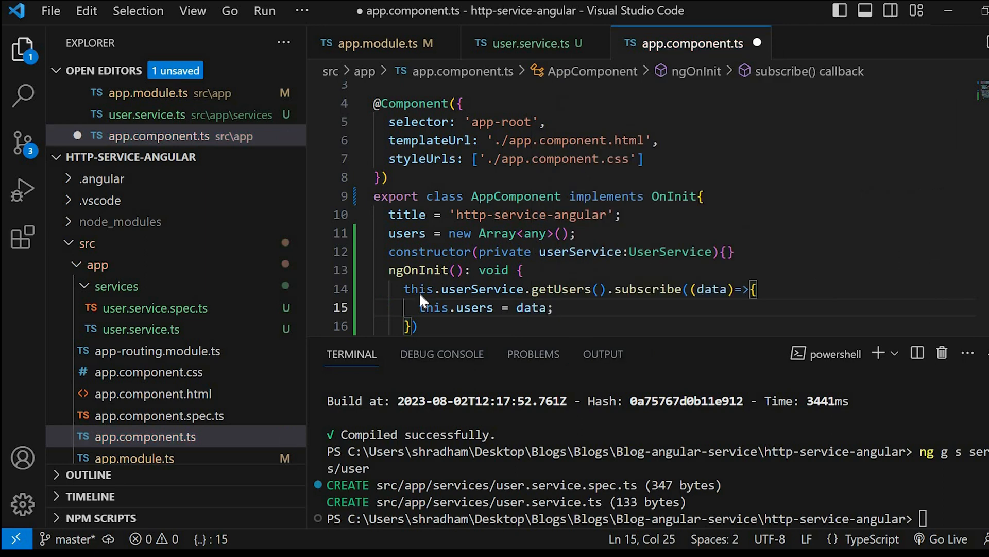
pyautogui.press('ctrl+s')
pyautogui.write('<h1></h1>')
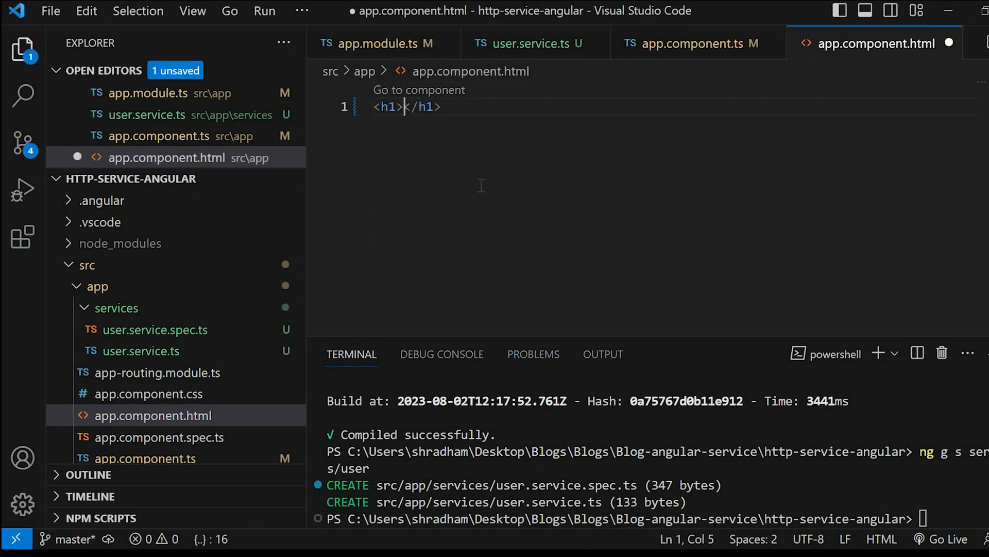
# Type 'Title' into the h1 heading and save app.component.html
pyautogui.write('Title')
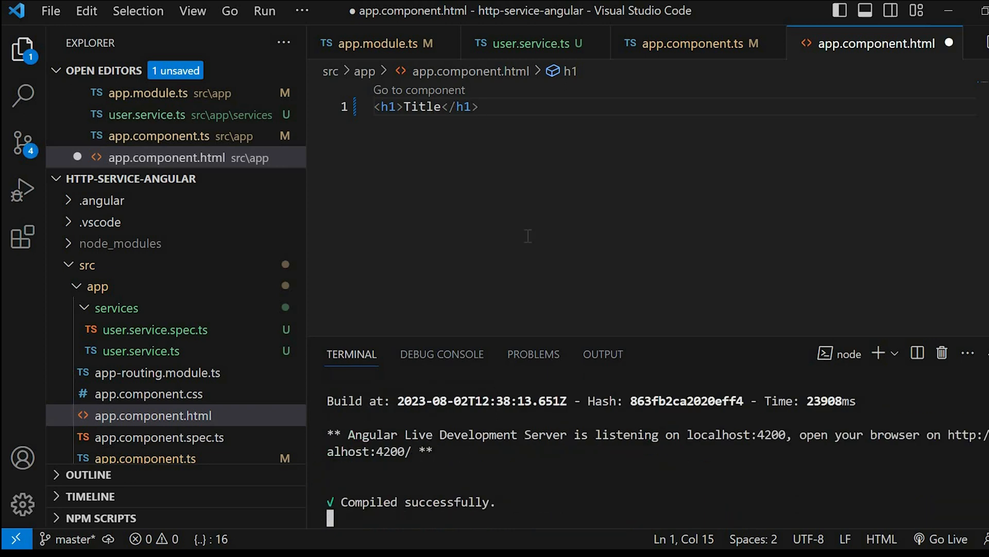
pyautogui.press('ctrl+s')
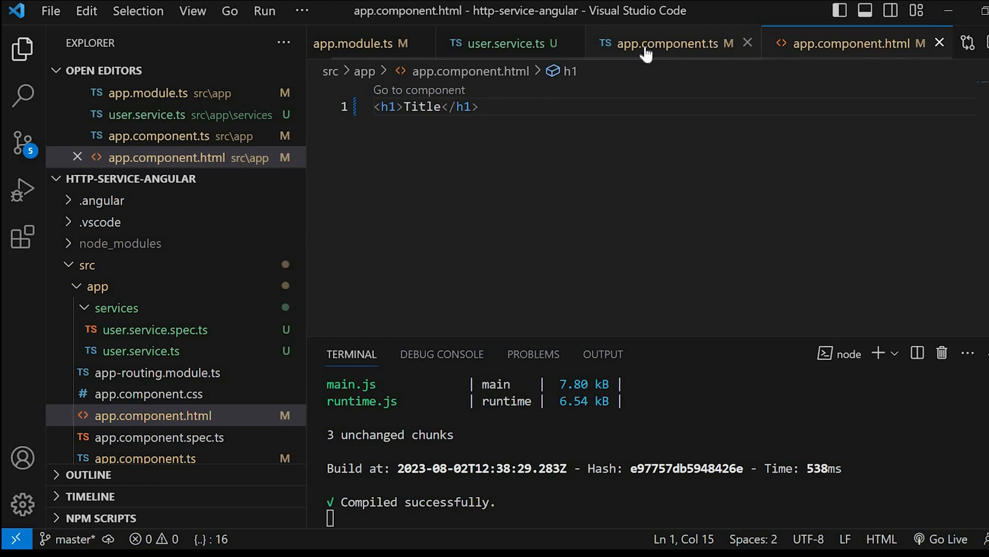
# In app.component.ts, add pageTitle: string = 'Angular HTTP Client' to AppComponent
pyautogui.click(663, 42)
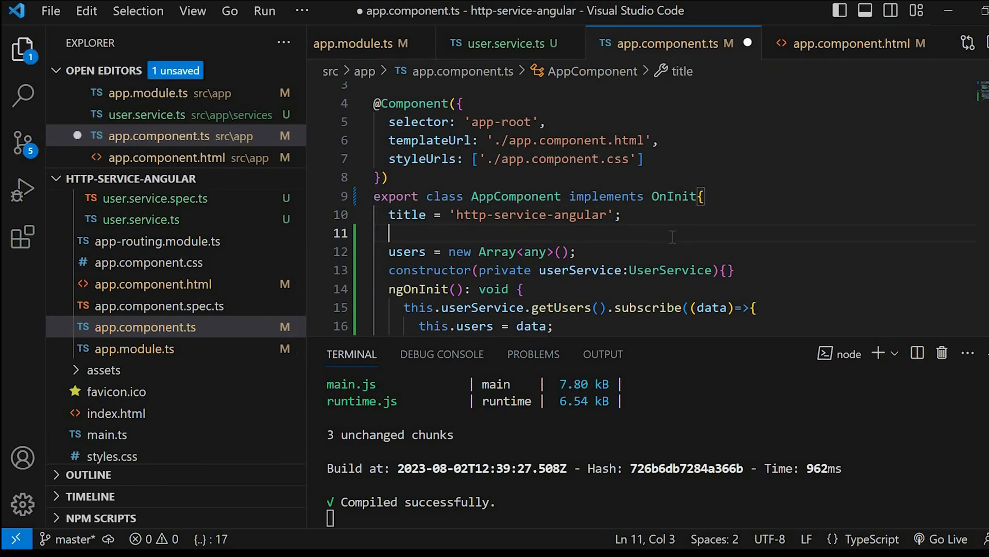
pyautogui.write('pageTitle')
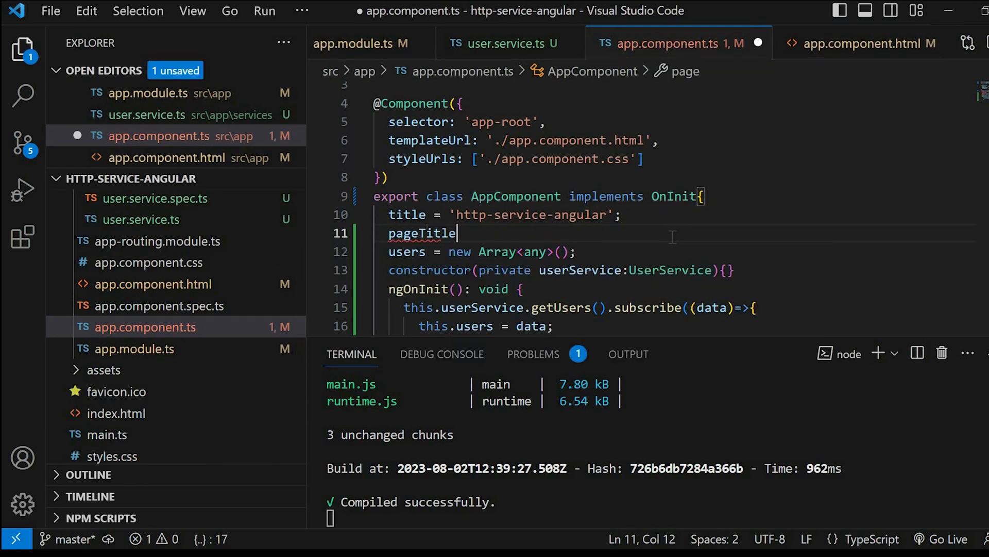
pyautogui.write(':string =')
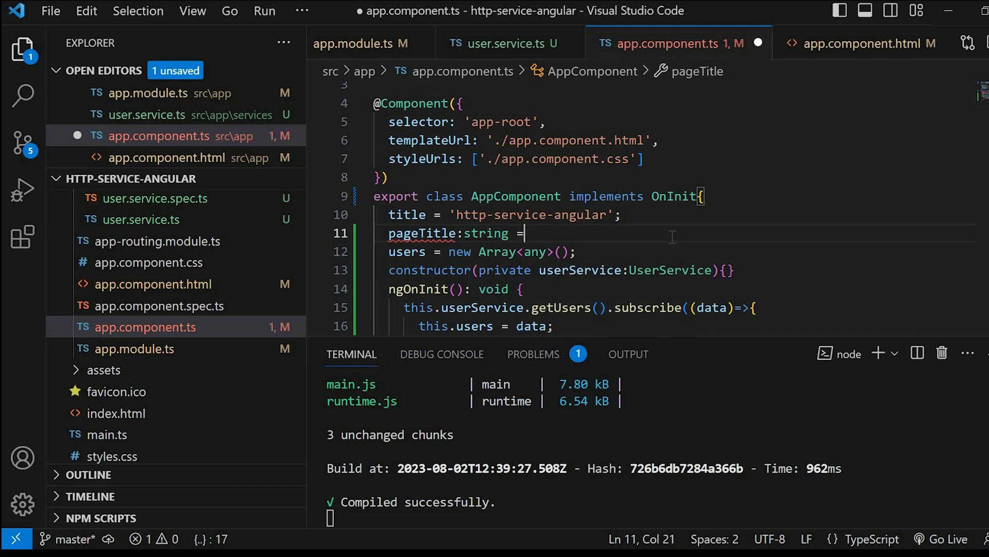
pyautogui.write("'Angular H")
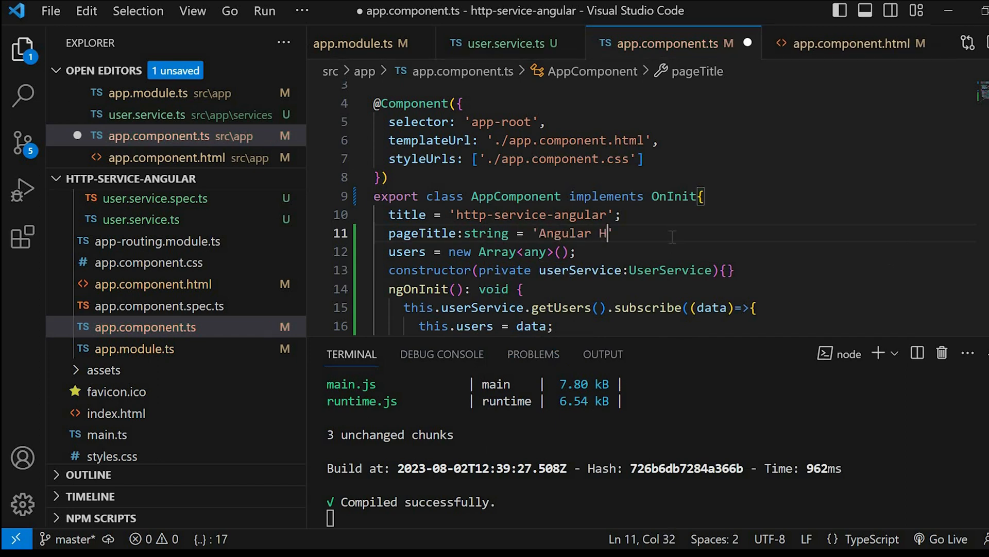
pyautogui.write('TTP CL')
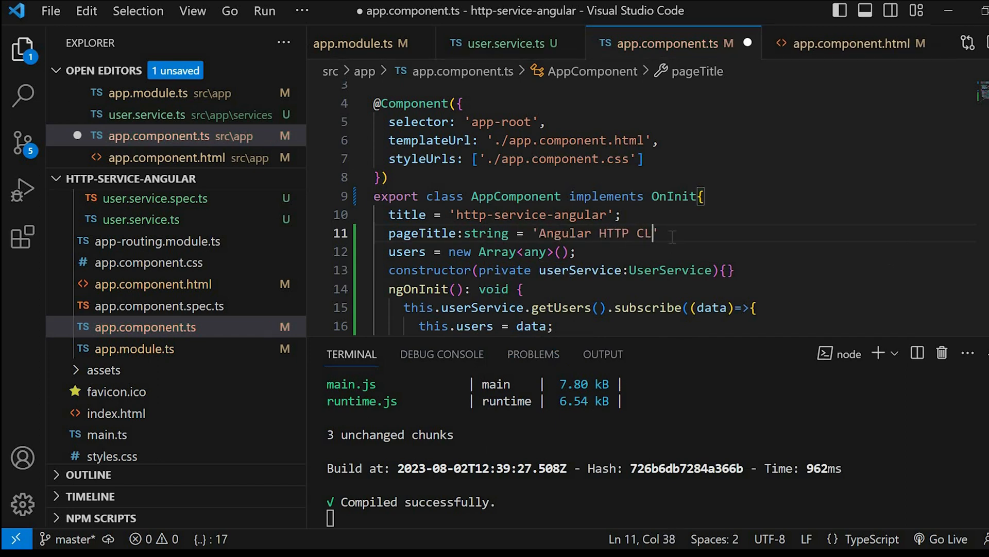
pyautogui.write("ient';")
pyautogui.write('<h1></h1>')
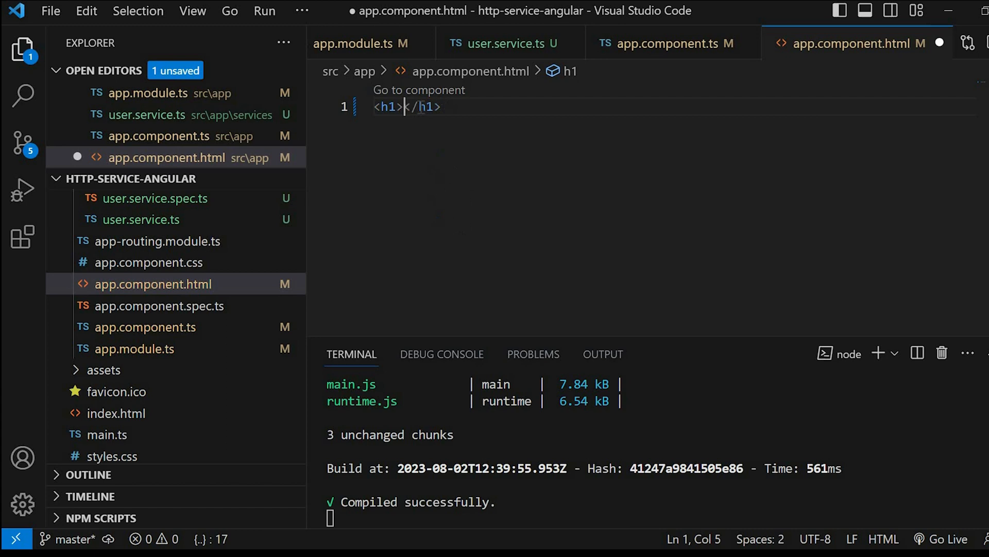
# Bind h1 to {{pageTitle}}; add a table with Id, Name, Email, Address, Phone Number headers
pyautogui.write('{{}}')
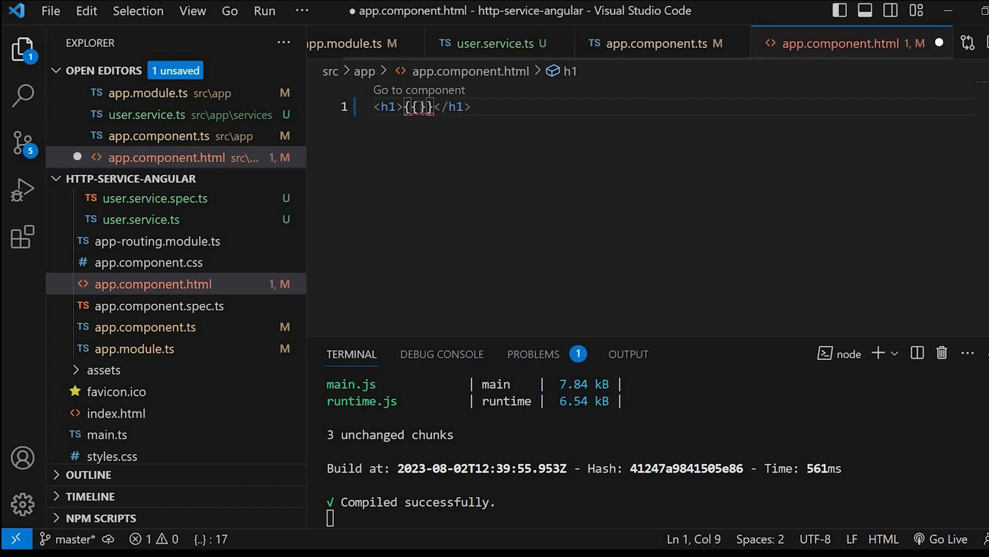
pyautogui.write('pageTitle')
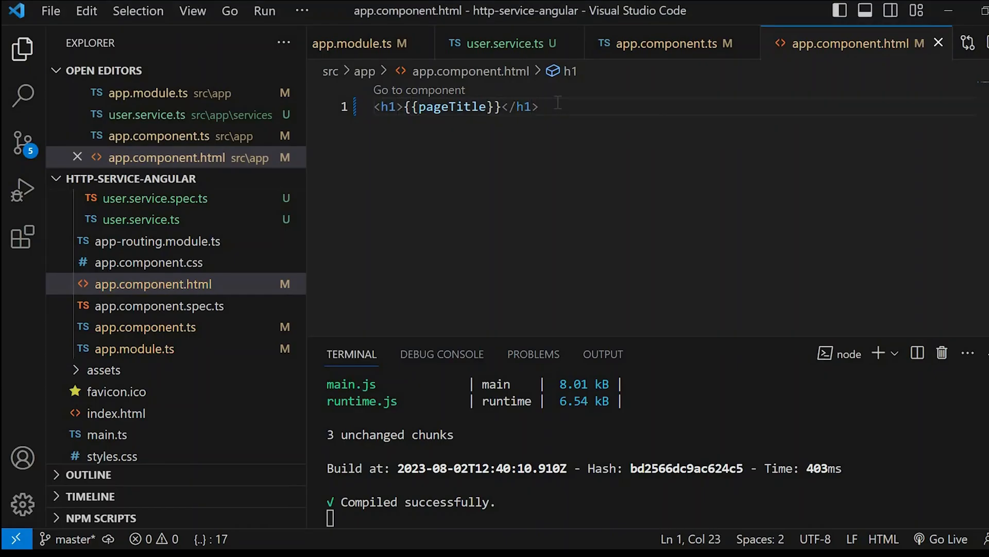
pyautogui.write('table>')
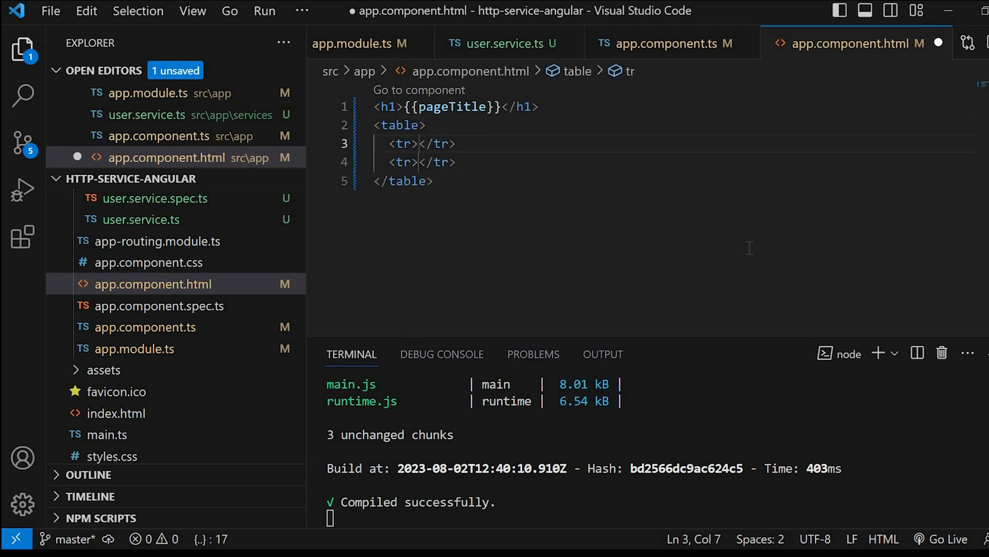
pyautogui.press('Enter')
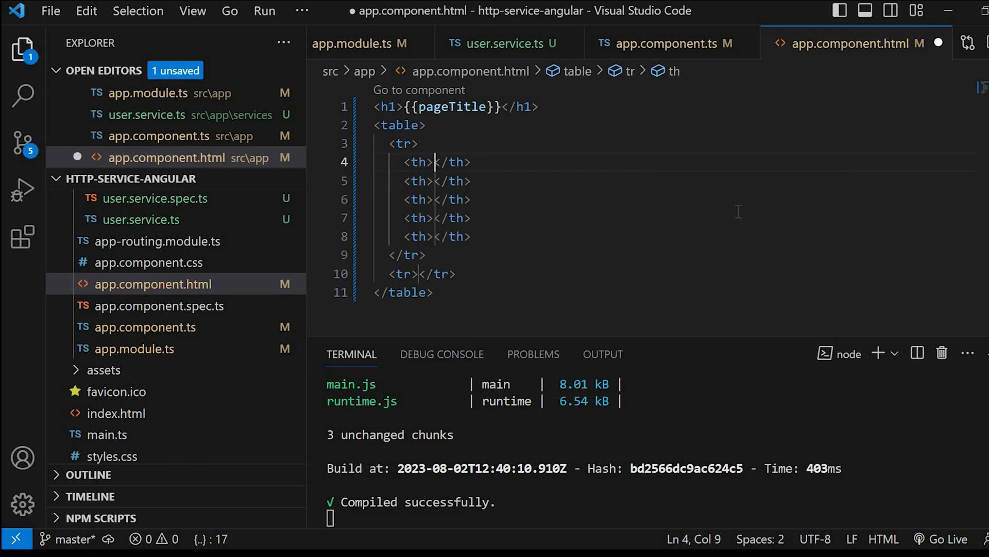
pyautogui.write('Id')
pyautogui.click(685, 236)
pyautogui.write('Ph')
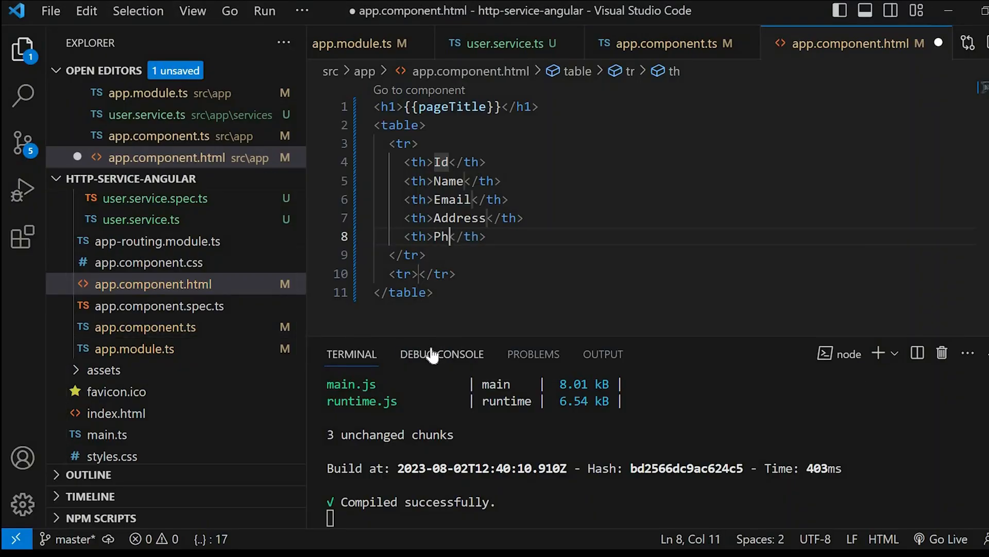
pyautogui.write('one Number')
pyautogui.write('td*')
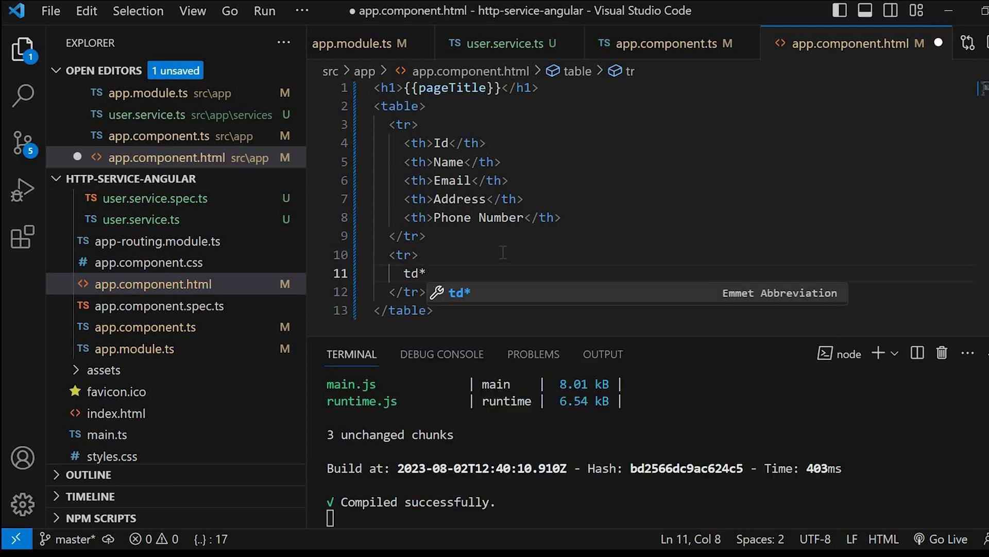
pyautogui.press('Tab')
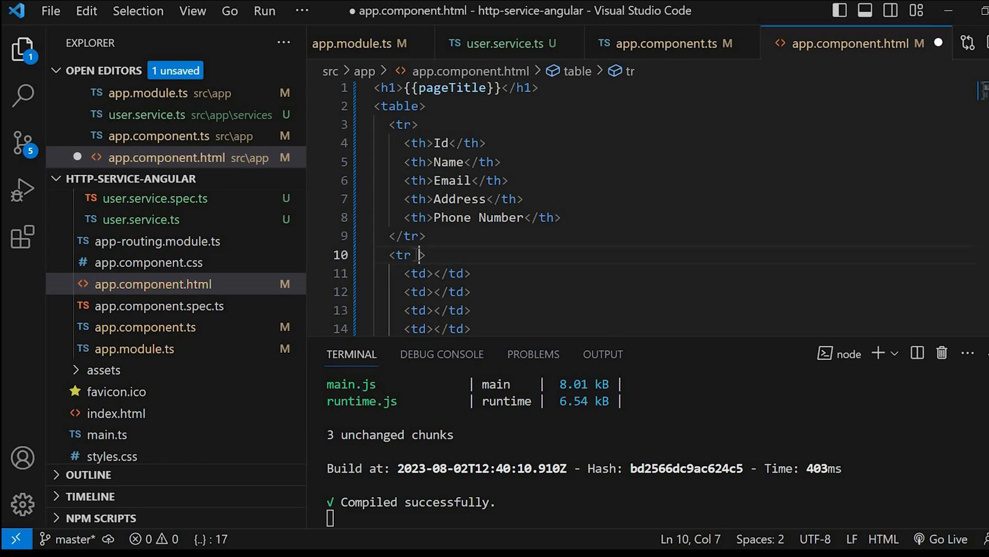
# Add *ngFor="let user of users" to the data row, copying 'users' from app.component.ts
pyautogui.write('*ngFor')
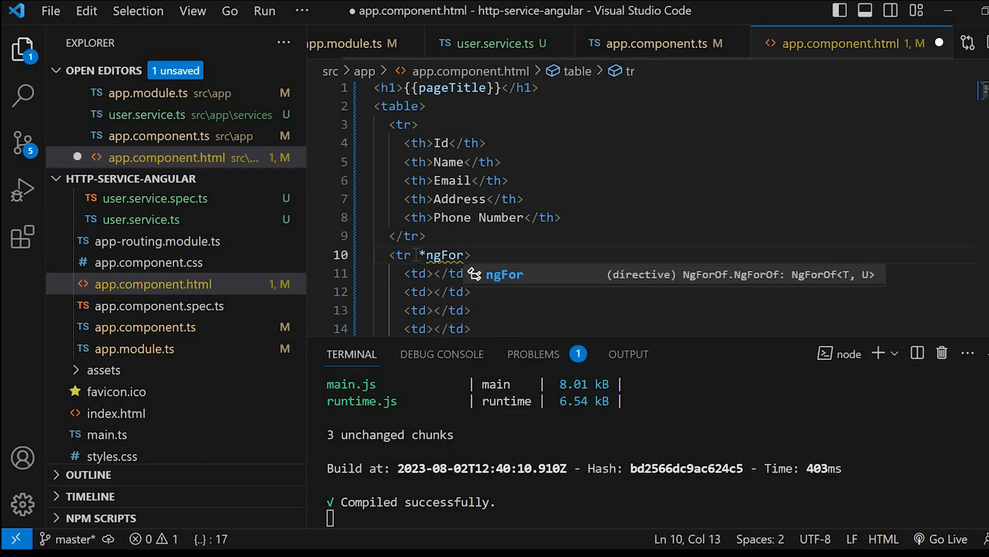
pyautogui.write('="let user of')
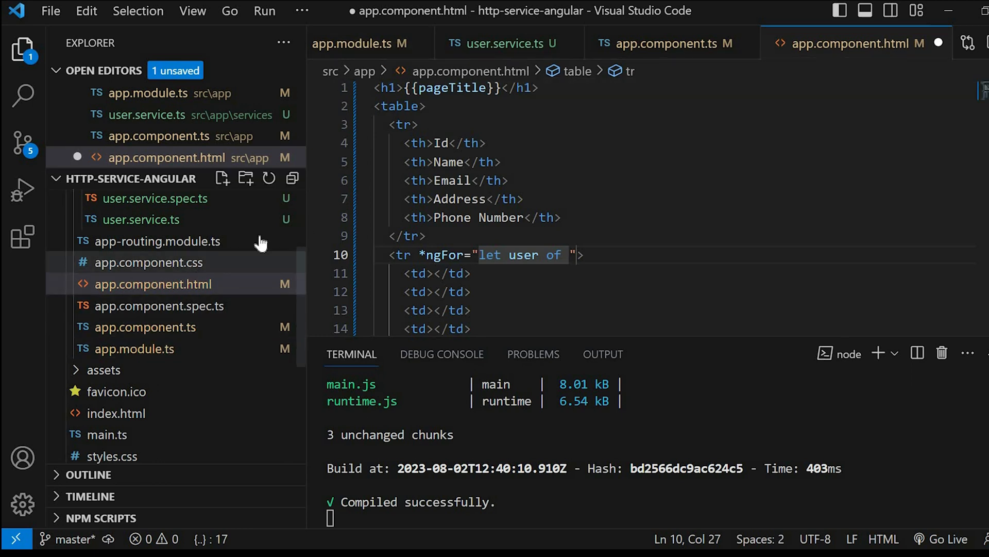
pyautogui.click(669, 43)
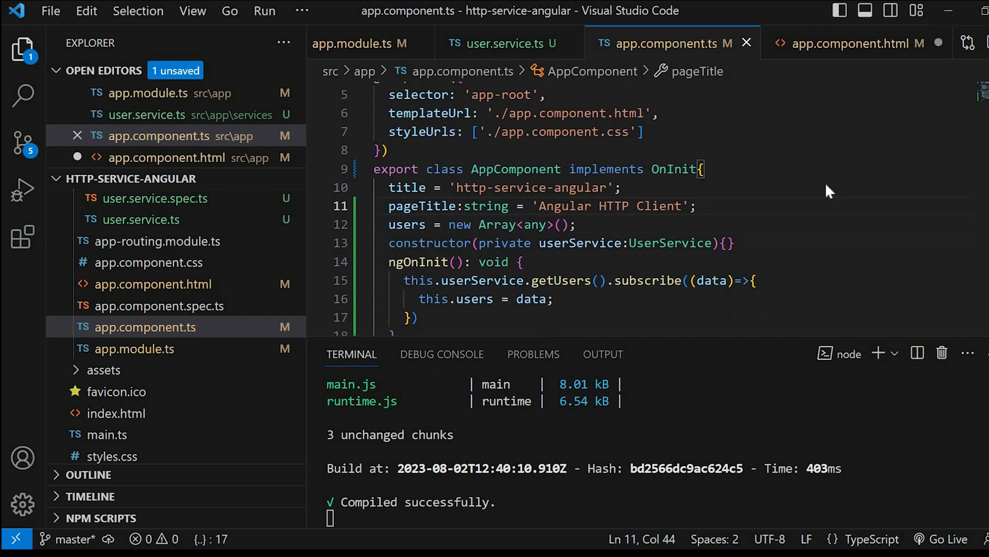
pyautogui.doubleClick(407, 199)
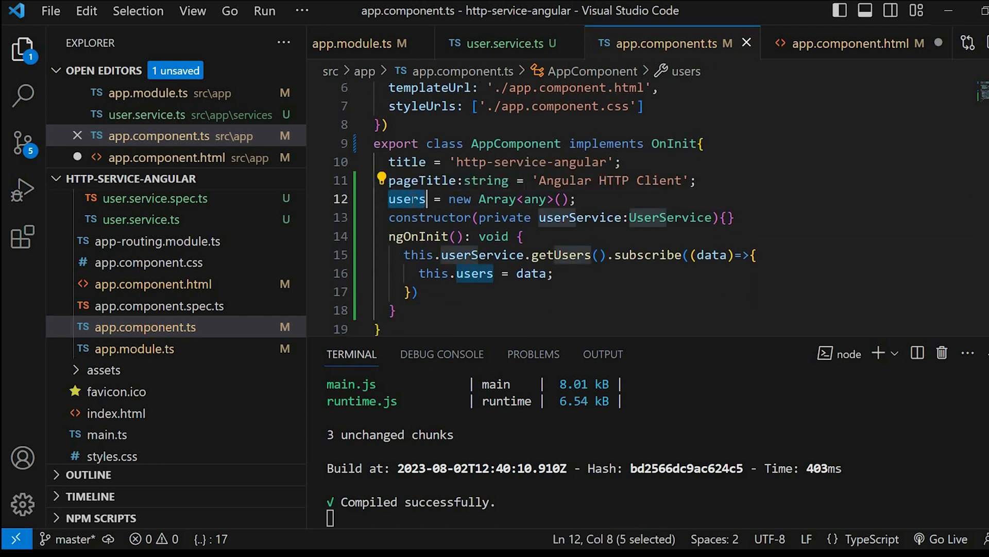
pyautogui.click(855, 43)
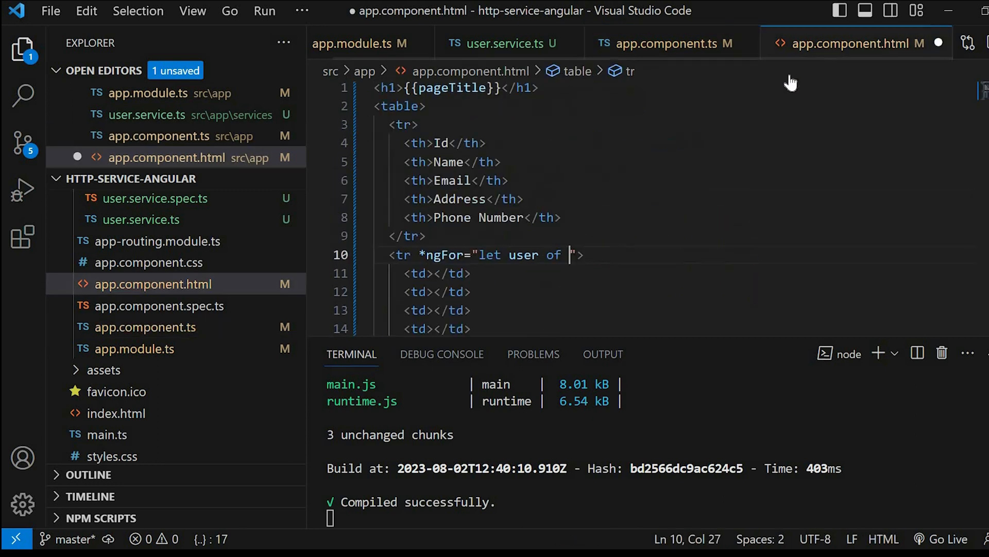
pyautogui.write('users')
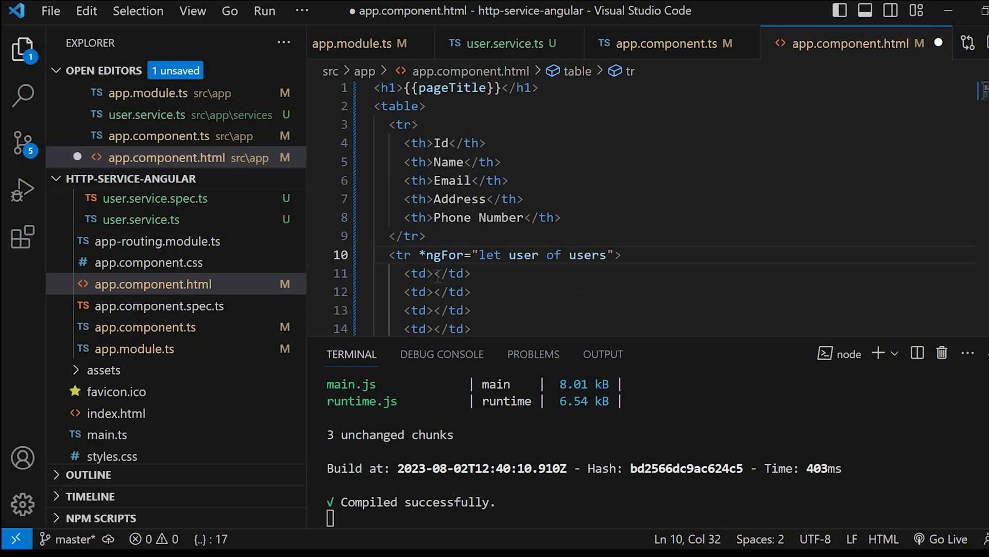
# Put {{user.id}} in the first data cell and save the template
pyautogui.write('{{')
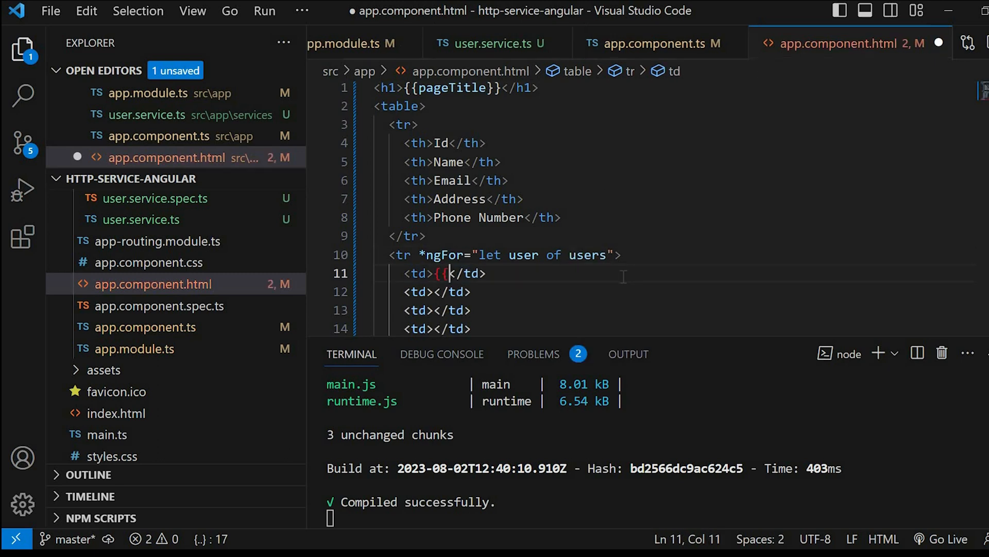
pyautogui.write('}}')
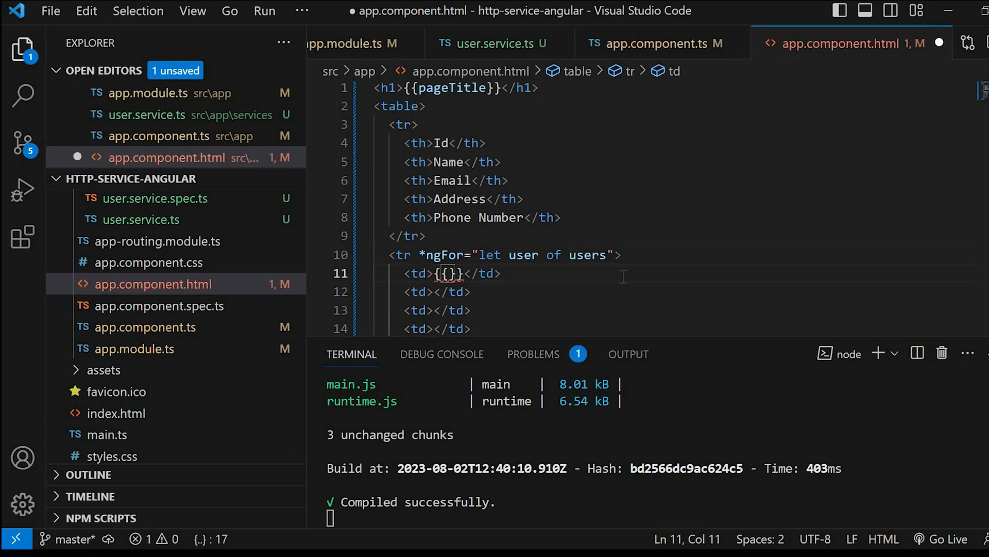
pyautogui.write('user')
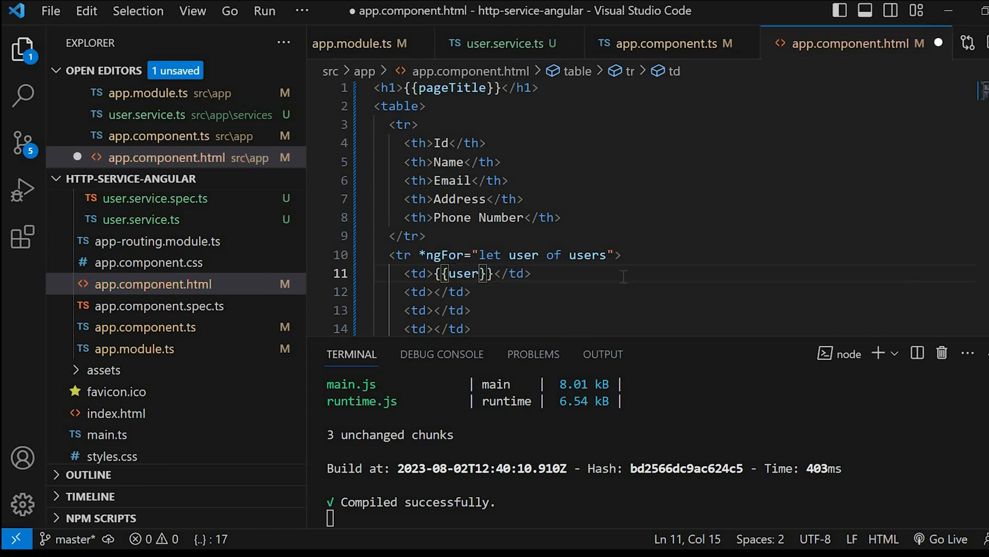
pyautogui.write('.id')
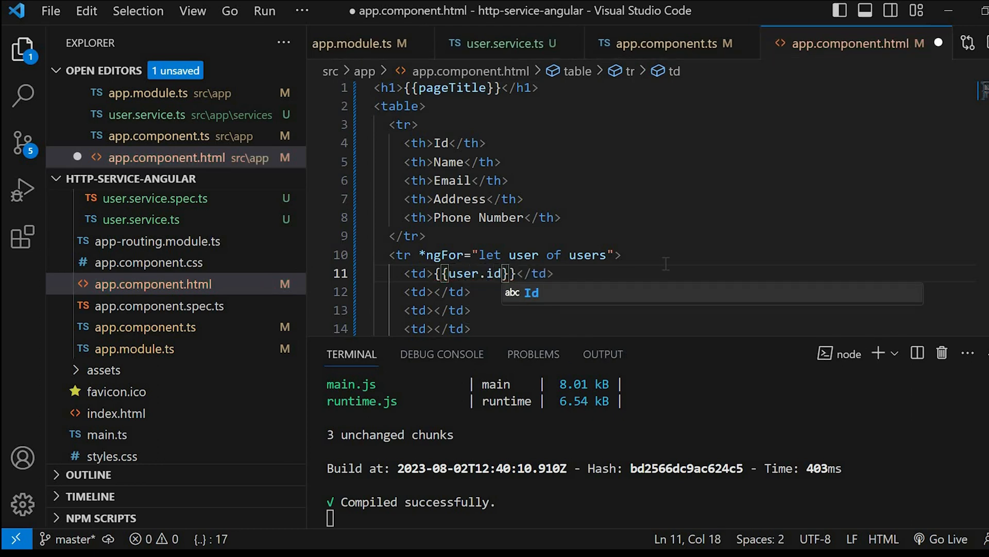
pyautogui.press('ctrl+s')
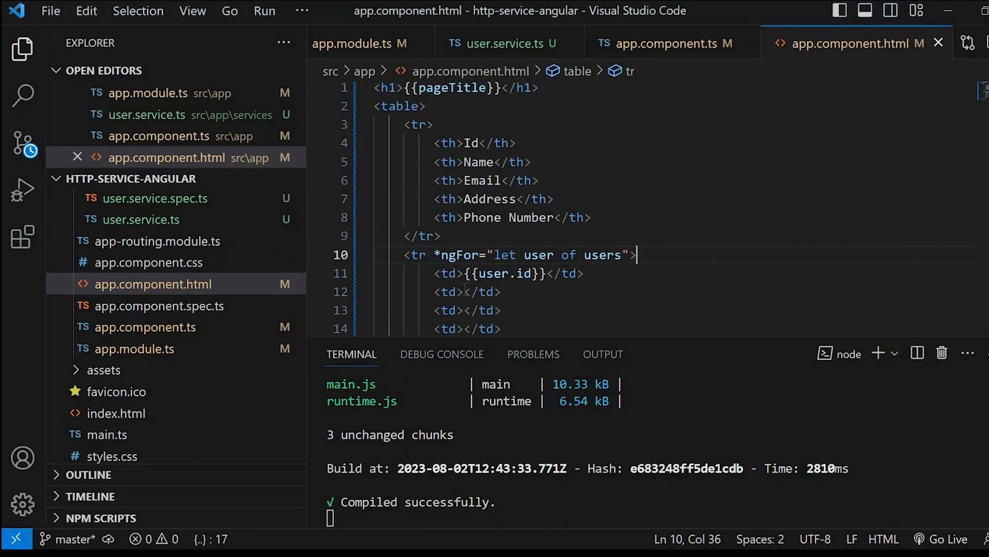
# Bind the remaining cells to user.name, user.email, user.address.city and user.phone
pyautogui.write('{{}}')
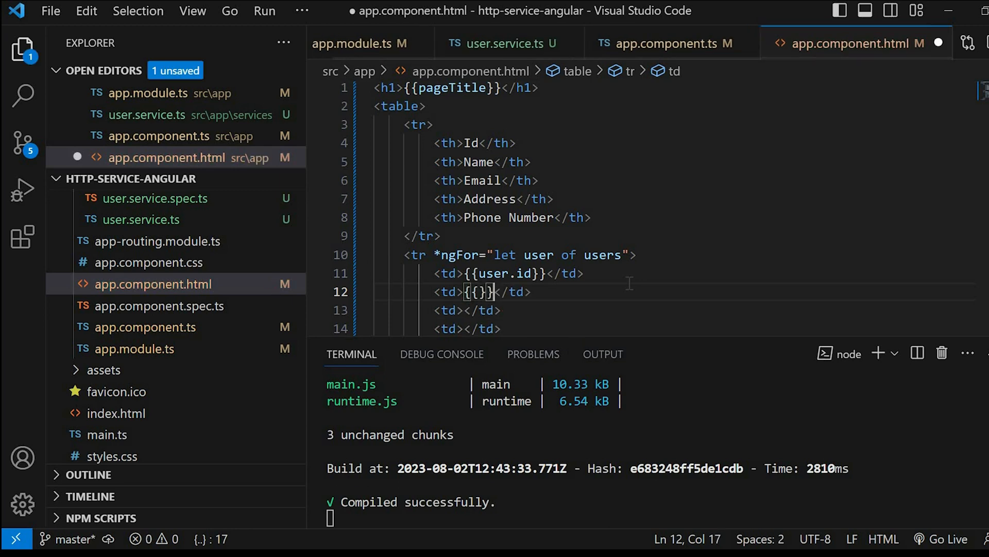
pyautogui.write('user')
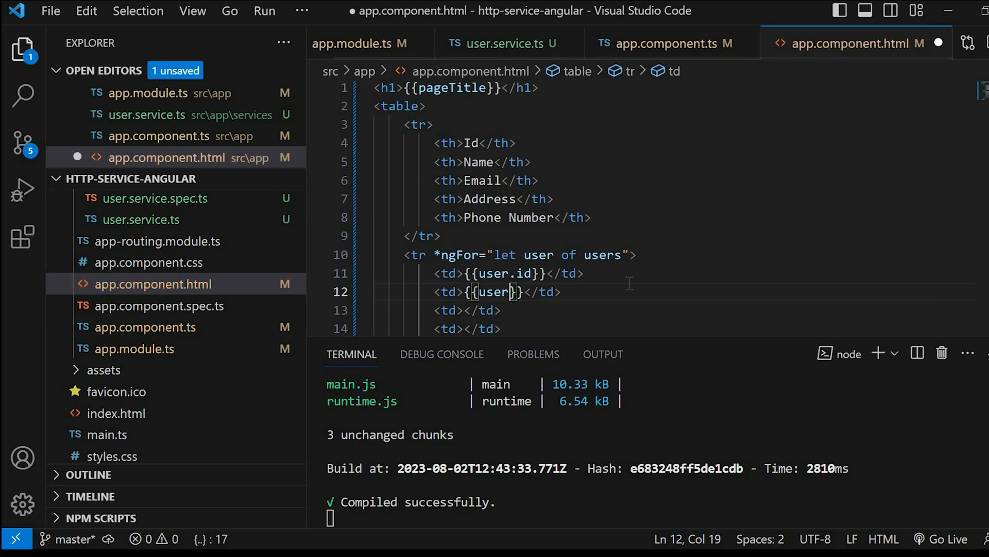
pyautogui.write('.name')
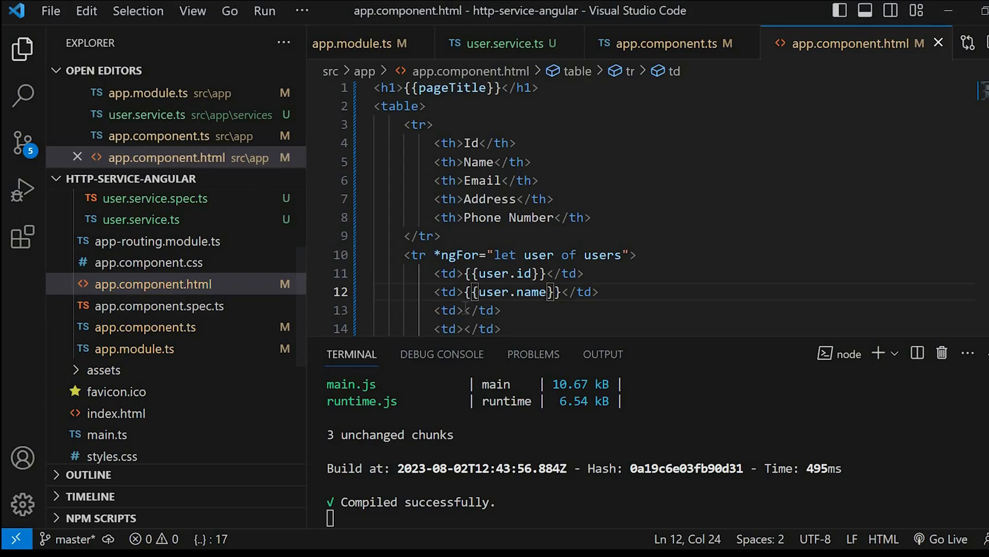
pyautogui.write('{}')
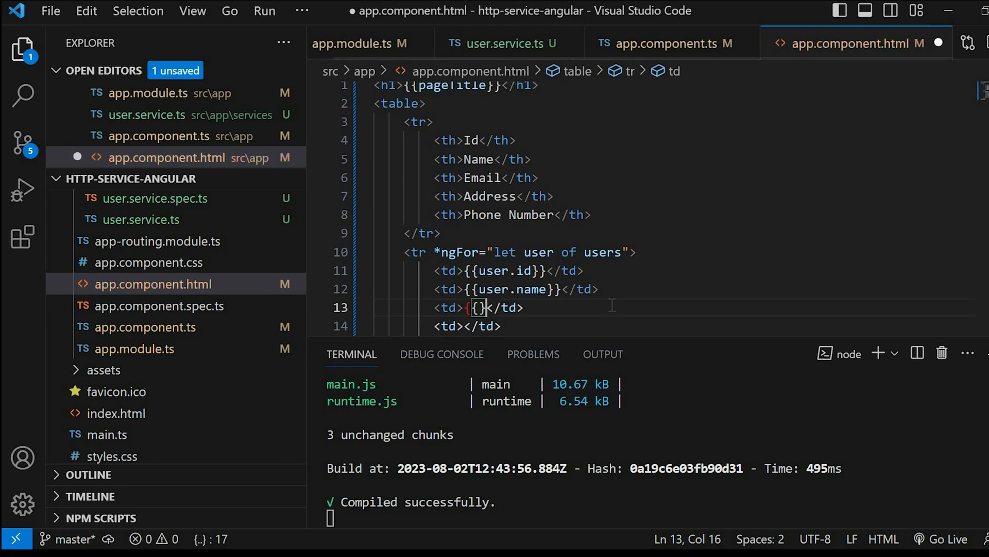
pyautogui.write('user.email}')
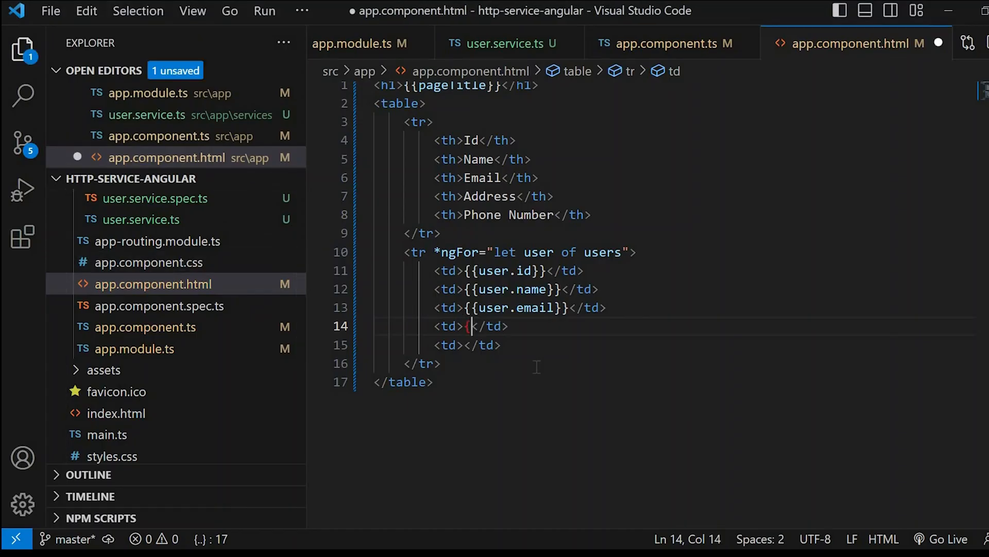
pyautogui.write('{user}}')
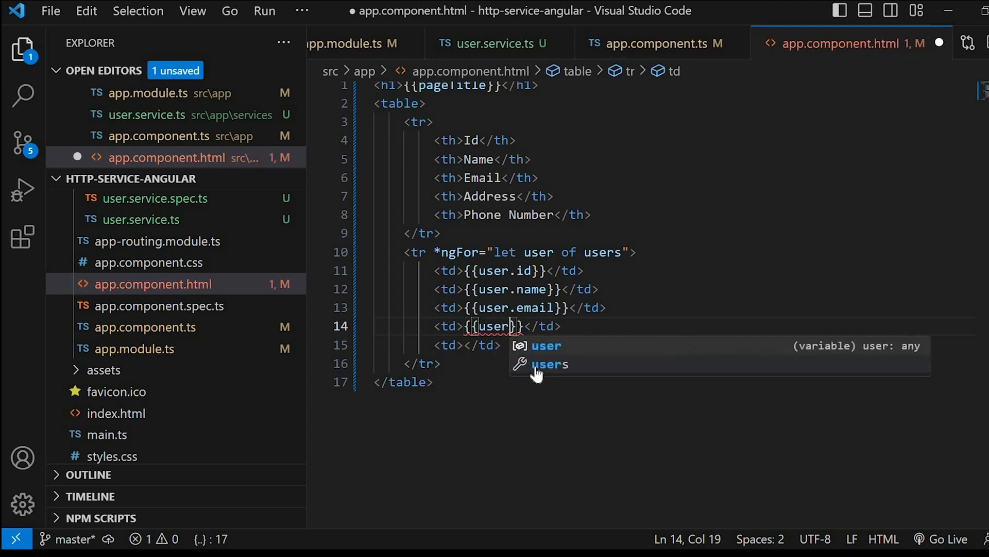
pyautogui.write('.address')
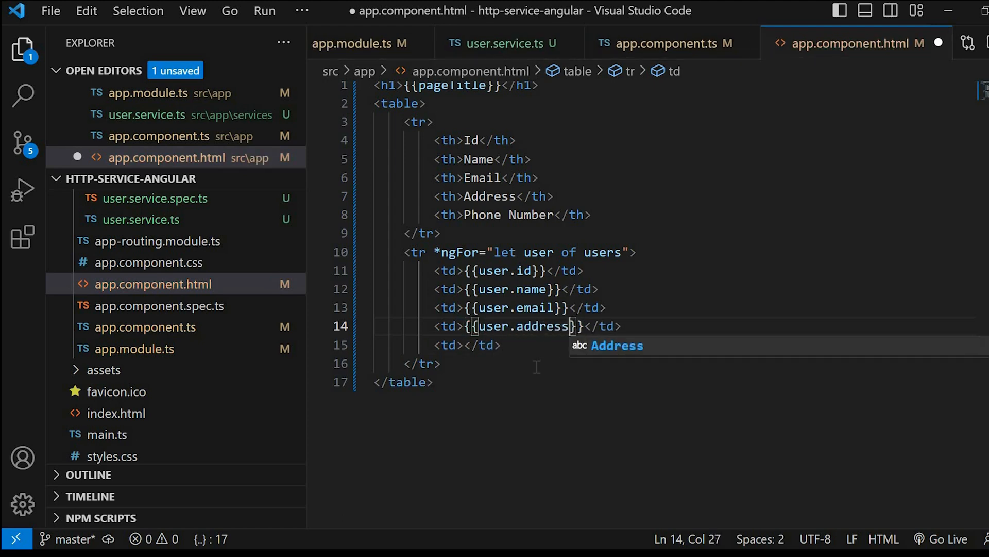
pyautogui.write('.city')
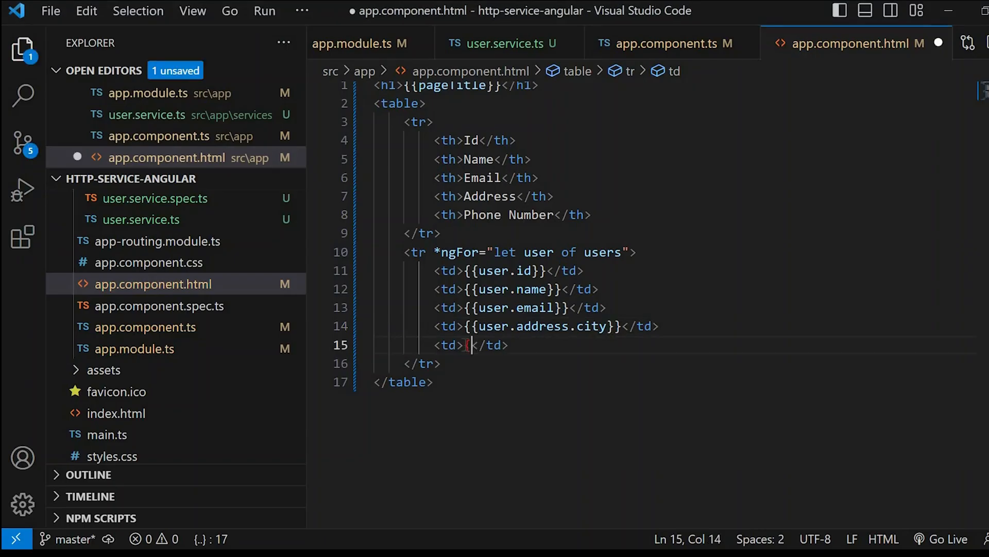
pyautogui.write('{{}}')
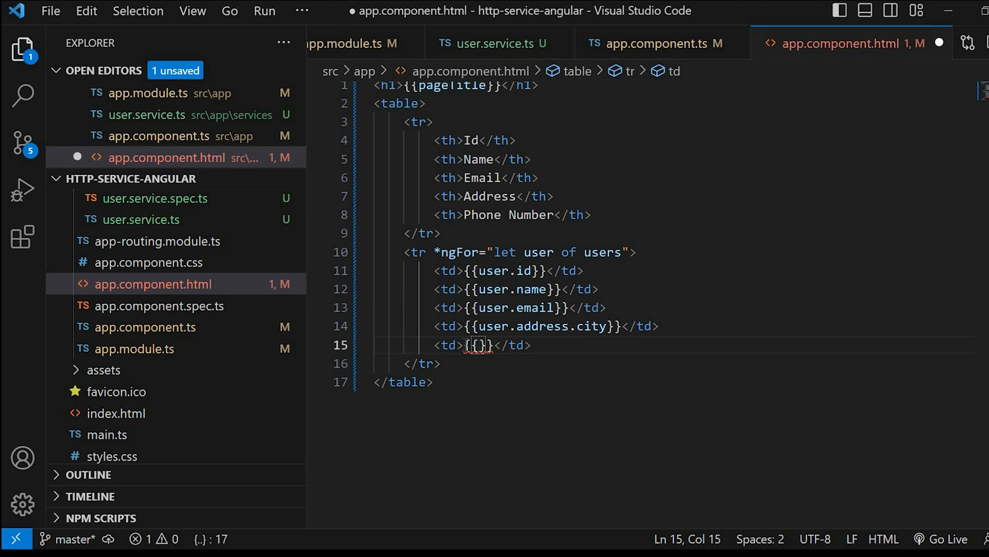
pyautogui.write('user.phone')
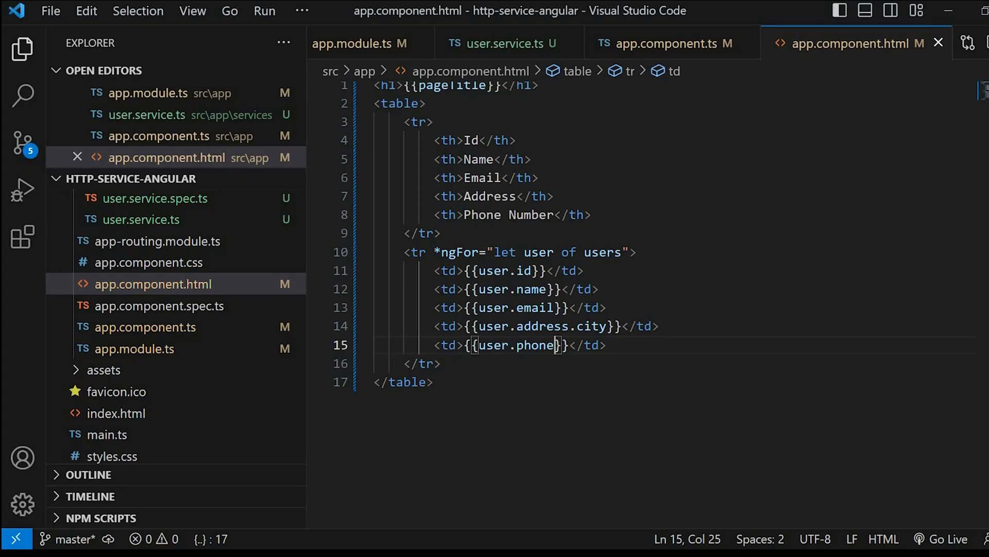
pyautogui.write('c')
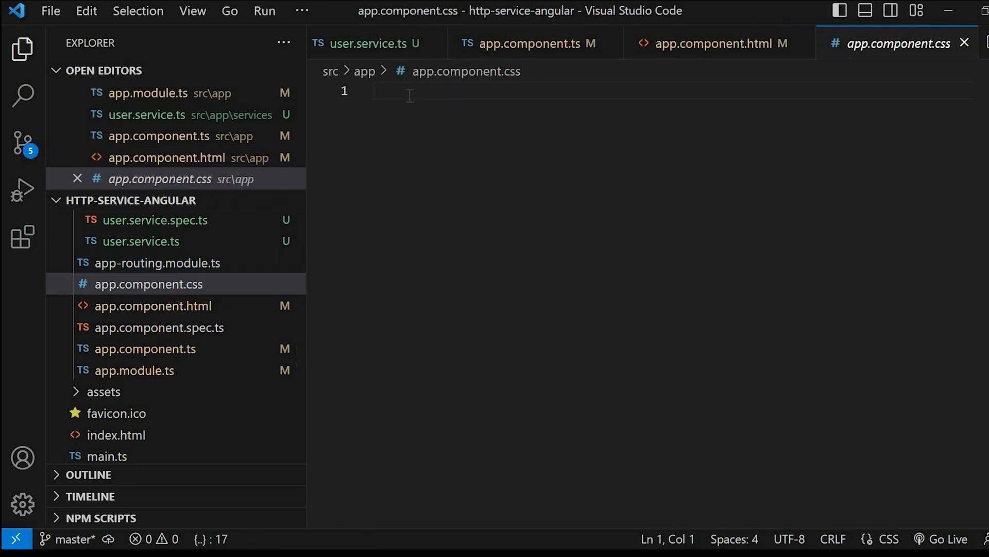
# Add a .text-center class and a table rule with collapsed borders and 100% width
pyautogui.write('.text-center{')
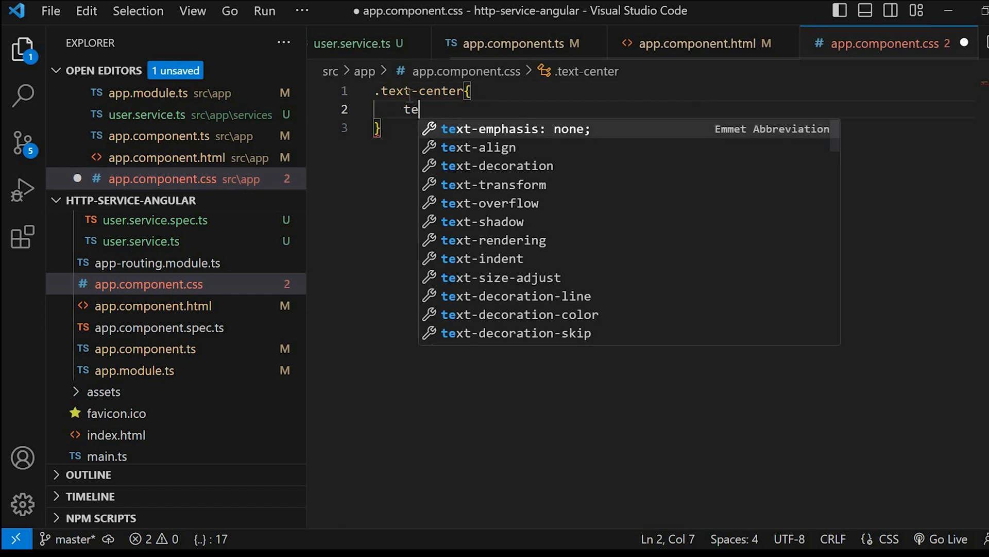
pyautogui.write('xt-align: center;')
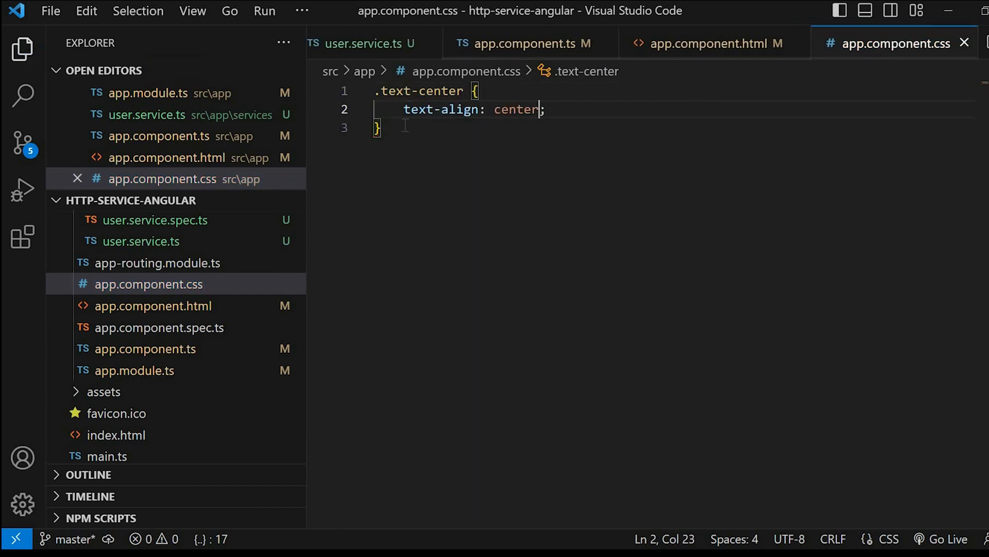
pyautogui.write('t')
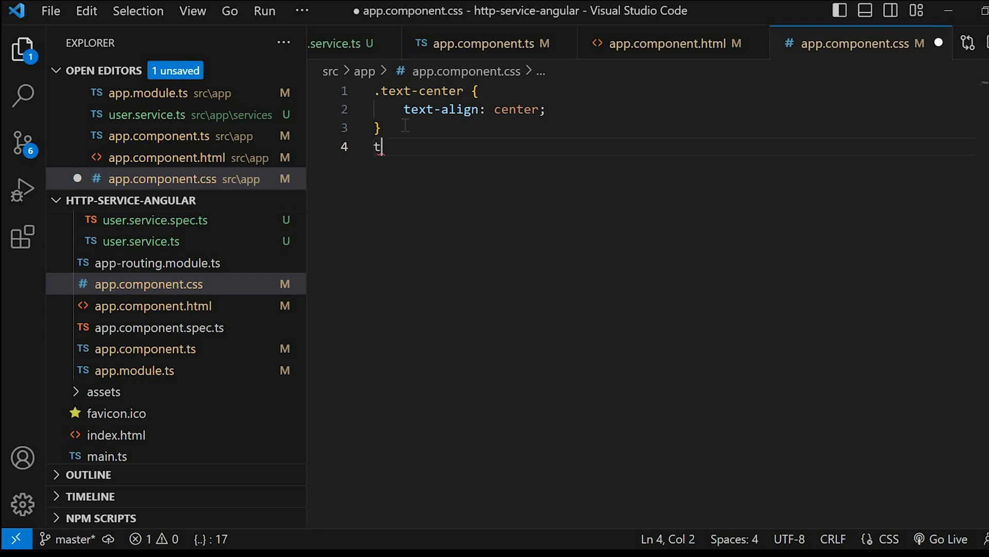
pyautogui.write('able{')
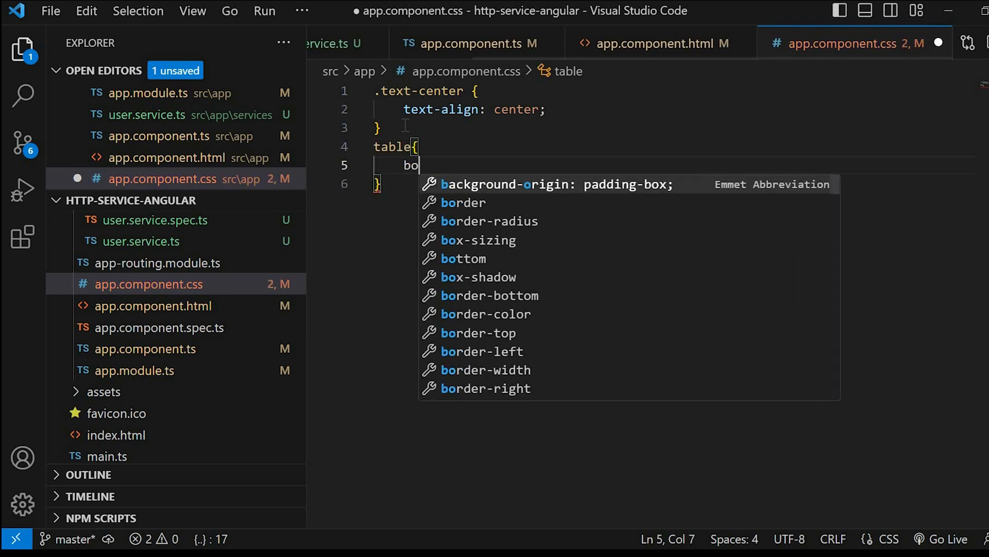
pyautogui.write('rder-collapse: collapse;')
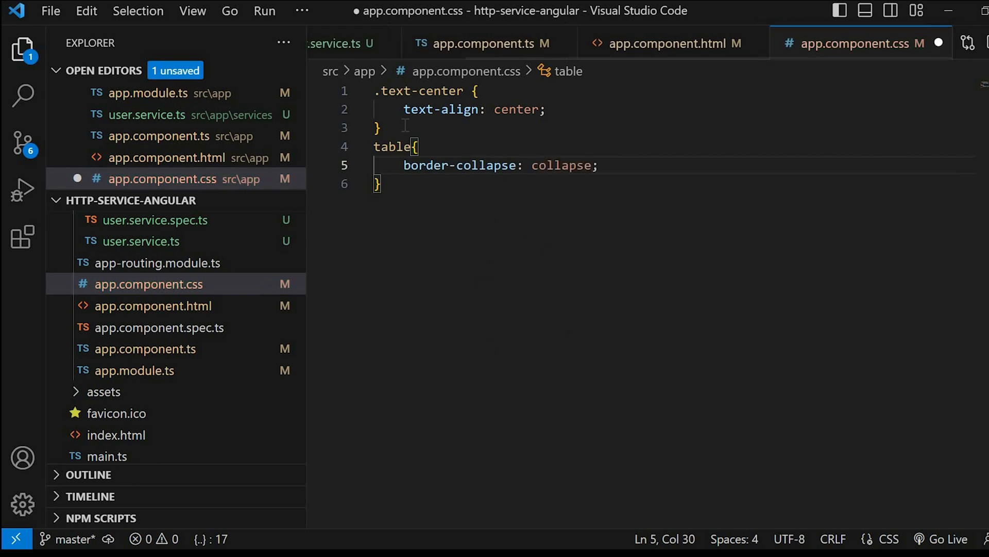
pyautogui.write('width: 100;')
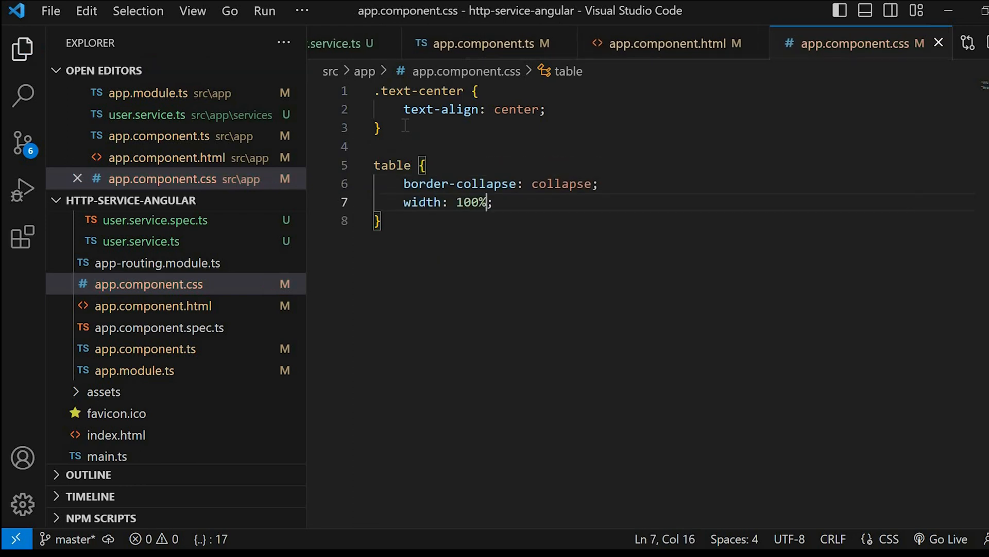
# Give th,td a 1px solid #ddd border, left-aligned text and 8px padding
pyautogui.write('th,td')
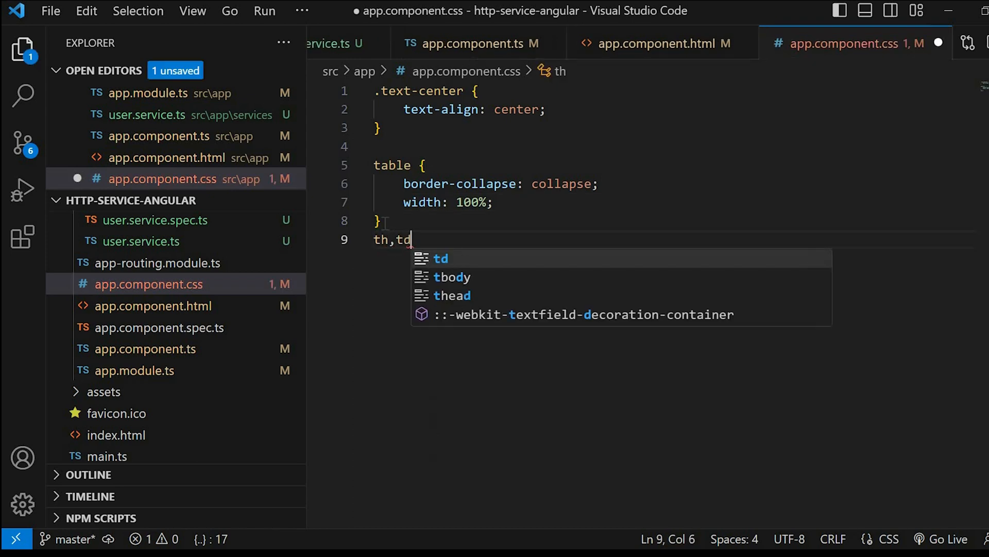
pyautogui.write('{')
pyautogui.write('border: 1px solid ;')
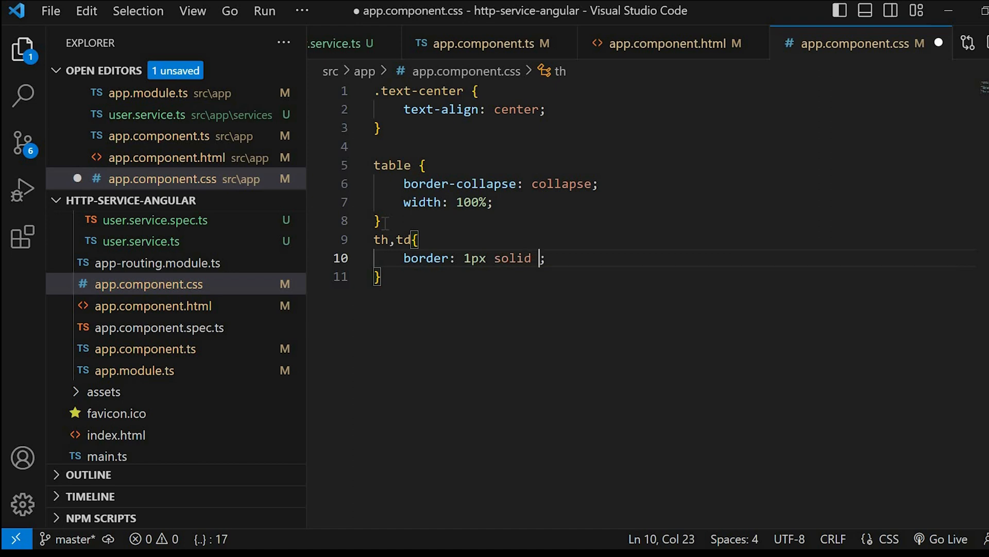
pyautogui.write('#ddd')
pyautogui.write('text-align: ;')
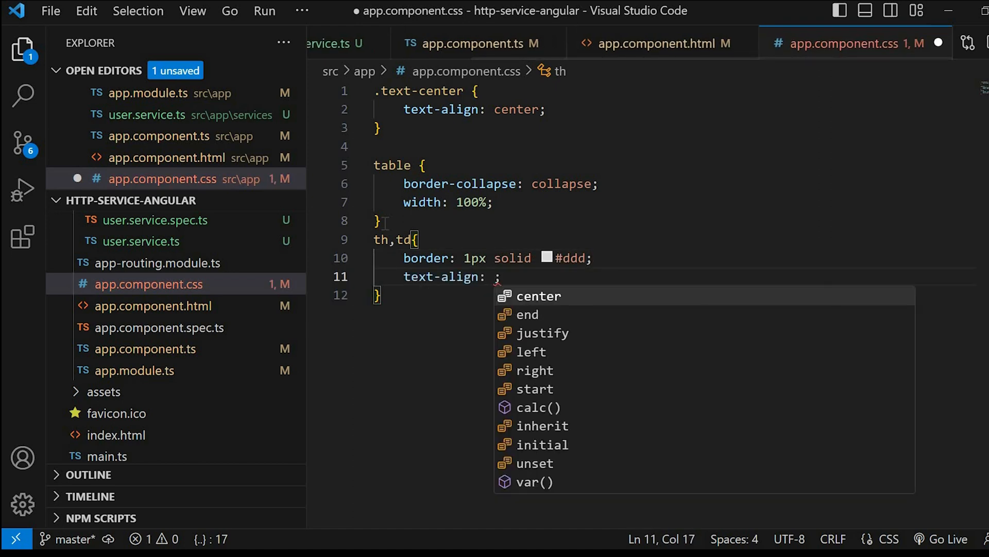
pyautogui.write('pa')
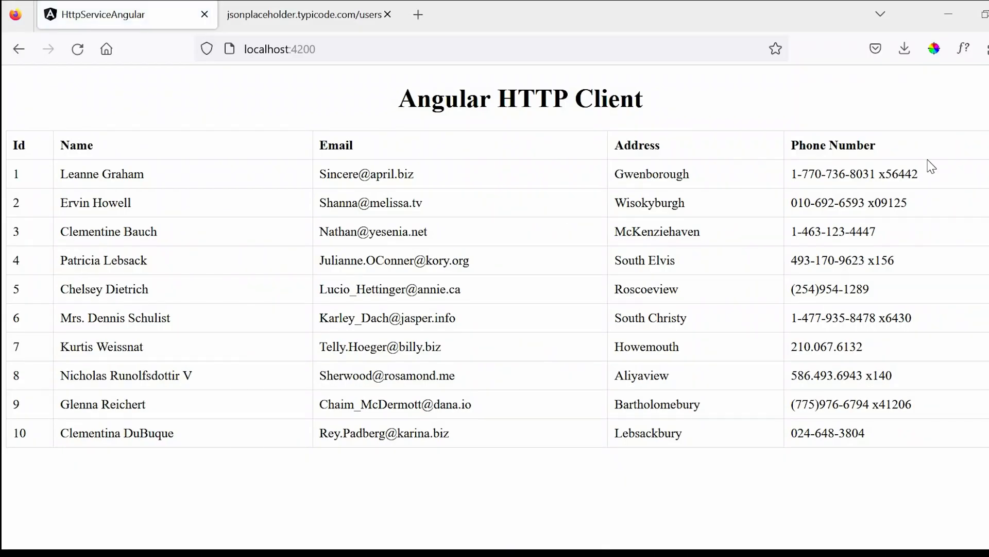
pyautogui.moveTo(540, 403)
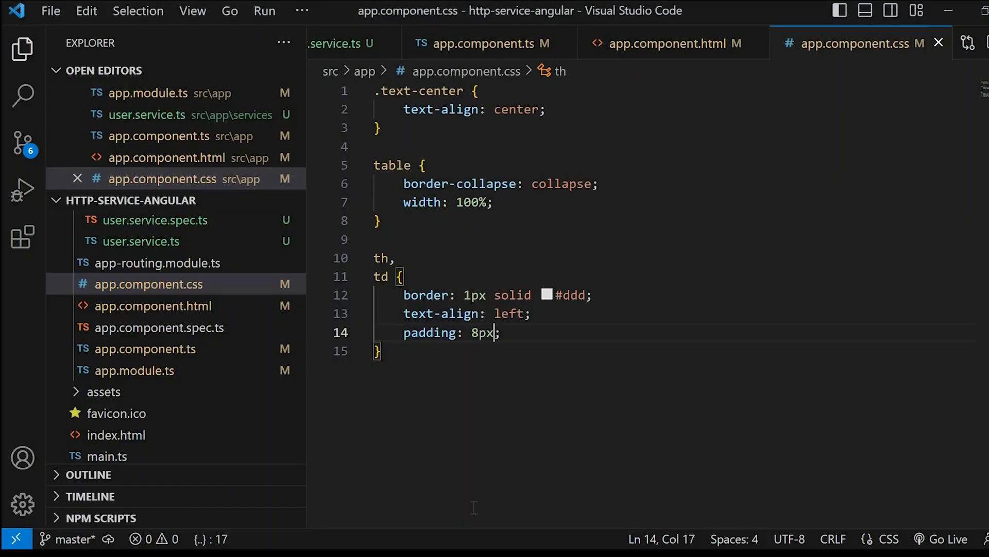
# Add tr:nth-child(even) { background-color: #ddd; } to app.component.css
pyautogui.click(669, 43)
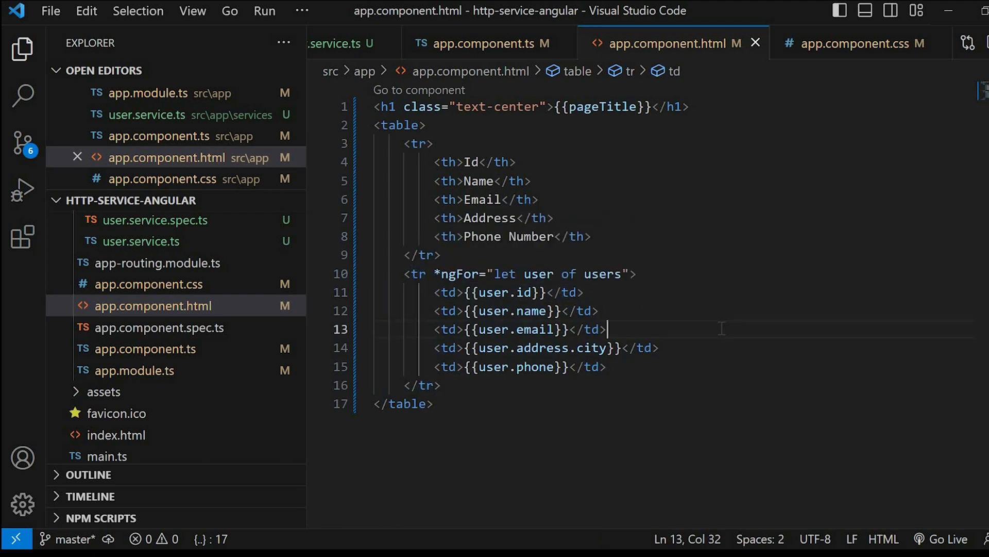
pyautogui.click(860, 43)
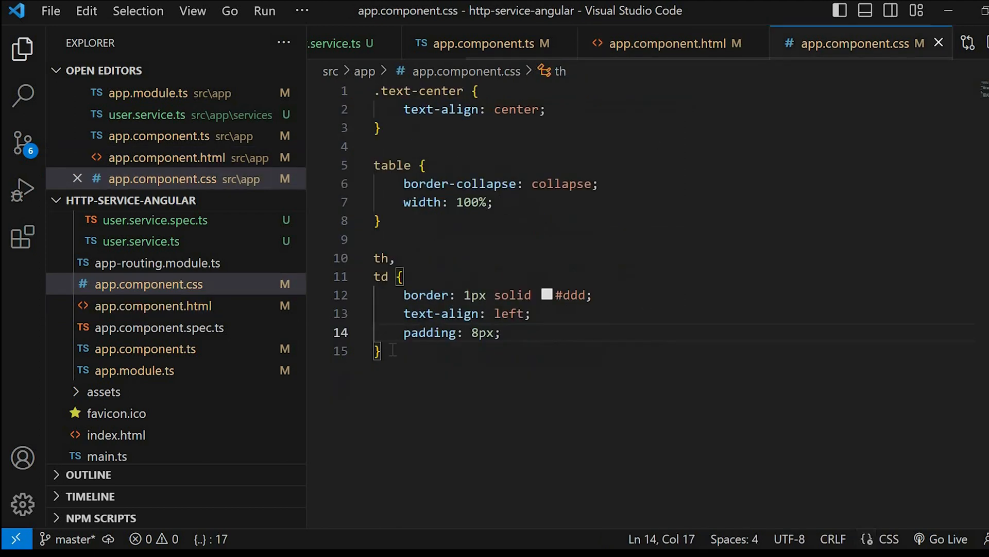
pyautogui.write('tr:nth-child(')
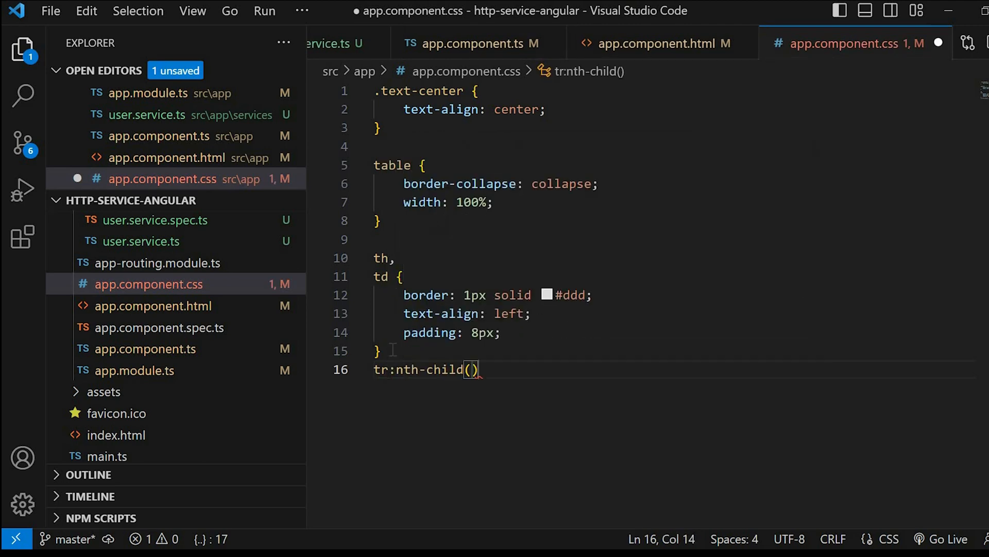
pyautogui.write('even')
pyautogui.write('background-color: ;')
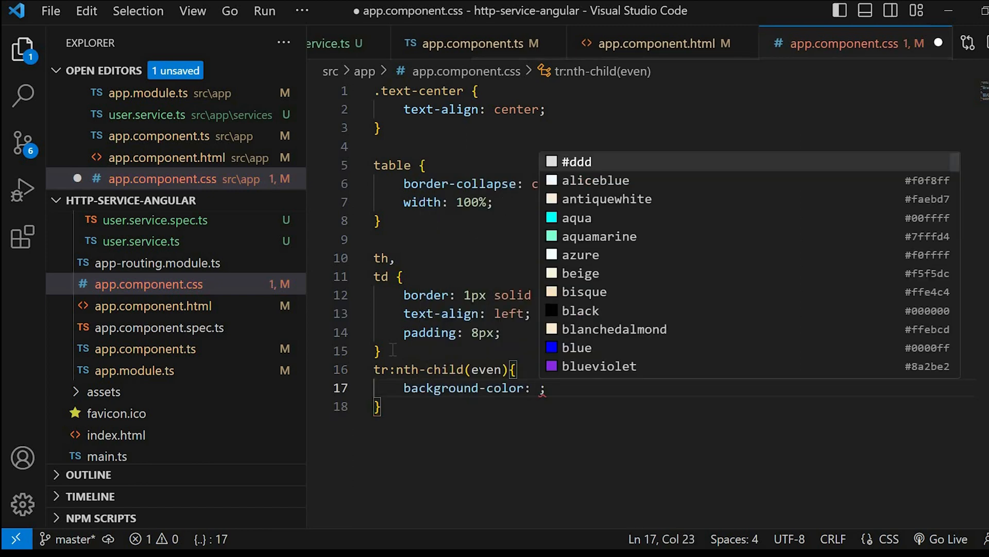
pyautogui.write('#ddd')
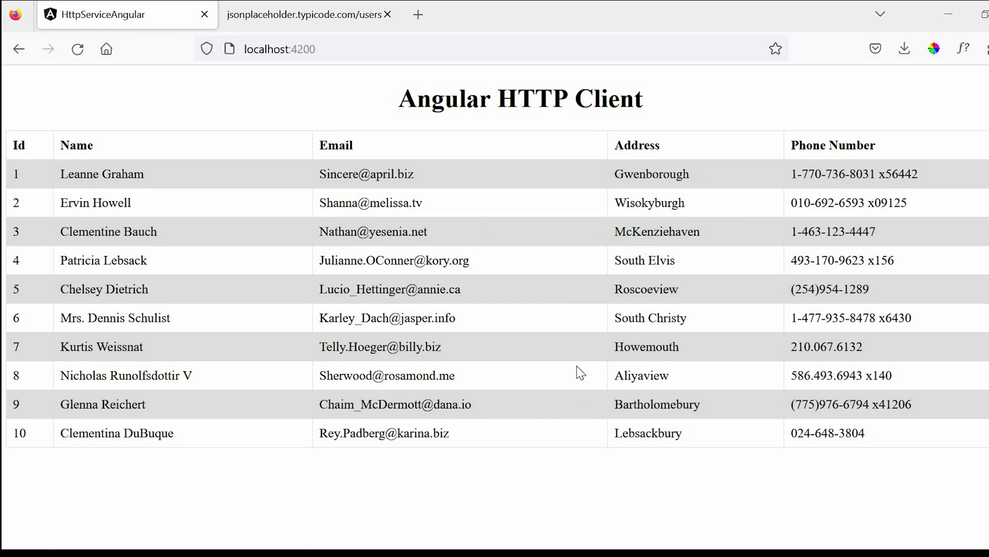
pyautogui.moveTo(339, 189)
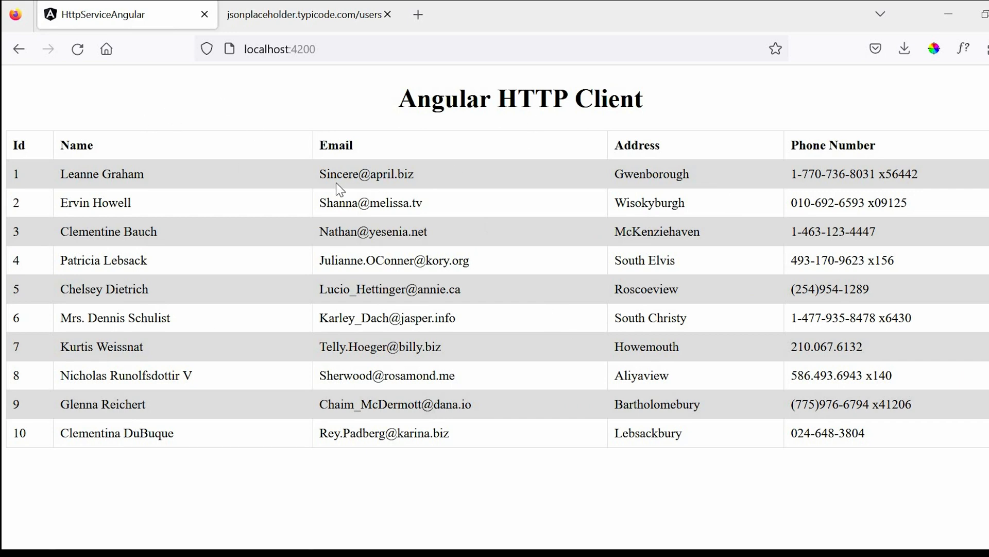
pyautogui.moveTo(662, 196)
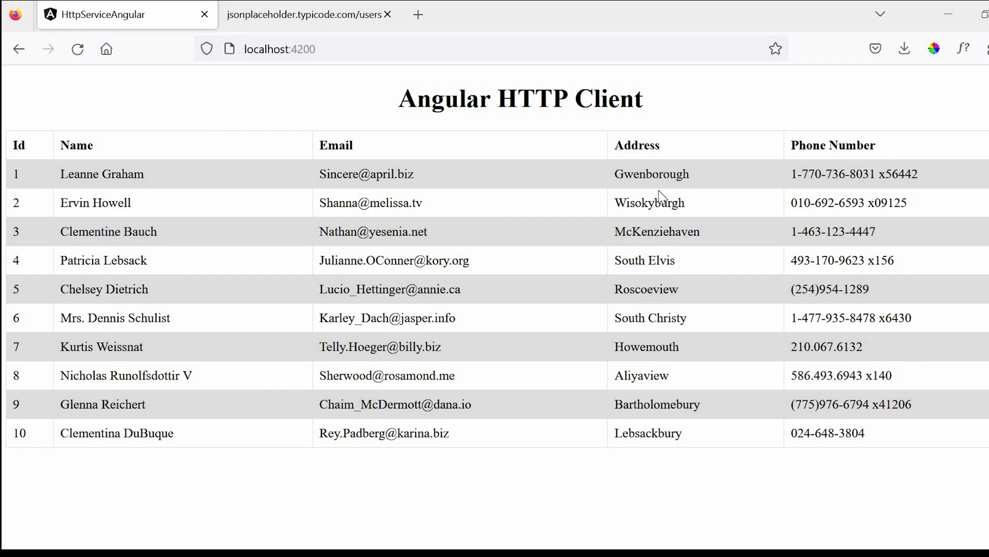